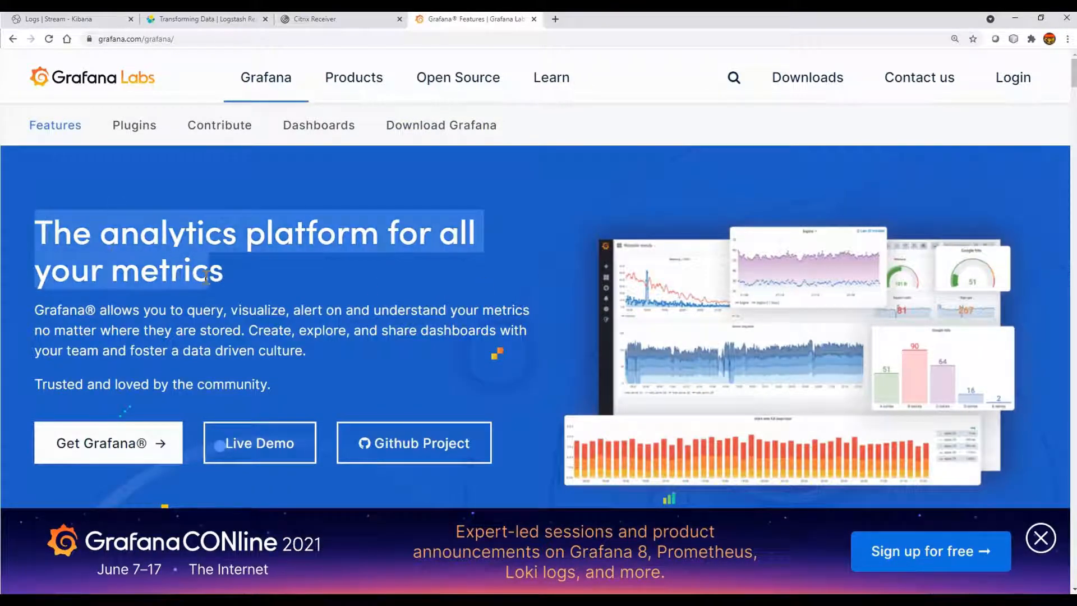
Step: Go from the features page to the Dashboards listing and browse the community-built dashboards
scroll("down", 3)
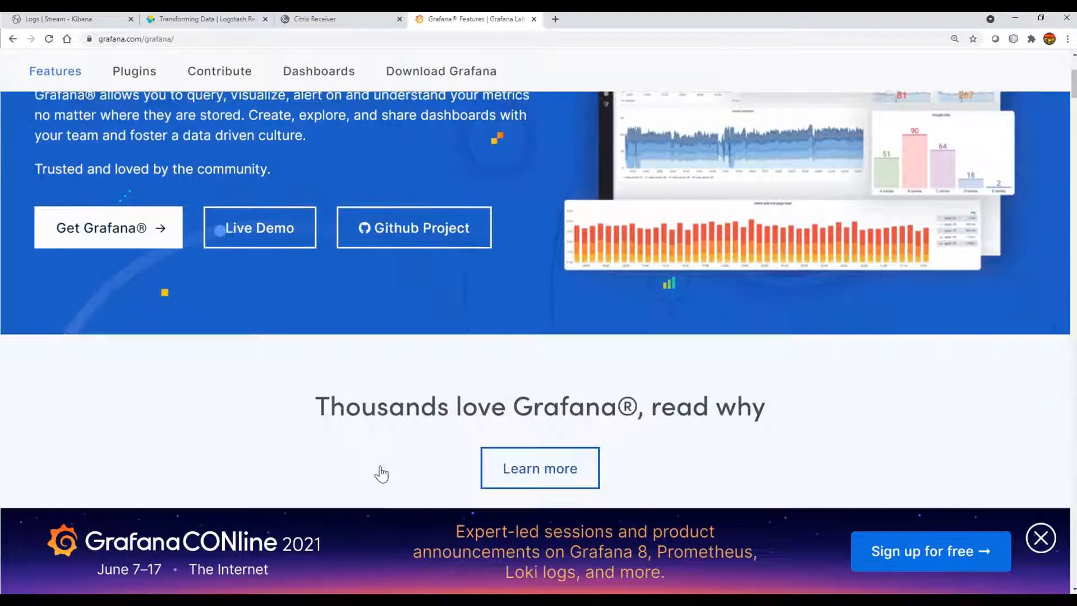
scroll("down", 3)
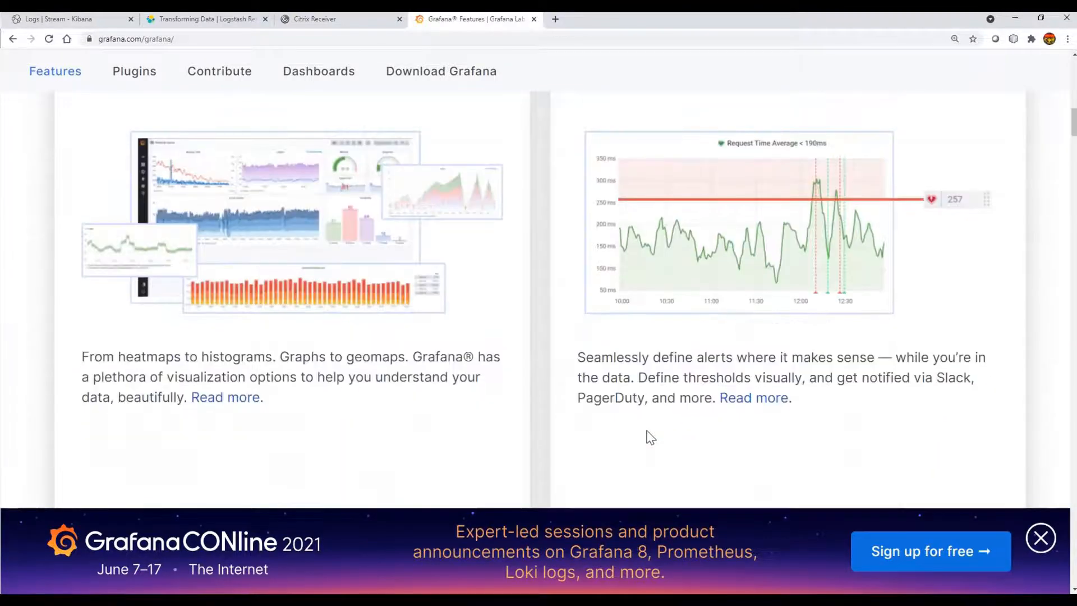
scroll("up", 3)
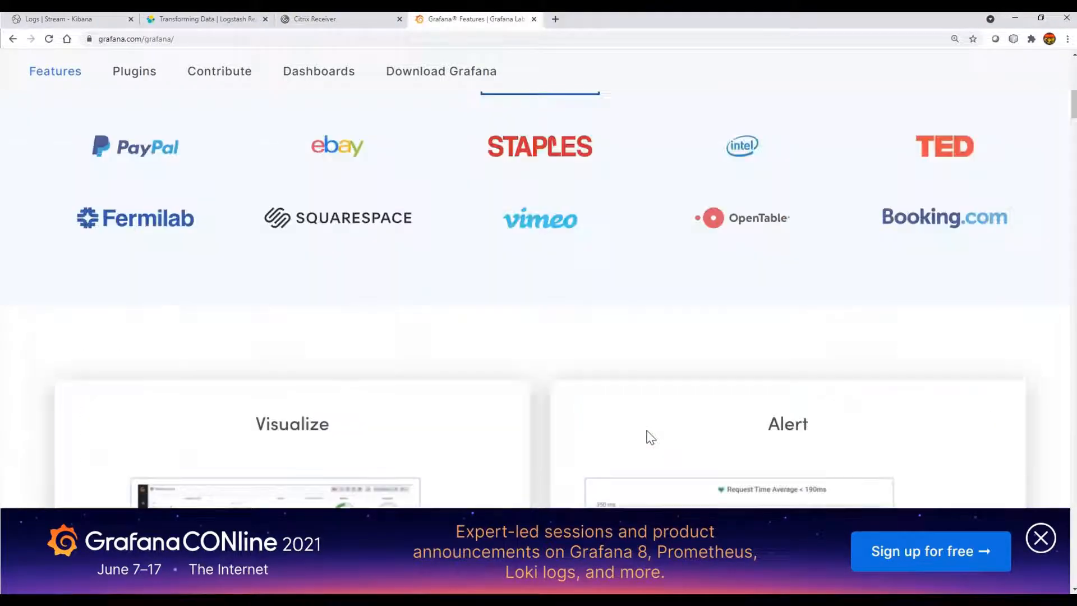
scroll("up", 3)
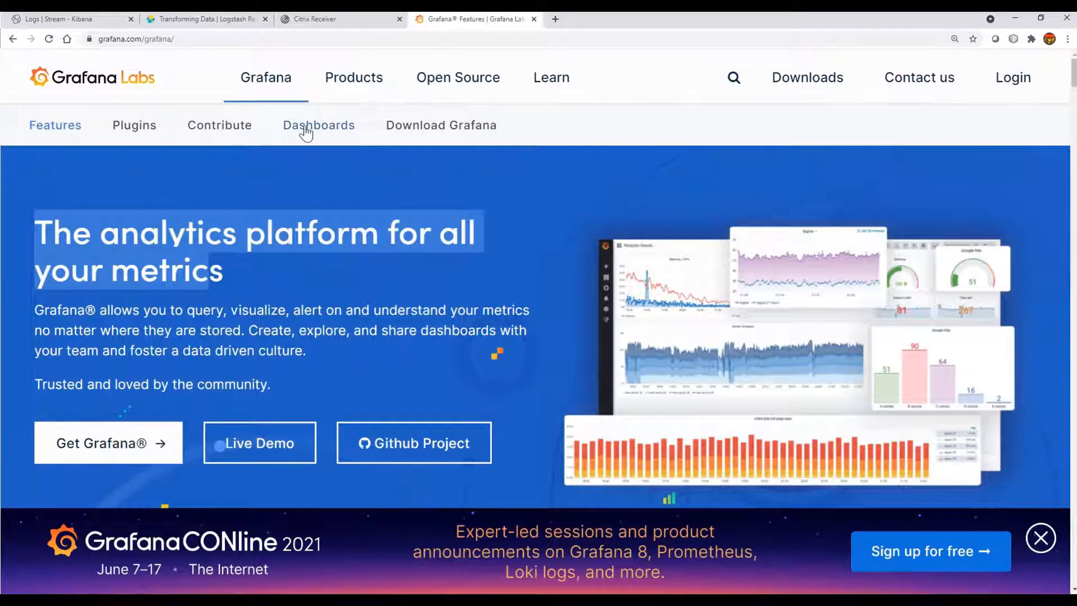
left_click(318, 125)
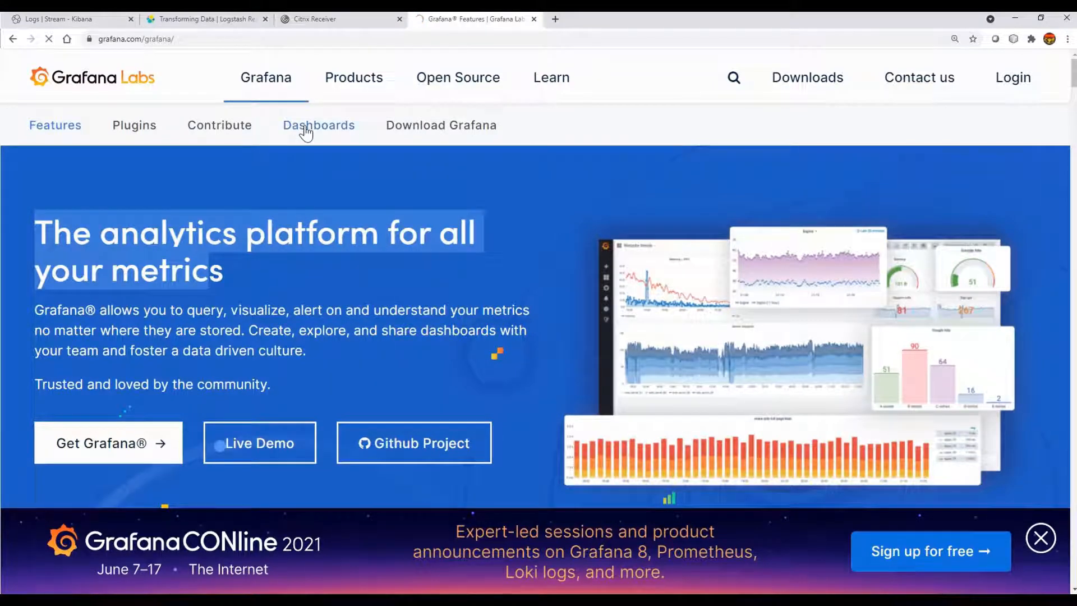
left_click(317, 125)
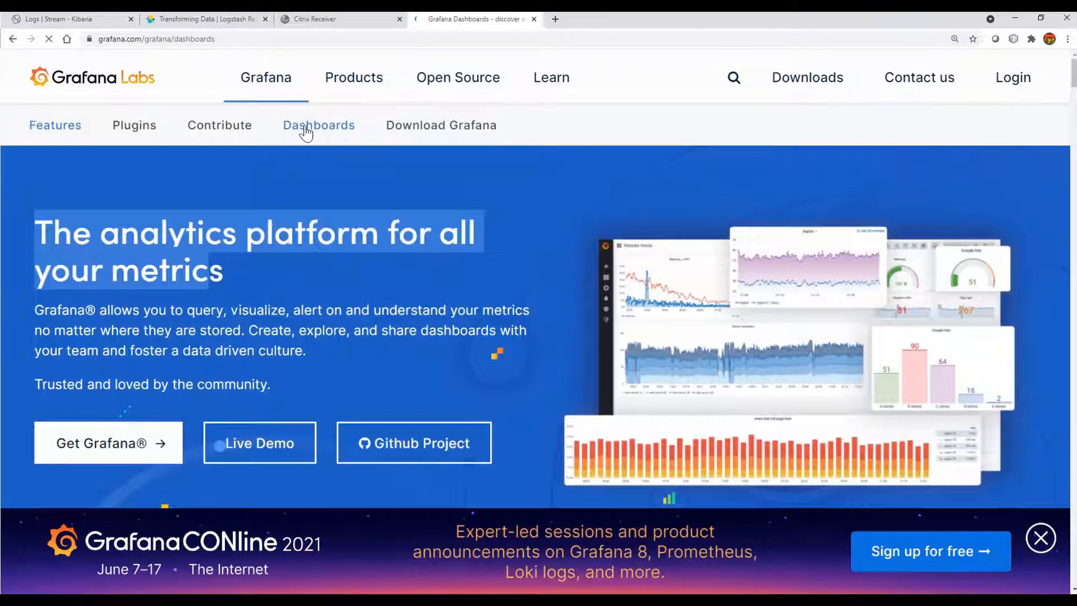
left_click(318, 125)
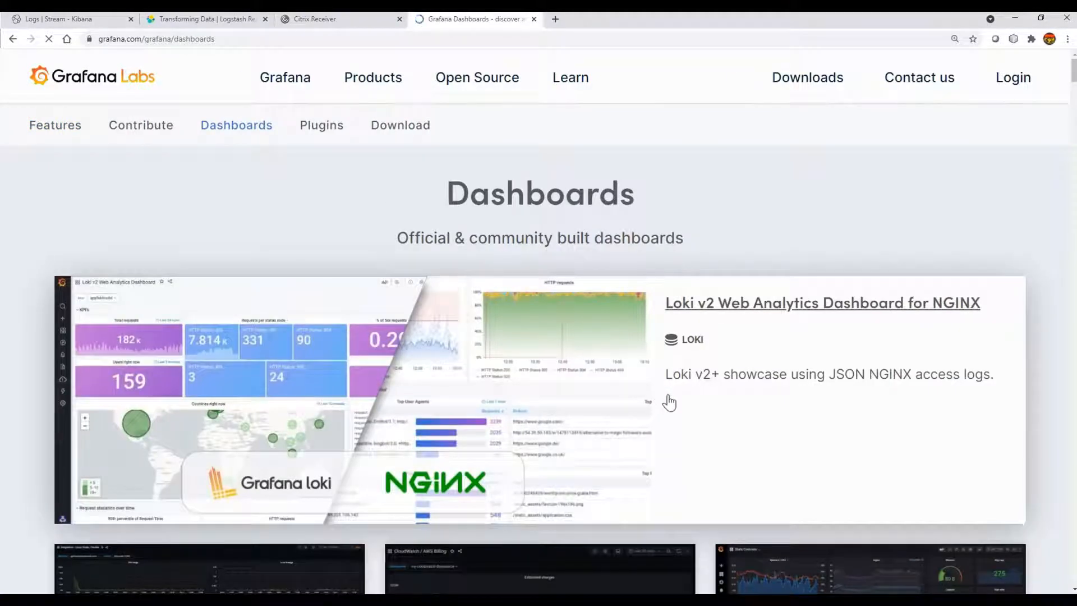
scroll("down", 3)
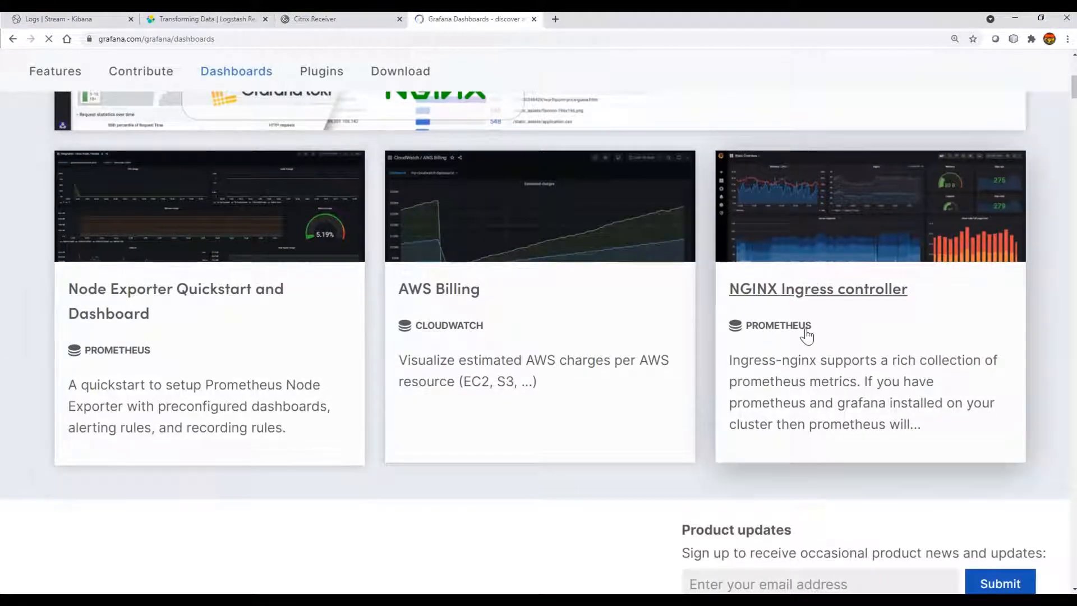
scroll("down", 3)
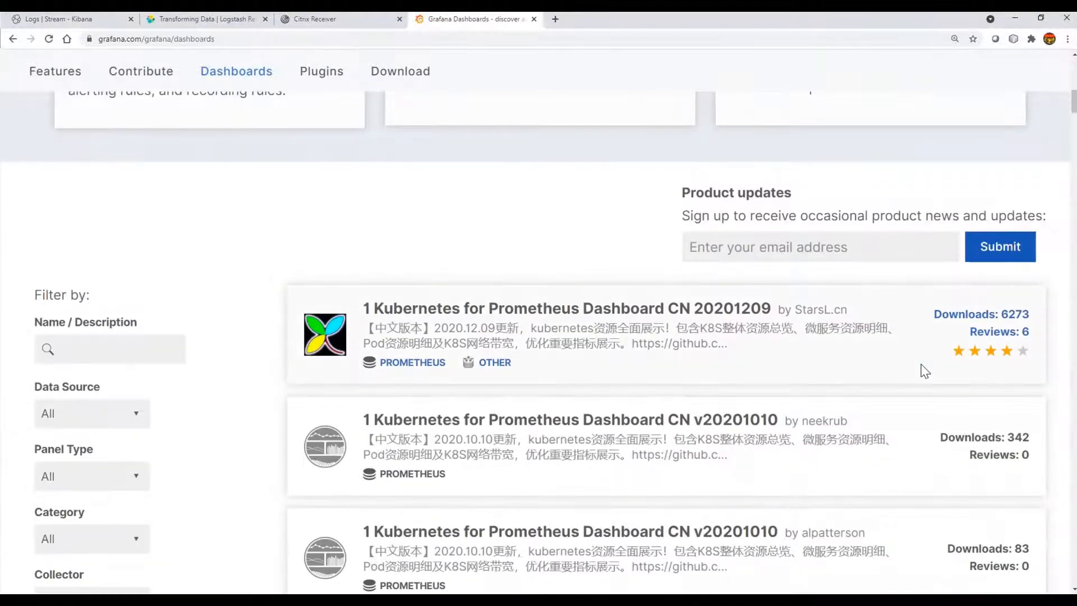
scroll("up", 3)
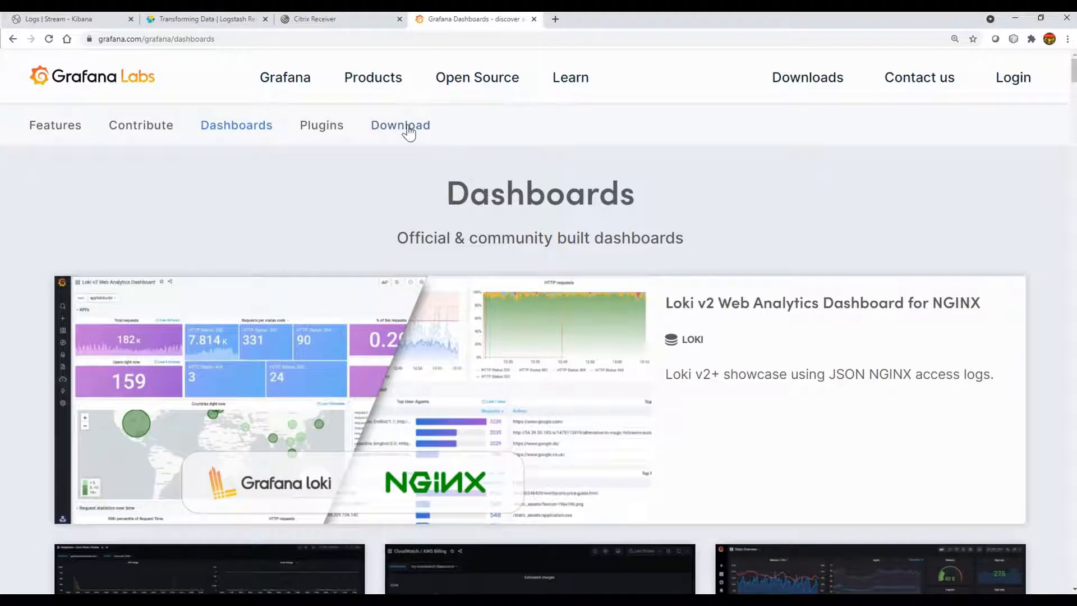
Step: Open the Grafana 7.5.2 download page and select the Red Hat/CentOS RPM wget command
left_click(400, 125)
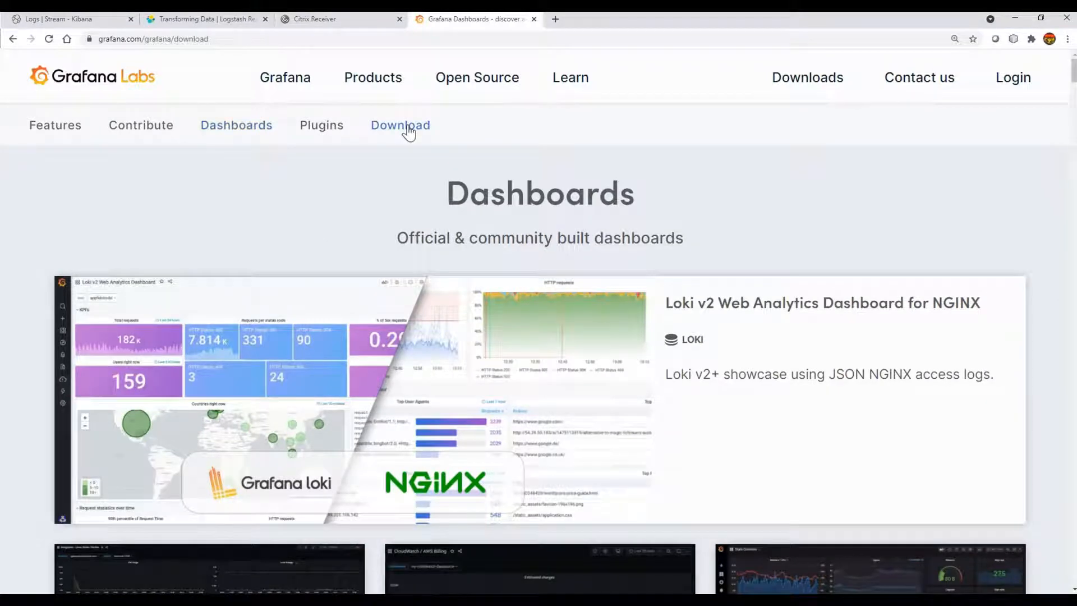
left_click(400, 125)
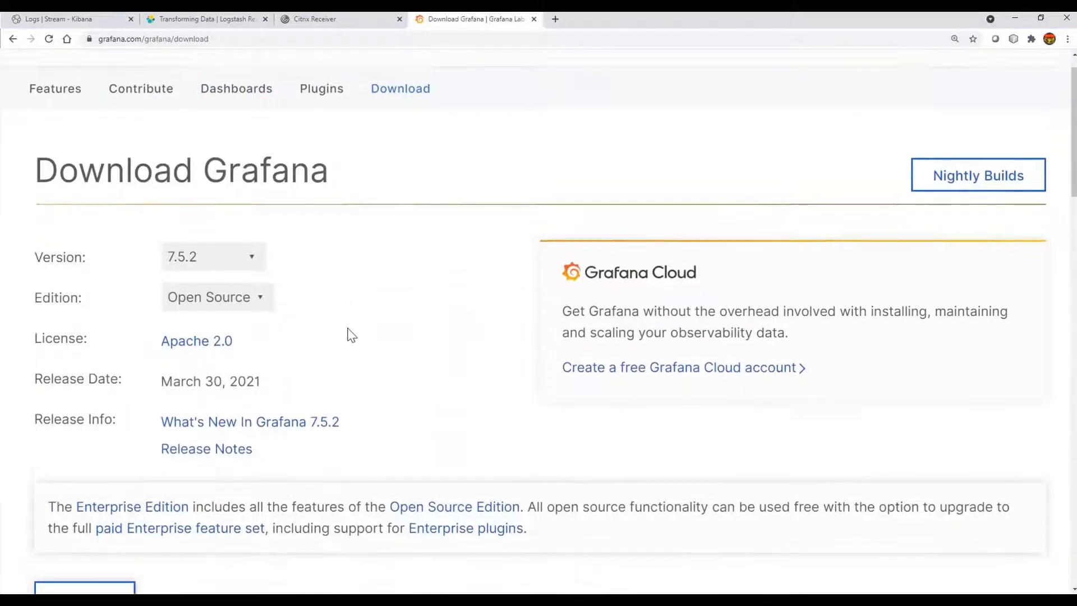
scroll("down", 3)
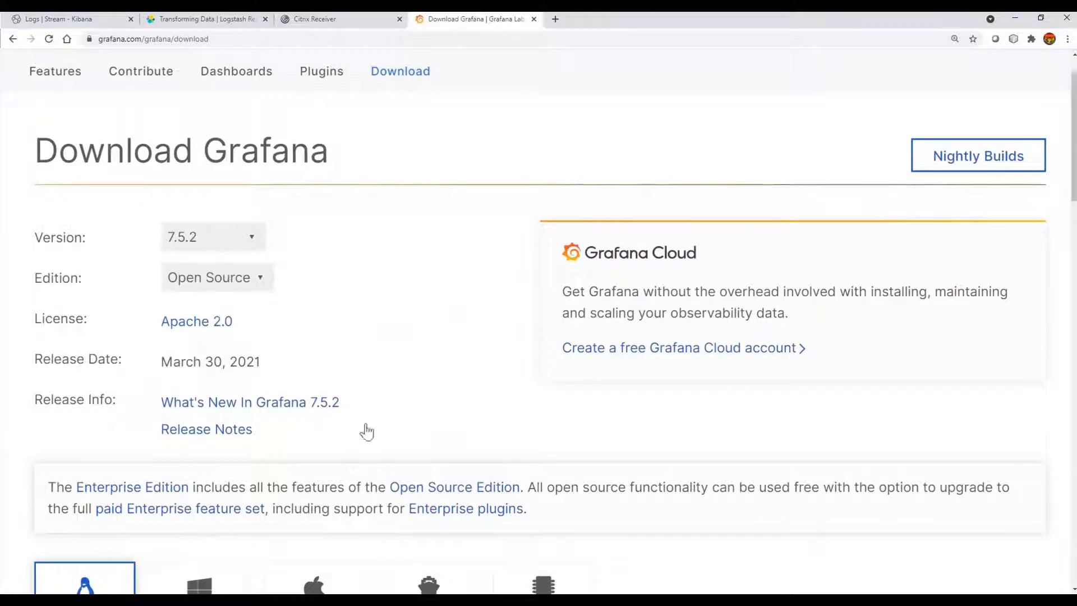
scroll("down", 3)
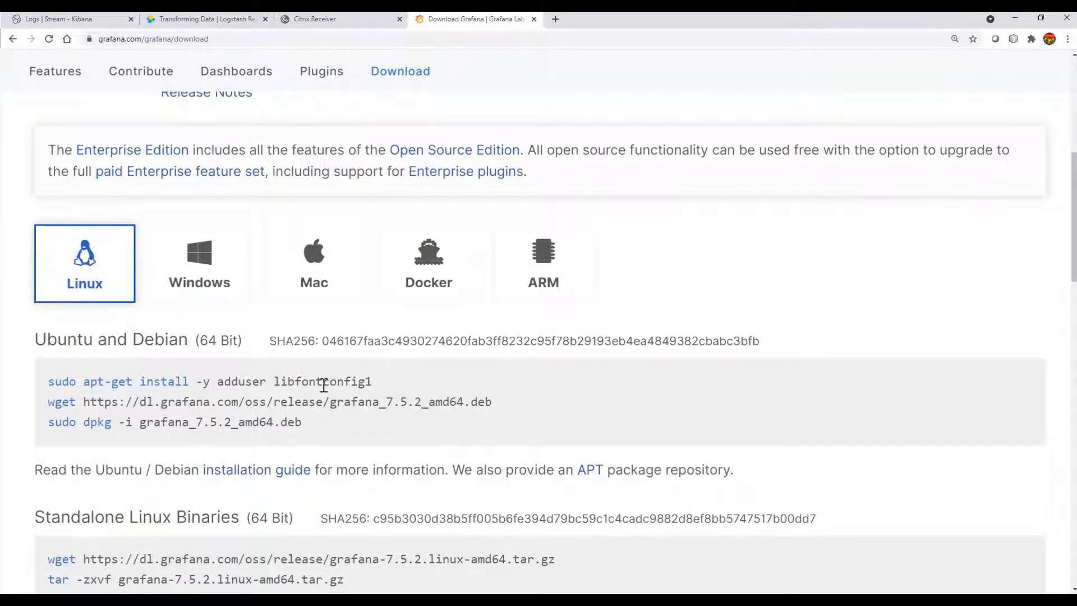
scroll("down", 3)
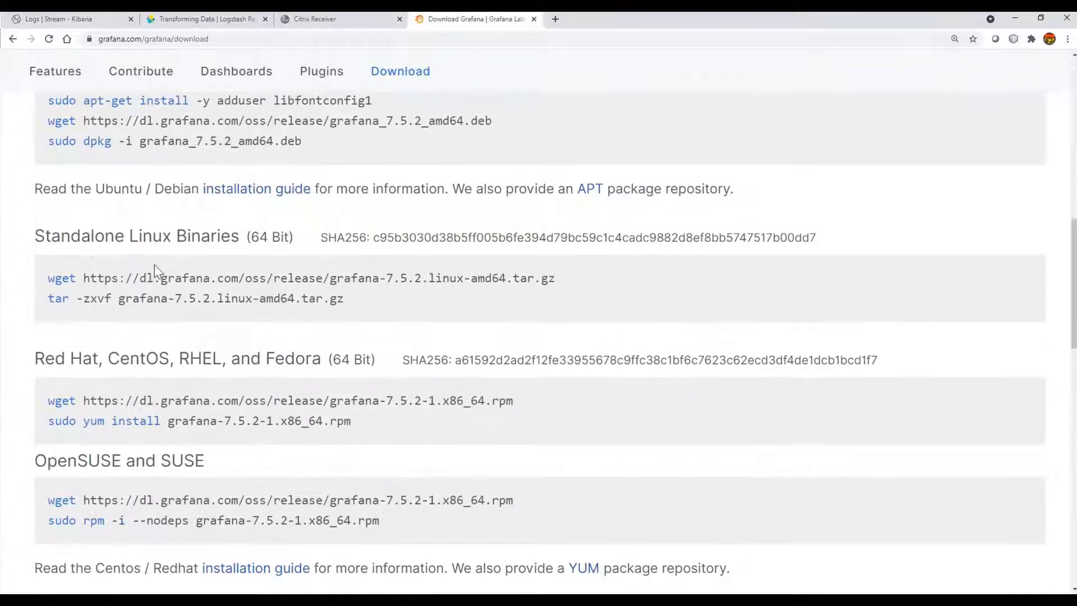
mouse_move(330, 300)
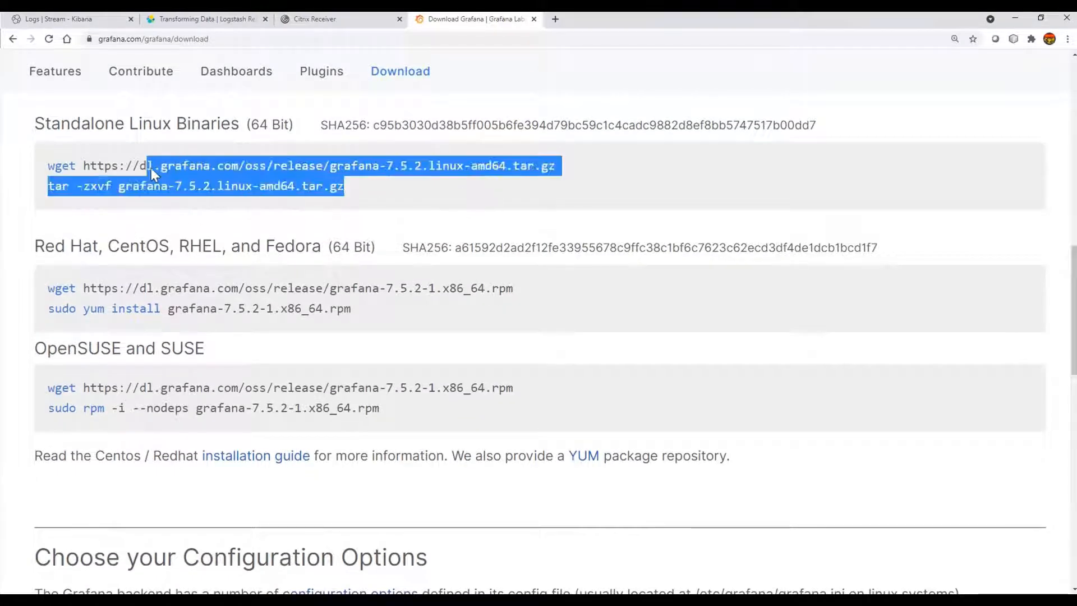
left_click(529, 297)
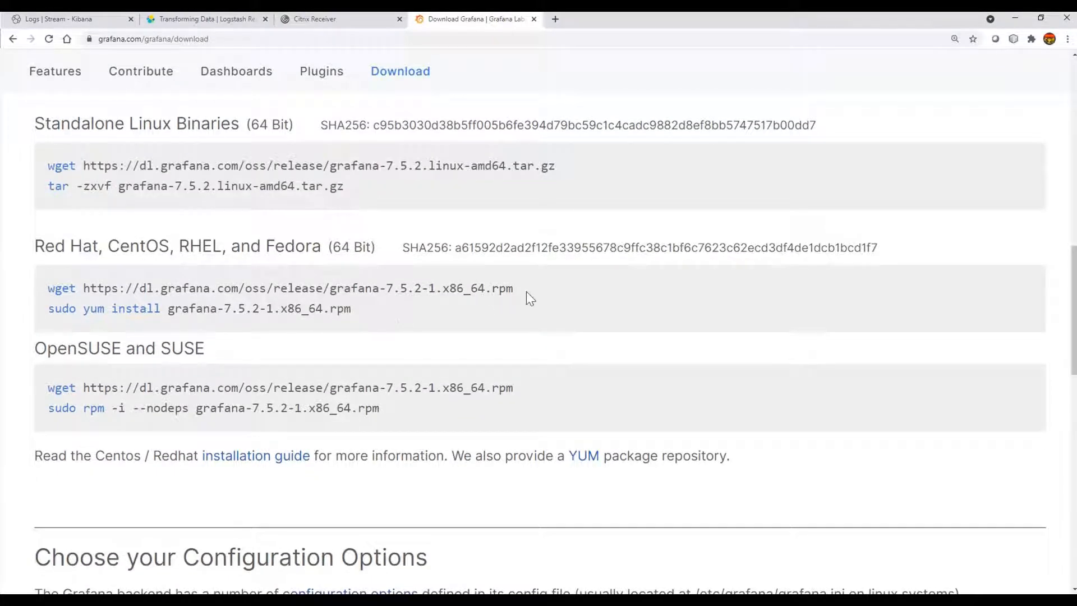
triple_click(275, 288)
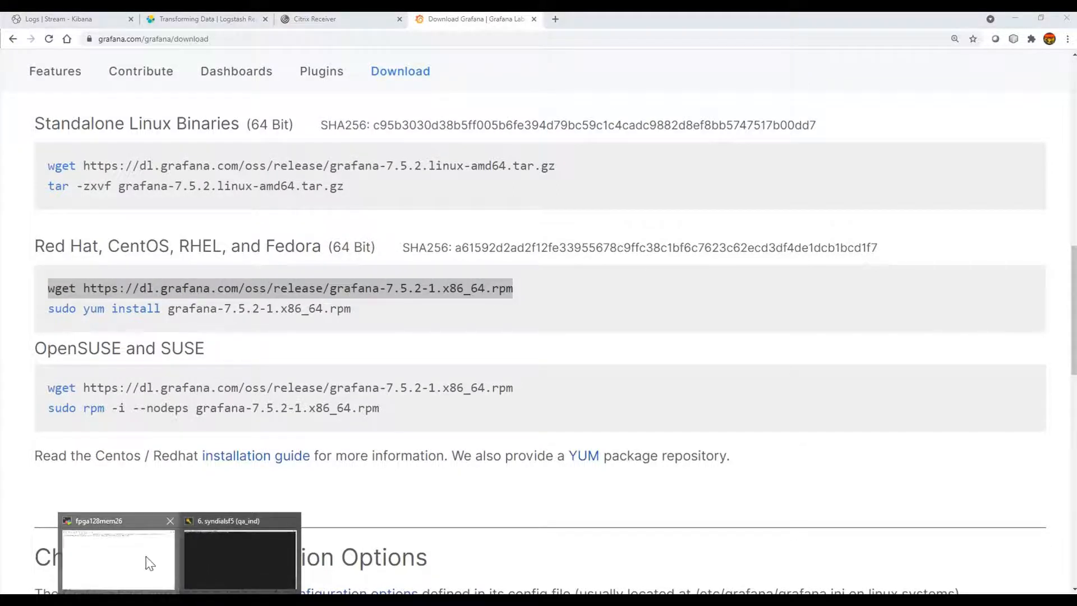
Step: Download the Grafana 7.5.2 RPM with wget and install grafana-7.5.2-1.x86_64.rpm via yum, confirming with y
left_click(118, 556)
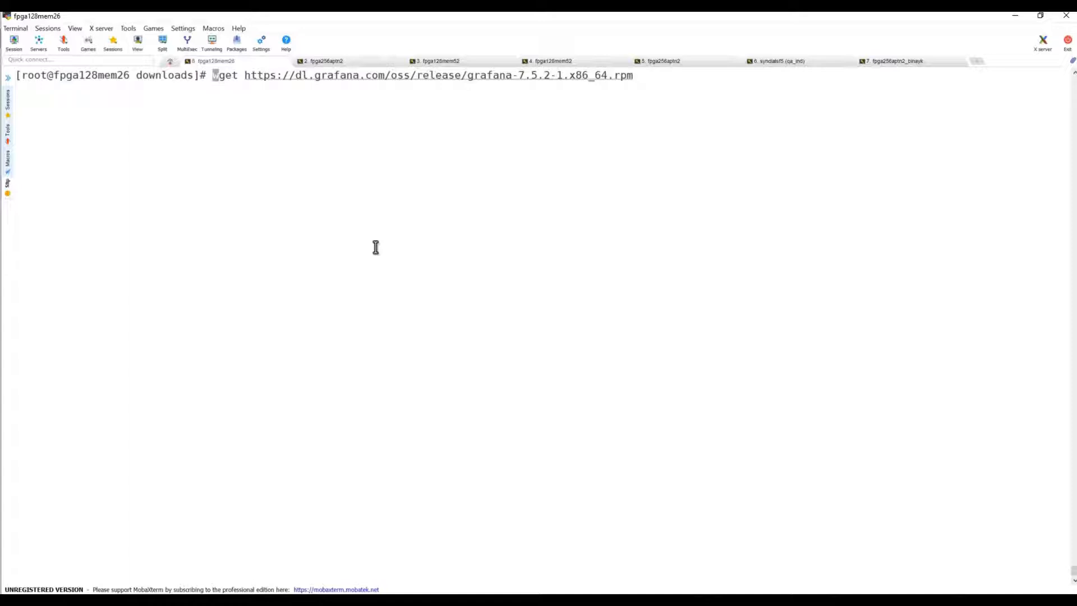
type("ls -ltr")
key("Return")
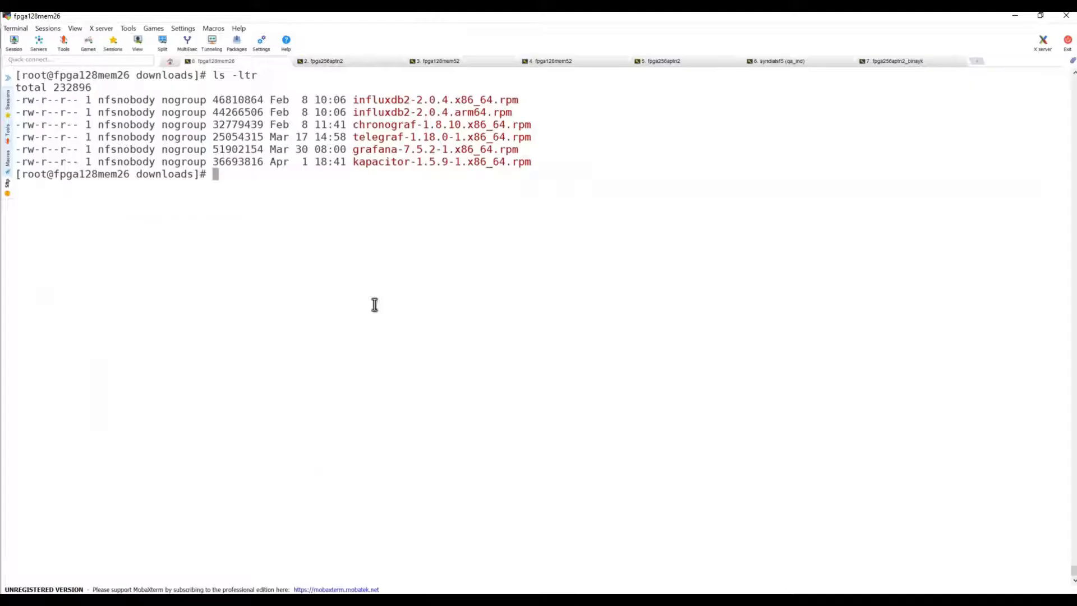
key("Return")
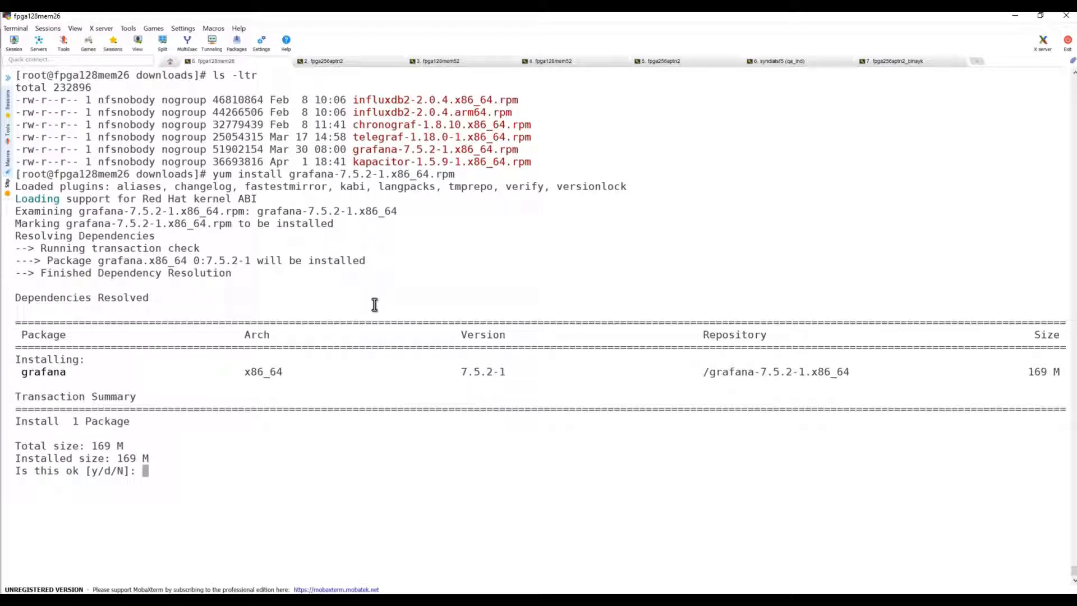
type("y")
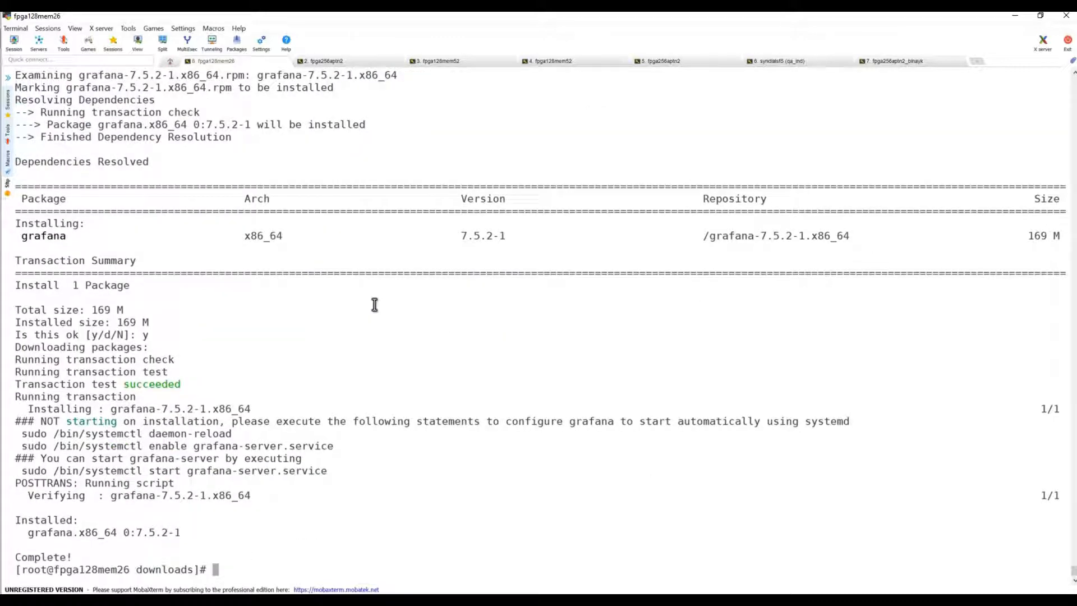
type("rpm")
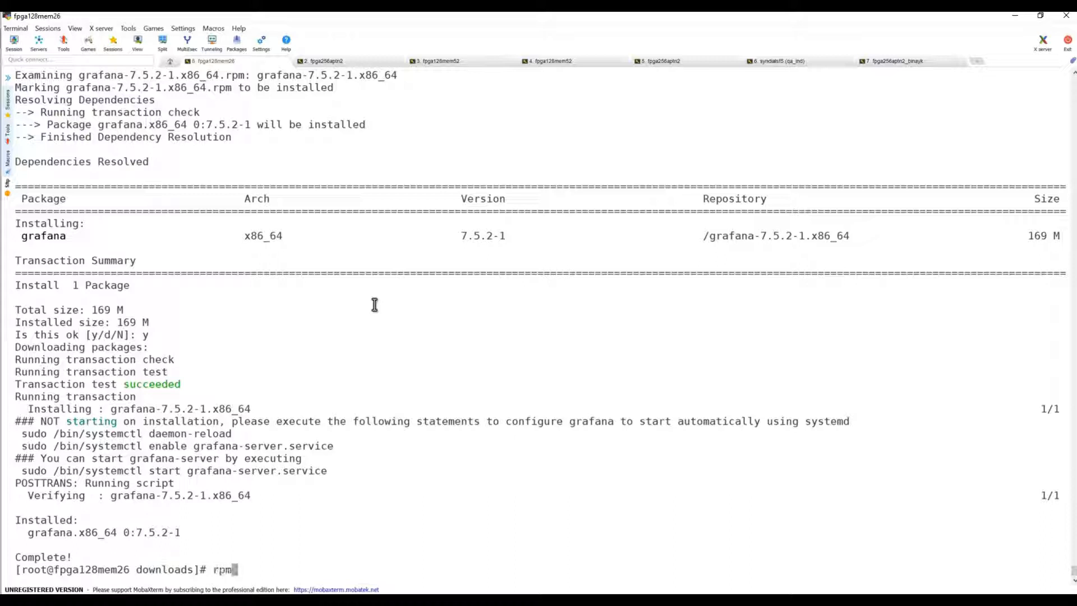
type("-qa | grep g")
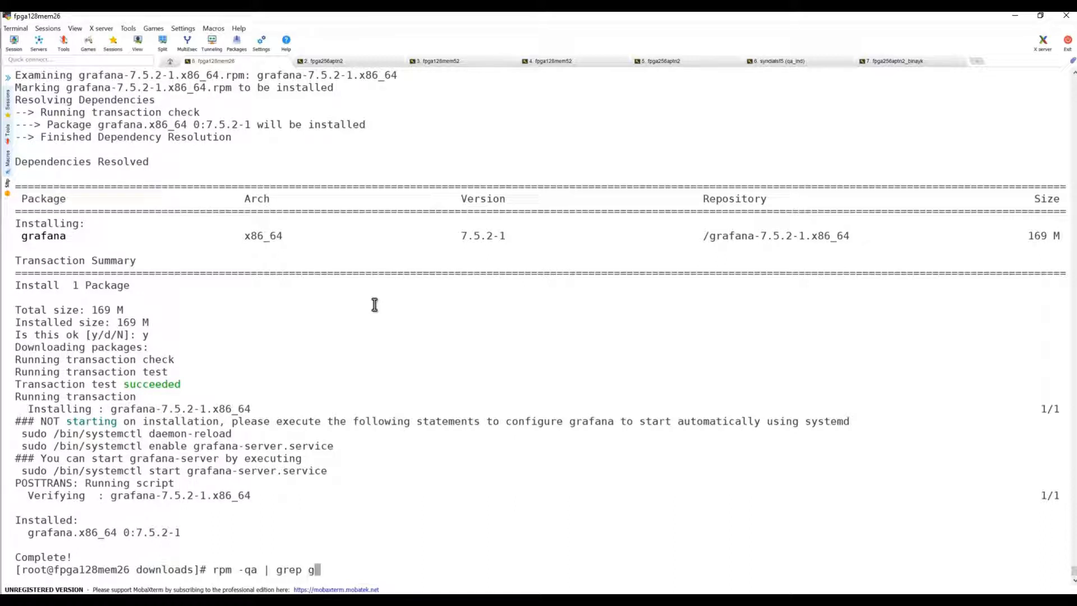
Step: Confirm the grafana package with rpm -qa, then open /etc/grafana/grafana.ini showing http_port 3000
key("Return")
type("vi")
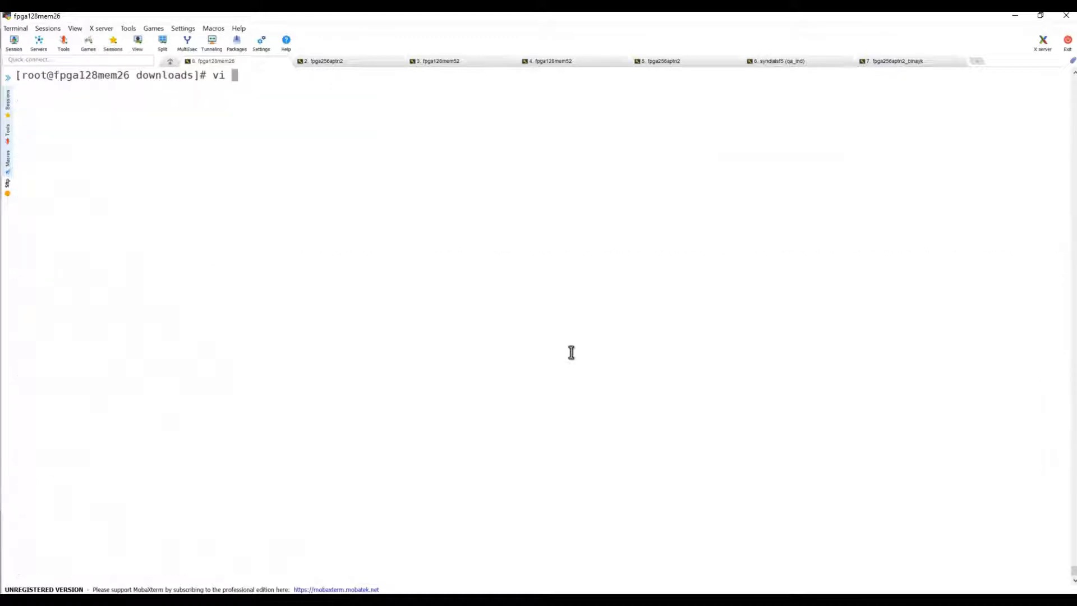
key("Return")
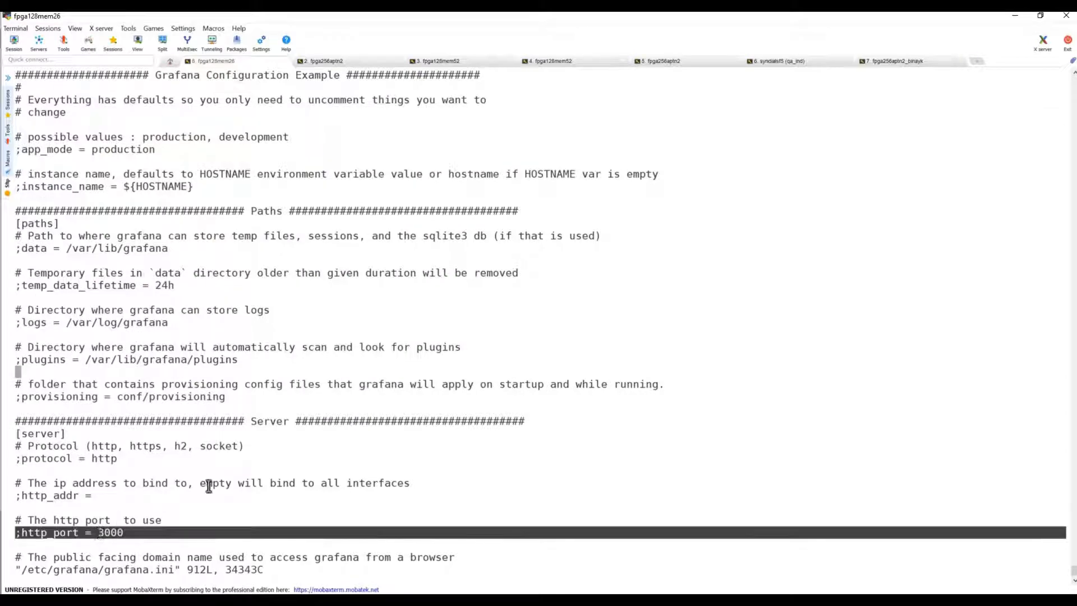
scroll("down", 3)
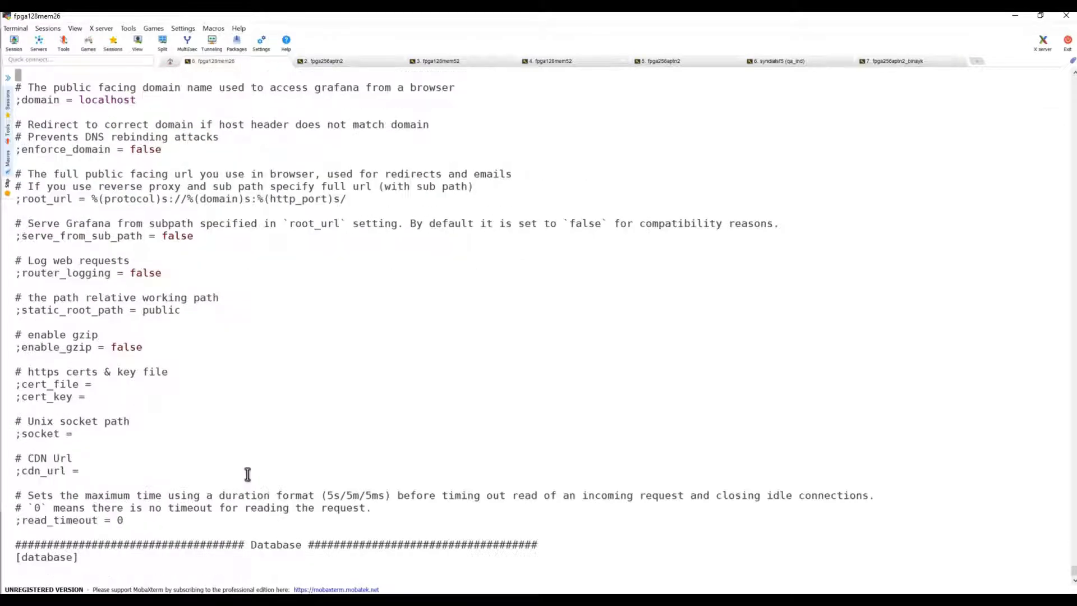
double_click(107, 99)
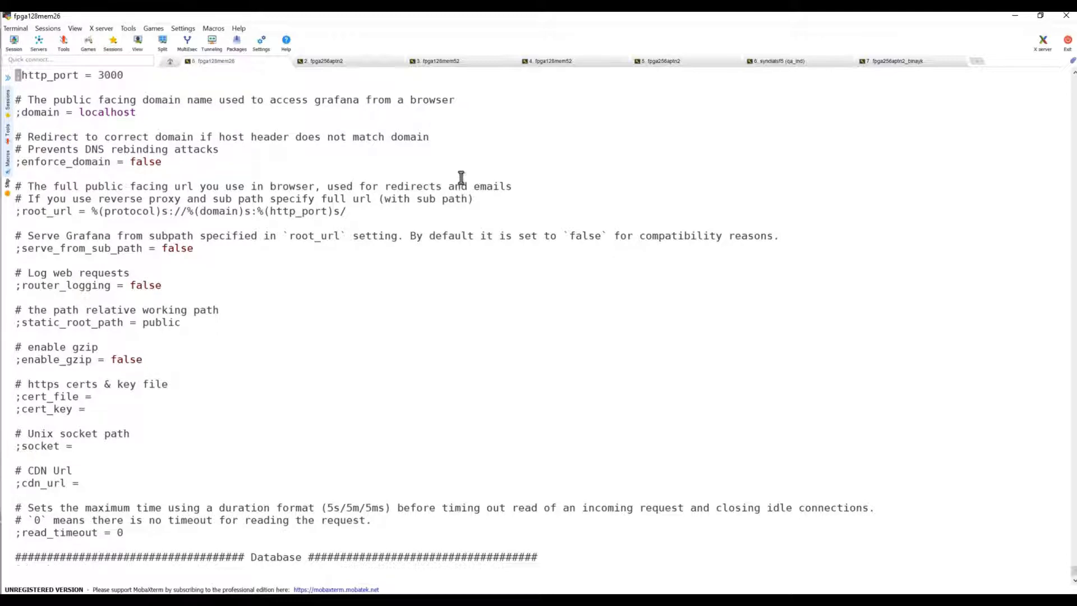
scroll("up", 3)
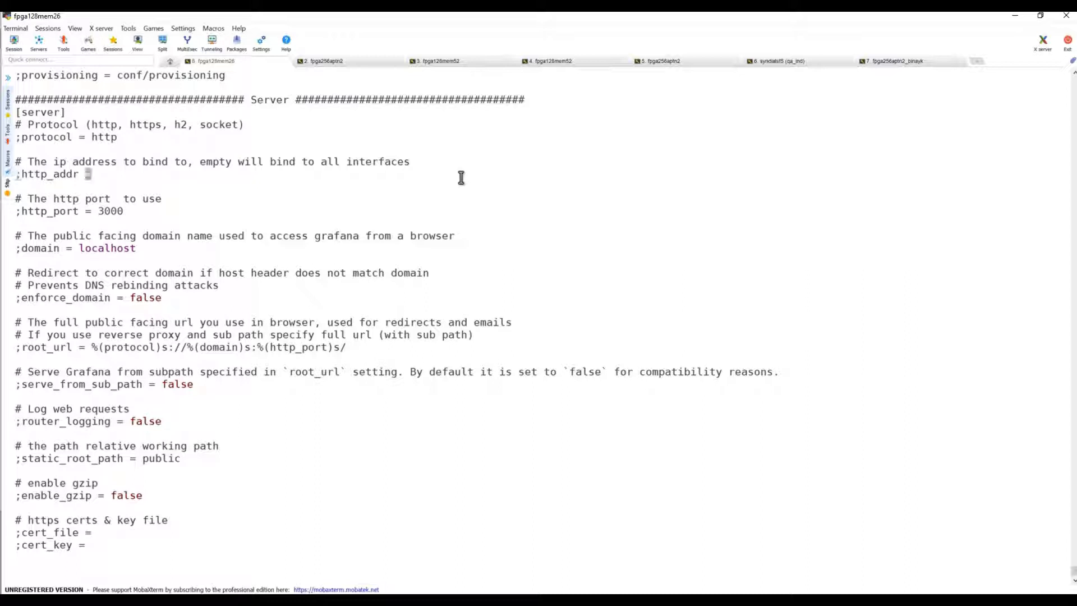
Step: Set http_addr to fpga128mem26 in grafana.ini
key("i")
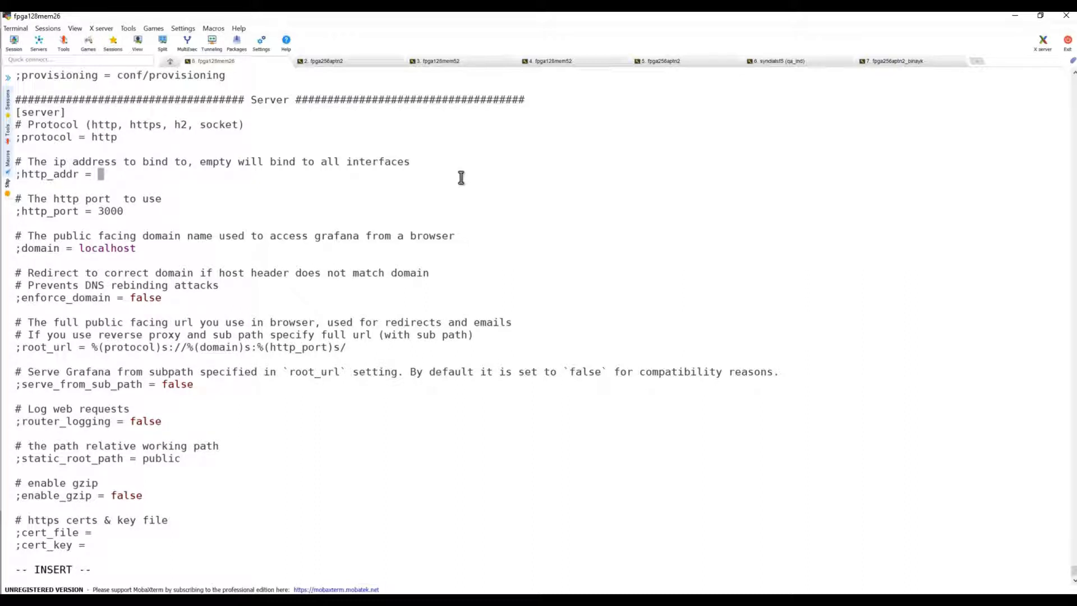
type("fpga")
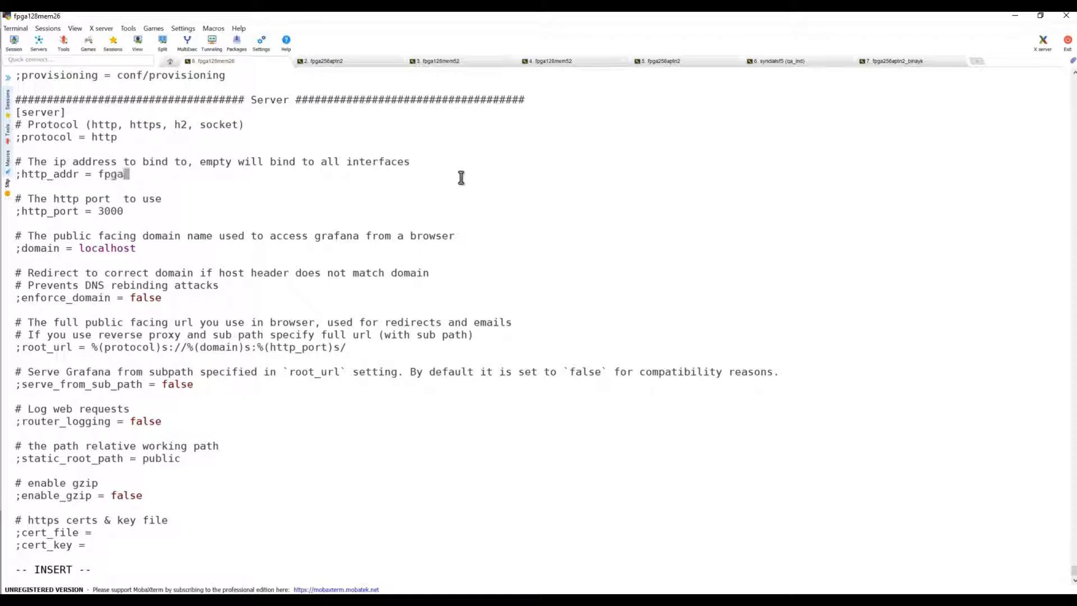
type("128")
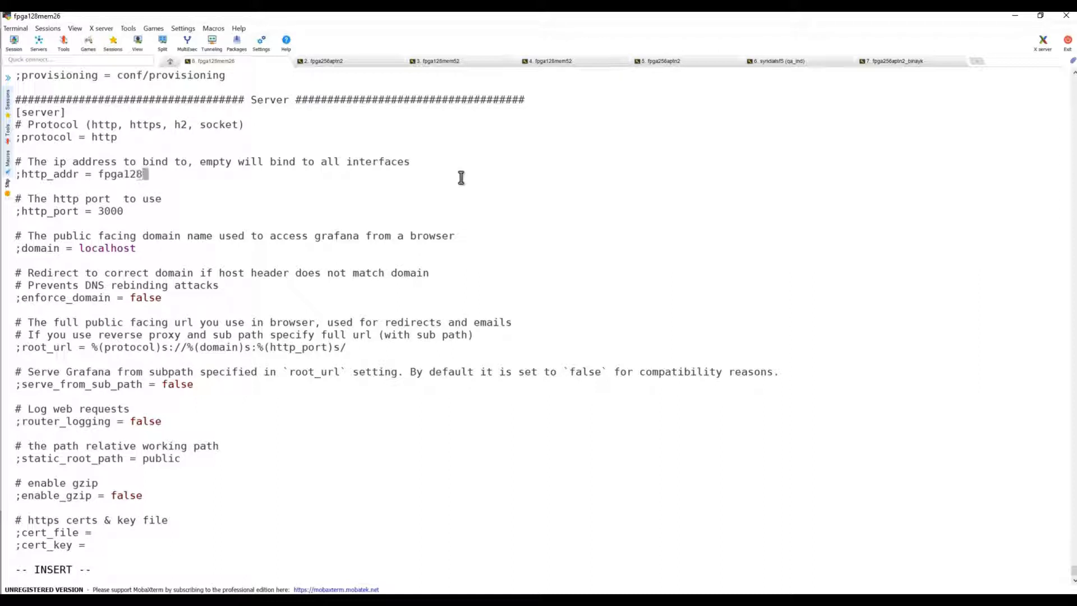
type("mem")
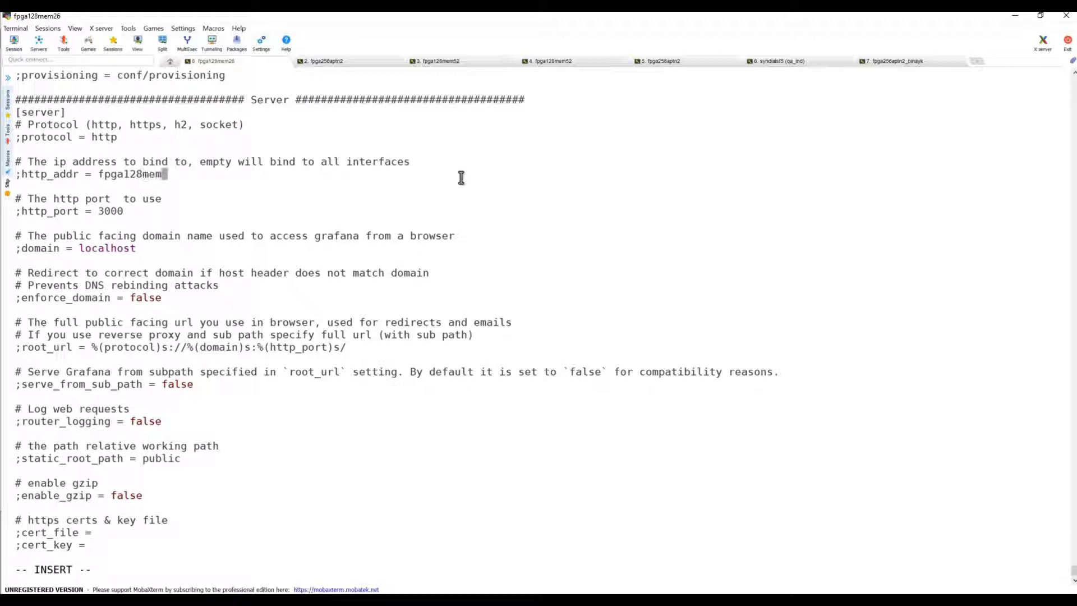
type("26")
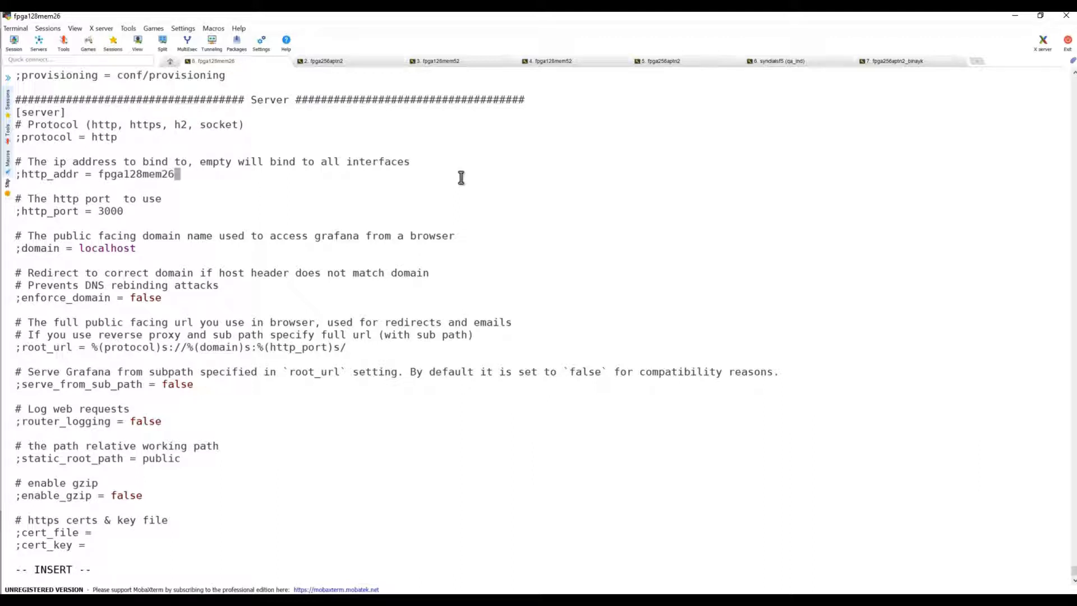
Step: Comment out the localhost domain line and set a new domain line to fpga128mem26
left_click(123, 211)
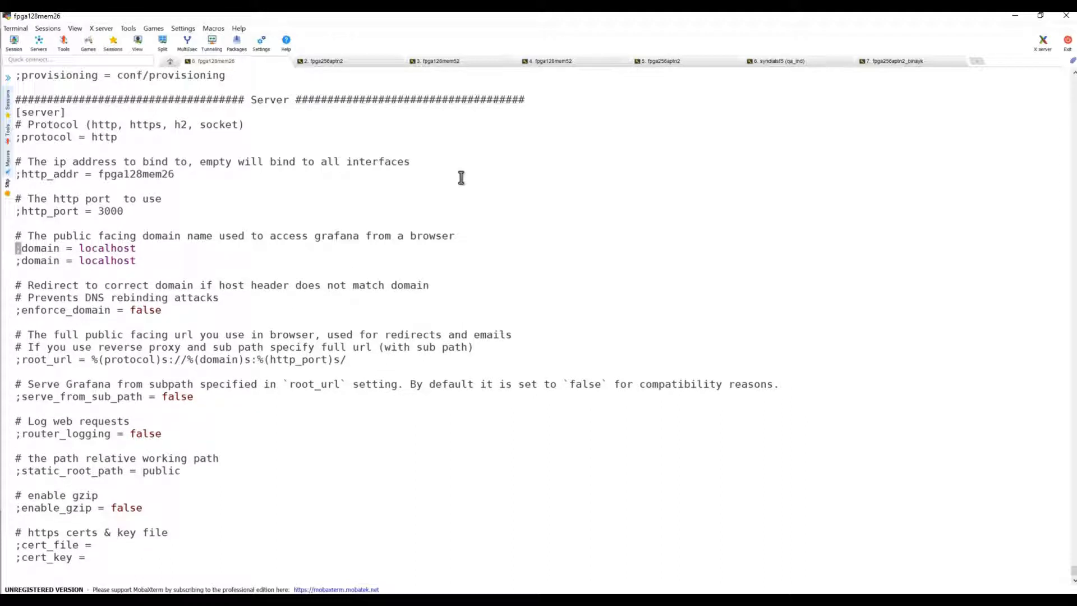
type("#")
left_click(77, 261)
type("fpa^P")
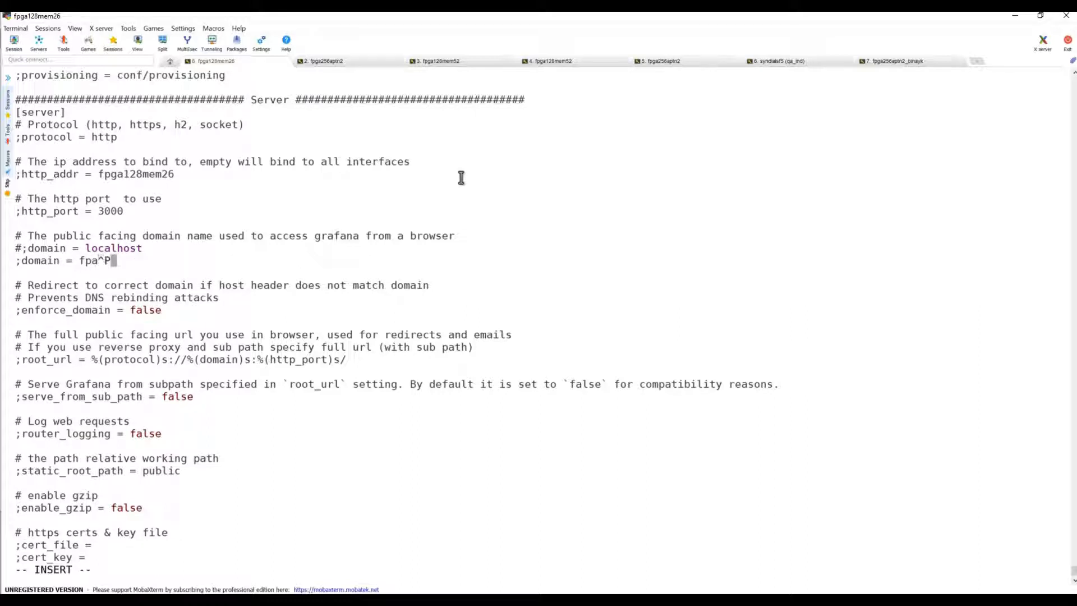
key("BackSpace")
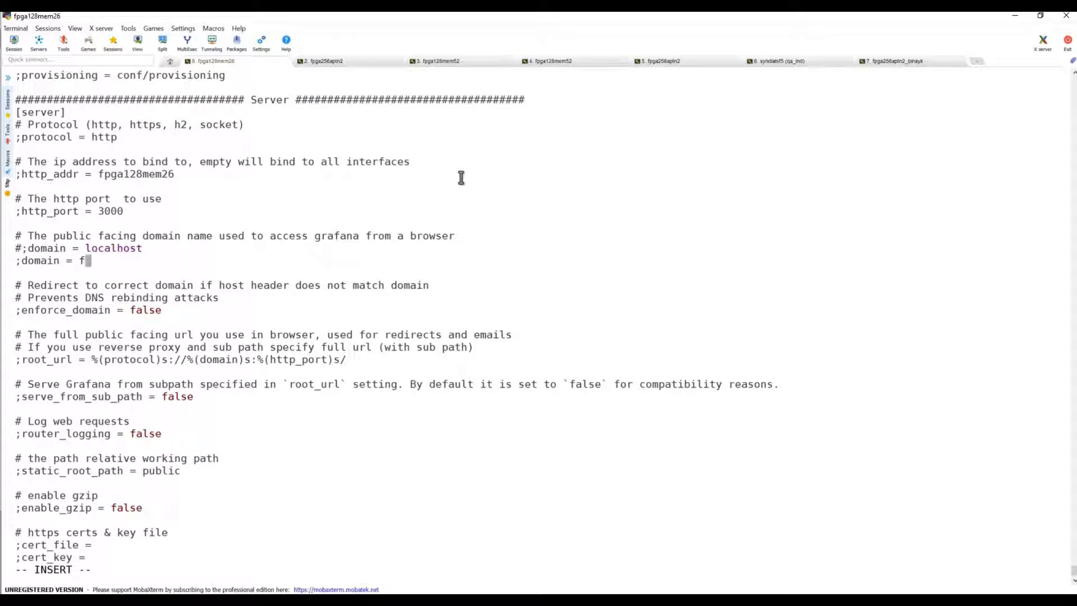
key("BackSpace")
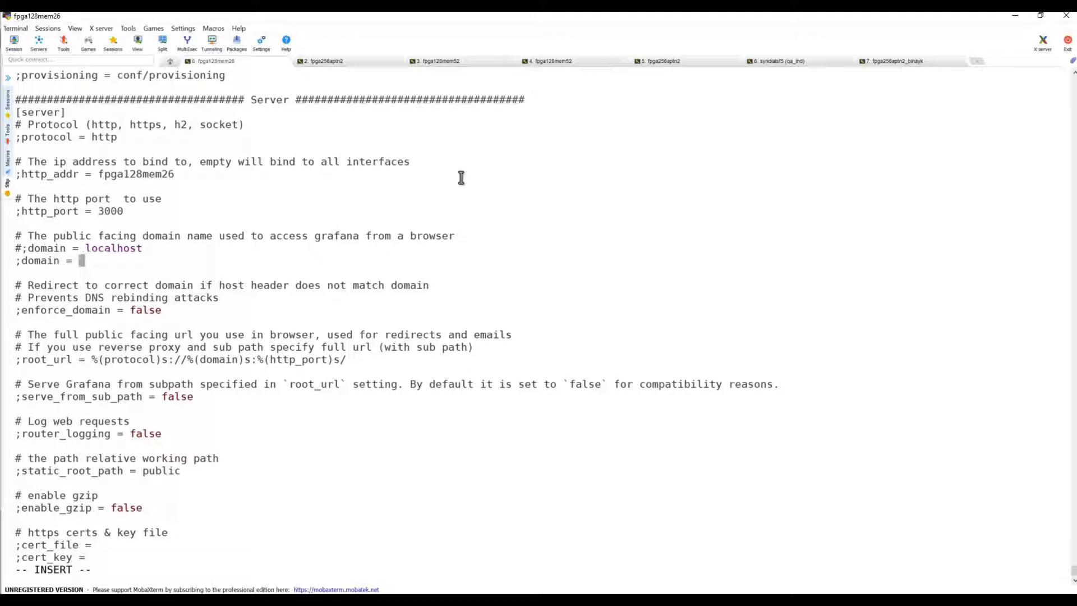
type("fpga128mem26")
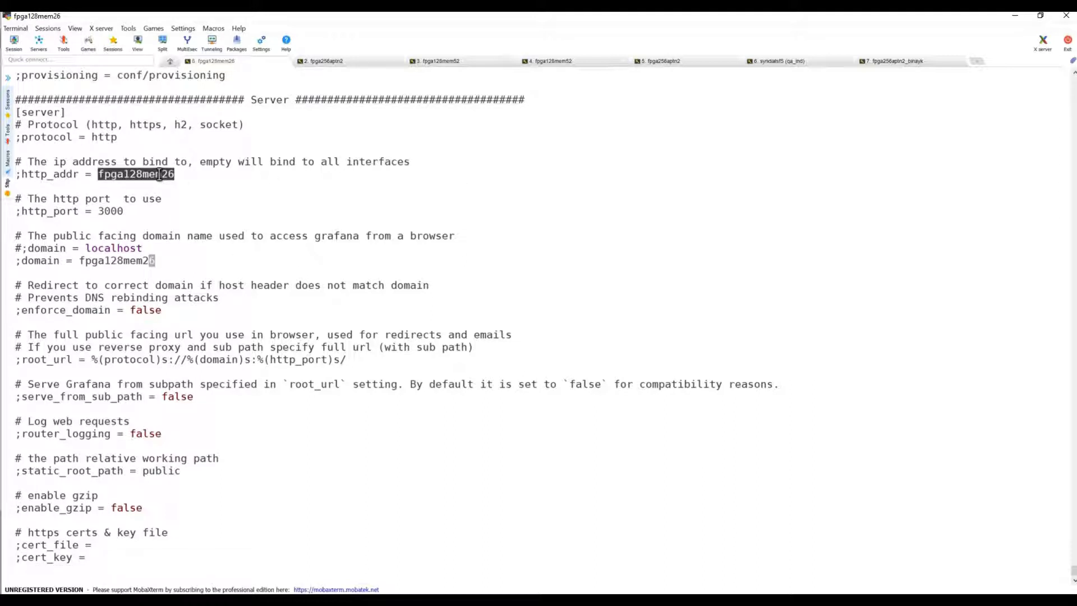
scroll("down", 3)
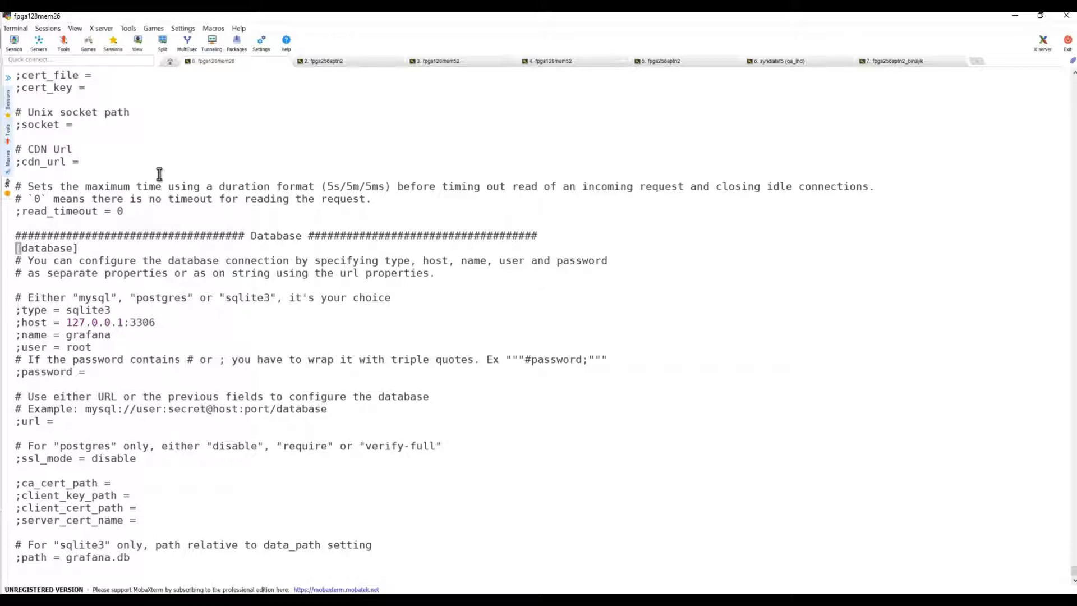
scroll("down", 3)
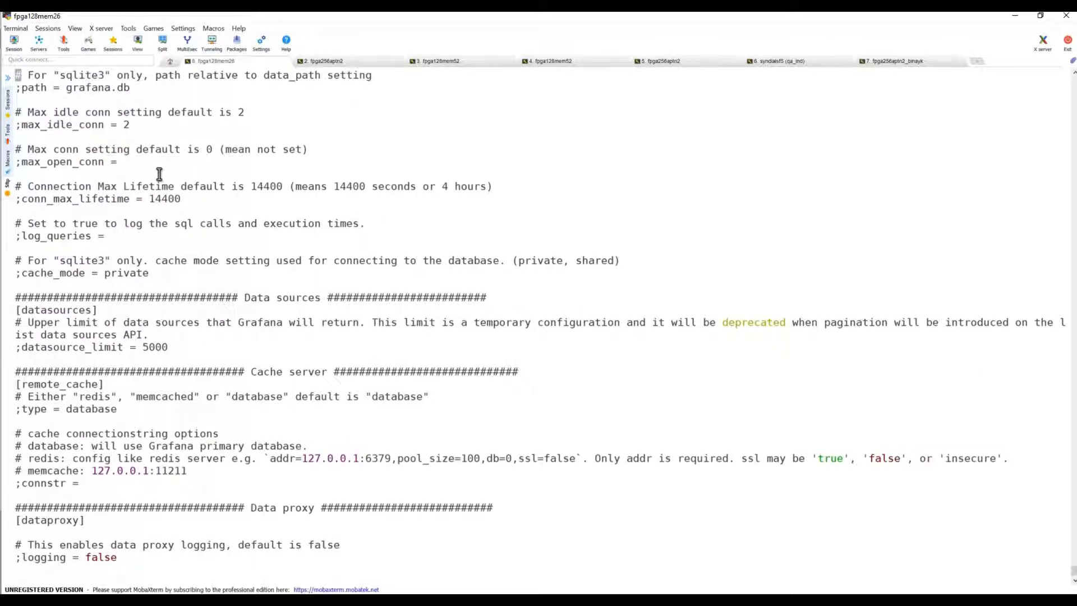
scroll("down", 3)
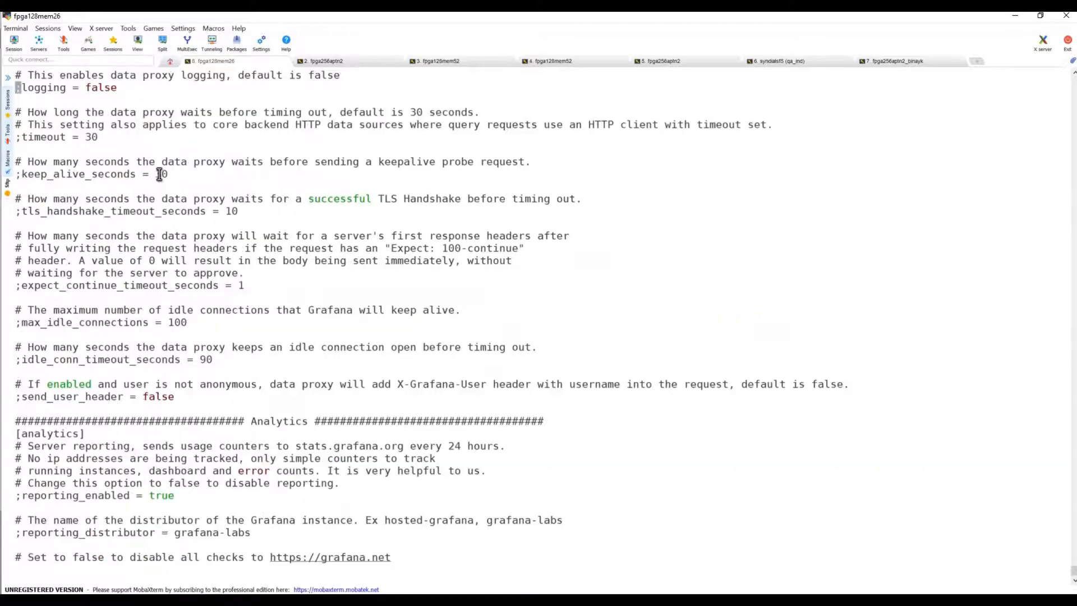
scroll("down", 3)
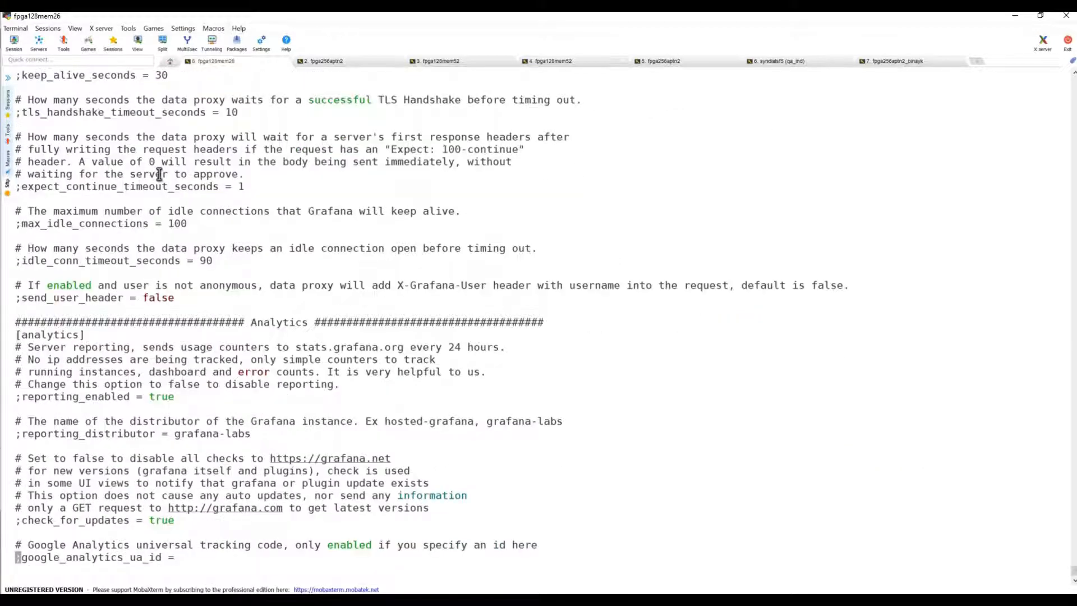
scroll("down", 3)
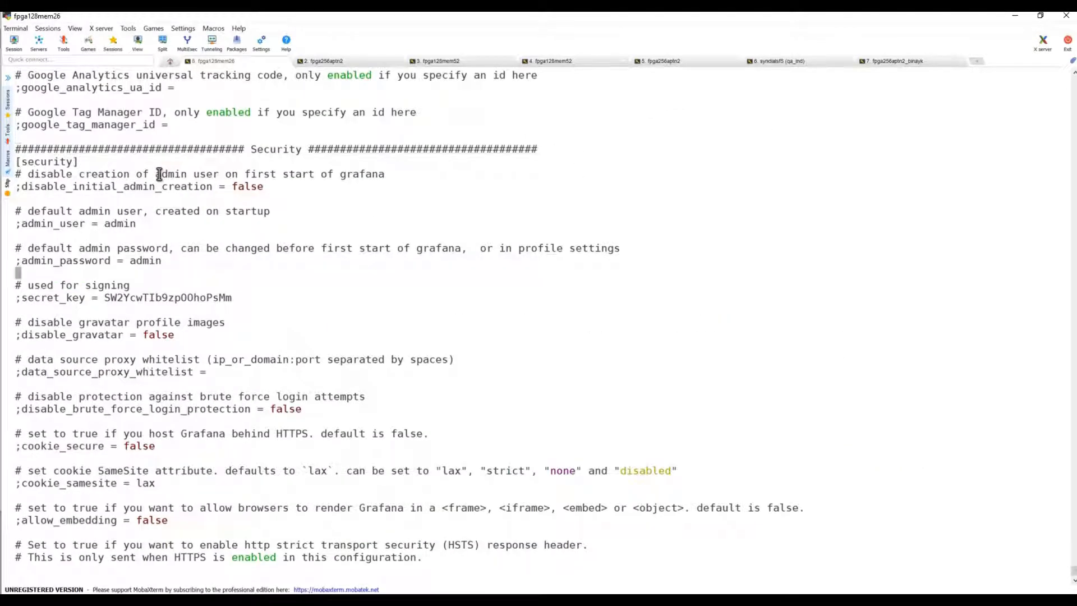
scroll("down", 3)
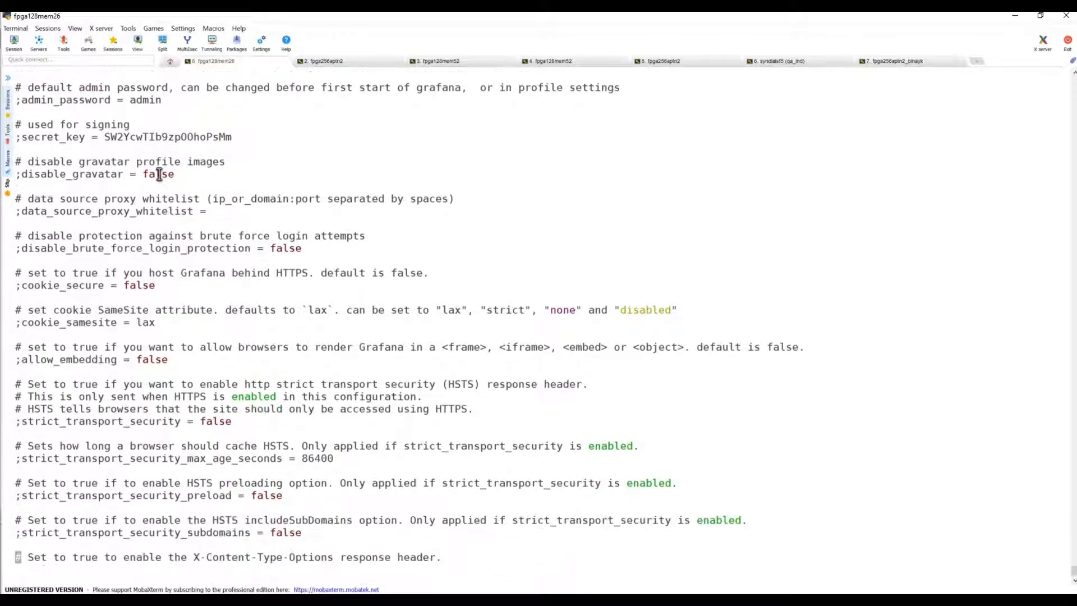
scroll("down", 3)
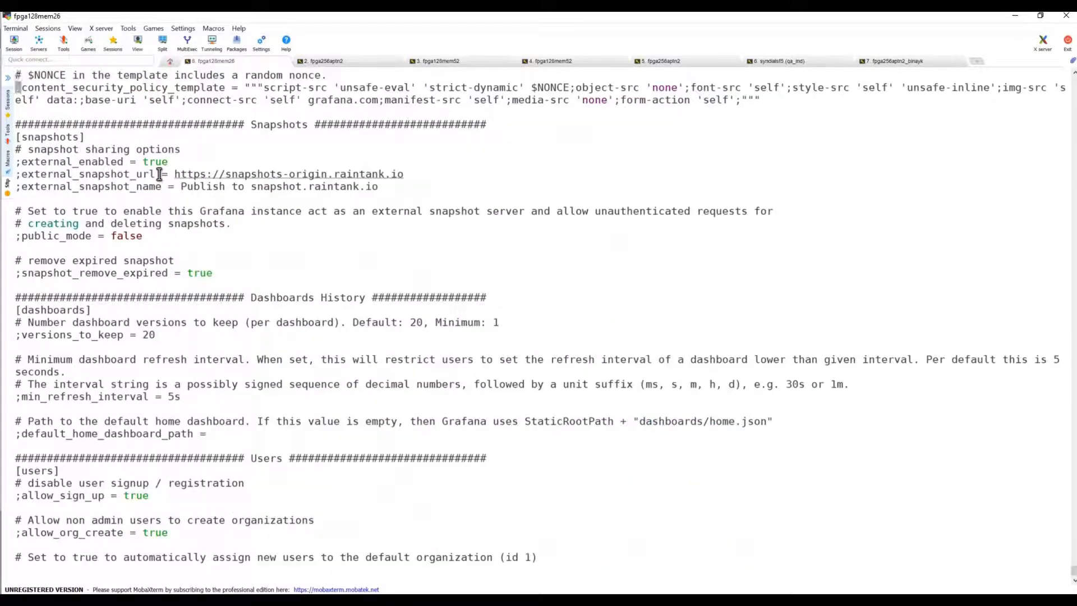
scroll("down", 3)
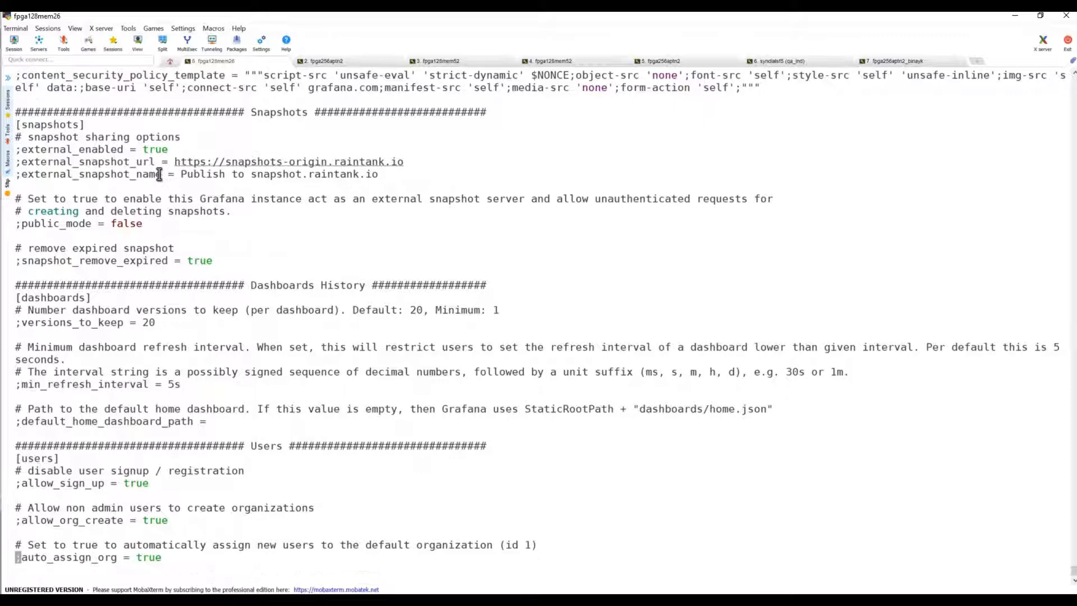
scroll("down", 3)
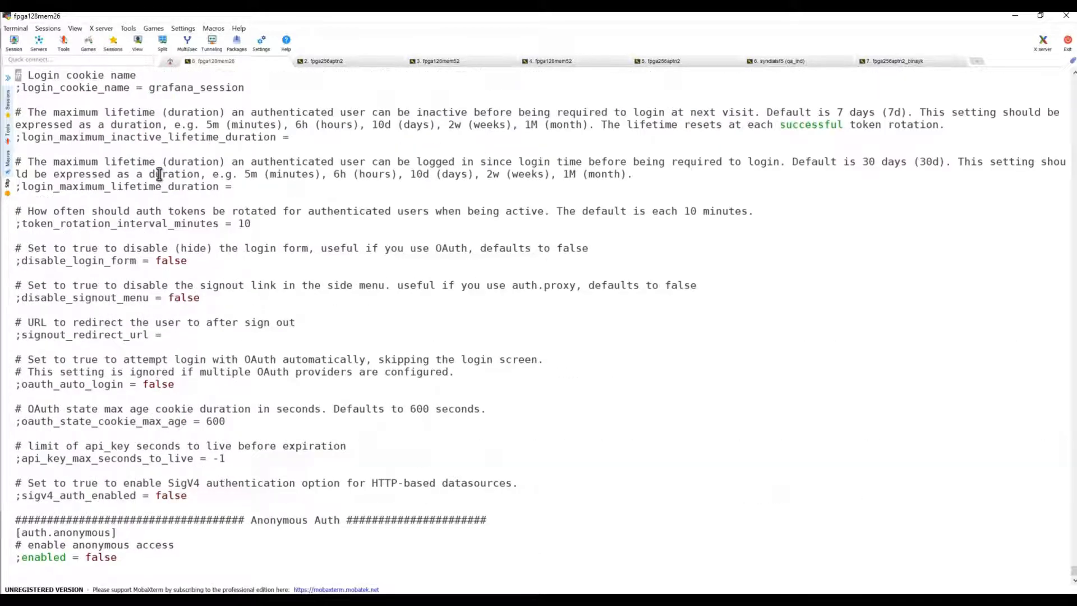
scroll("down", 3)
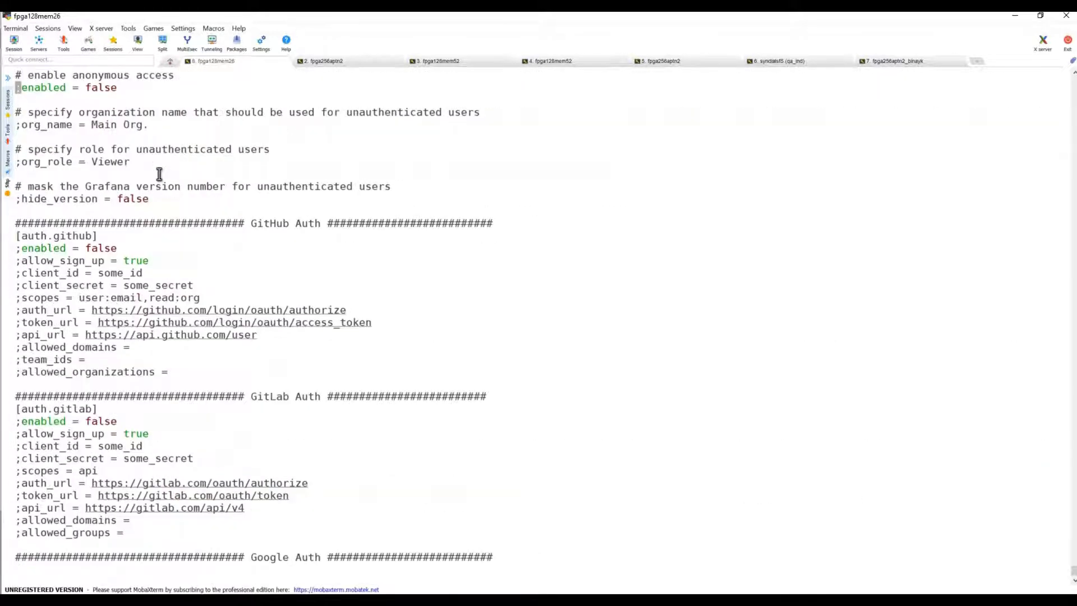
scroll("down", 3)
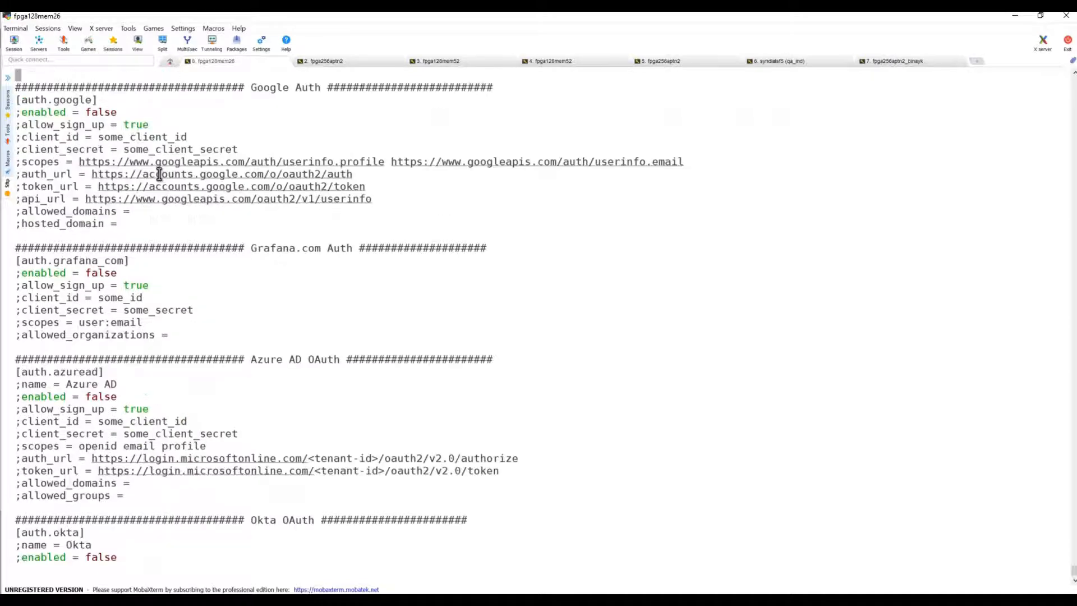
scroll("down", 3)
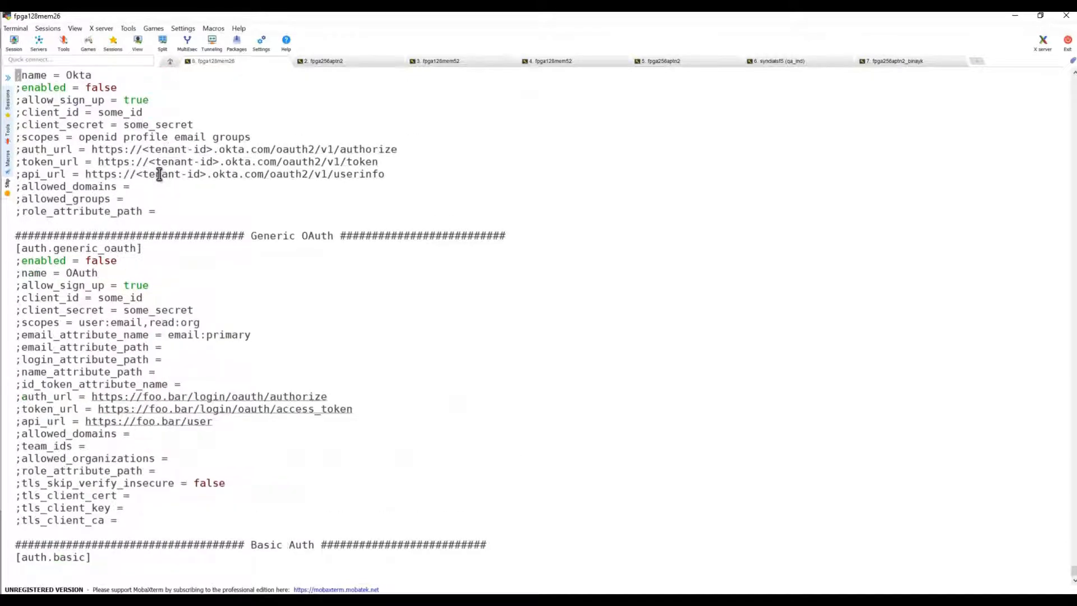
scroll("down", 3)
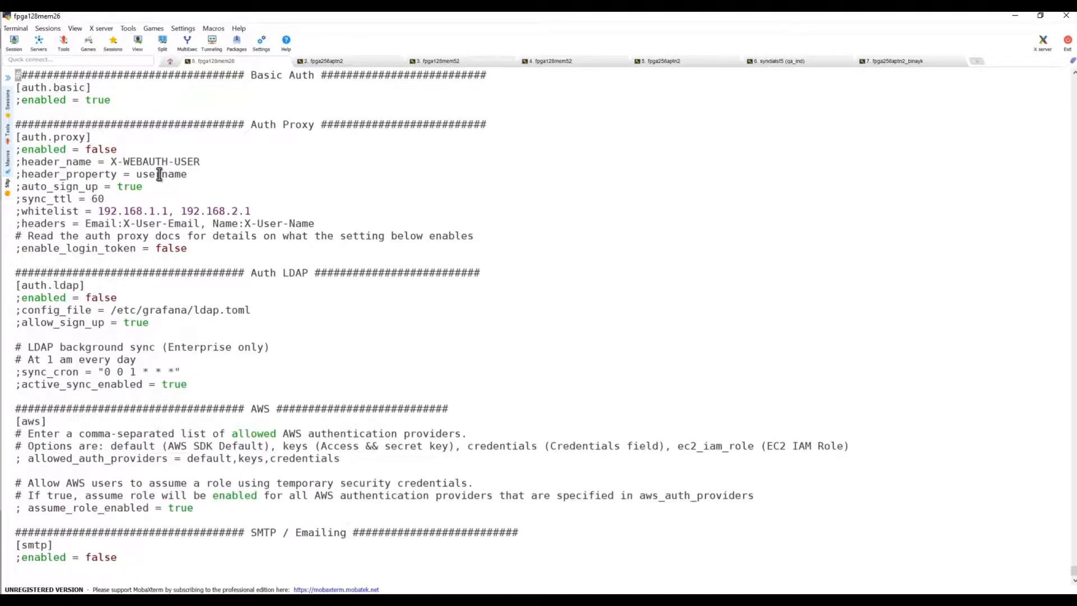
scroll("down", 3)
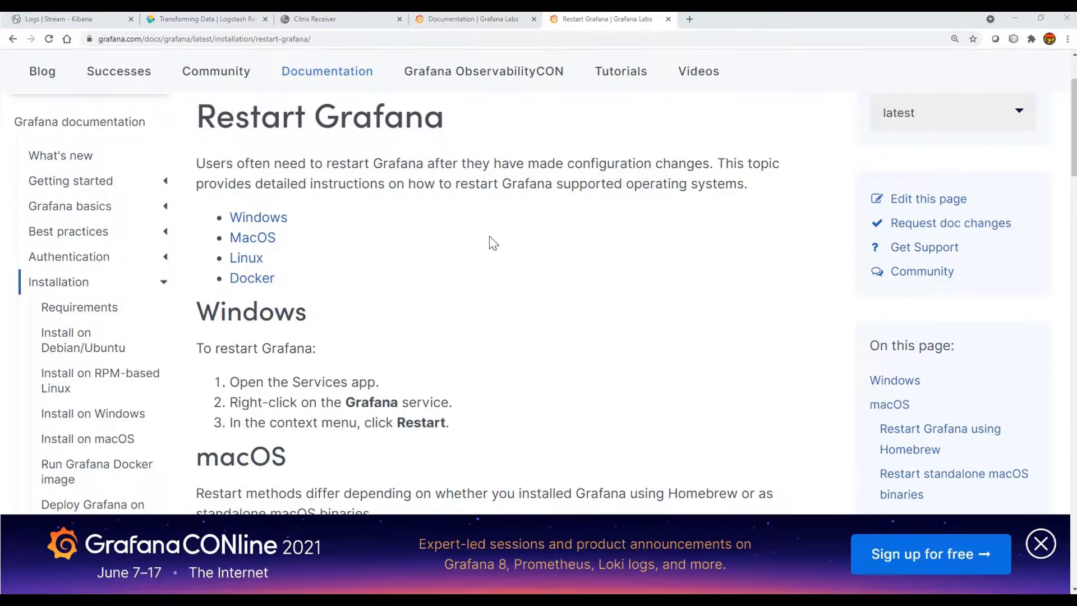
Step: Scroll the Restart Grafana docs page and select the grafana-server restart command
scroll("up", 3)
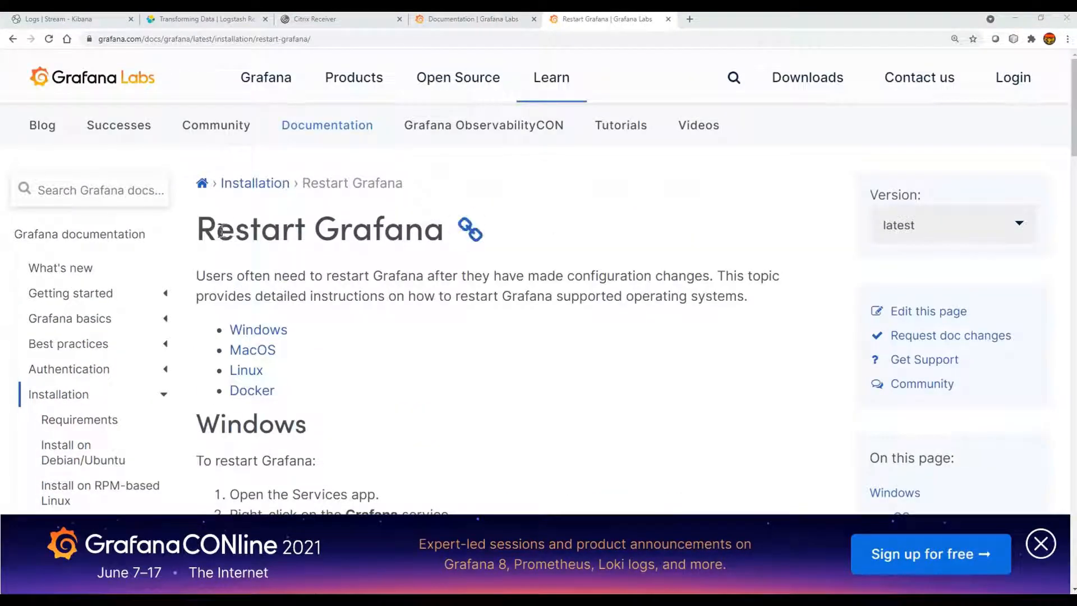
scroll("down", 3)
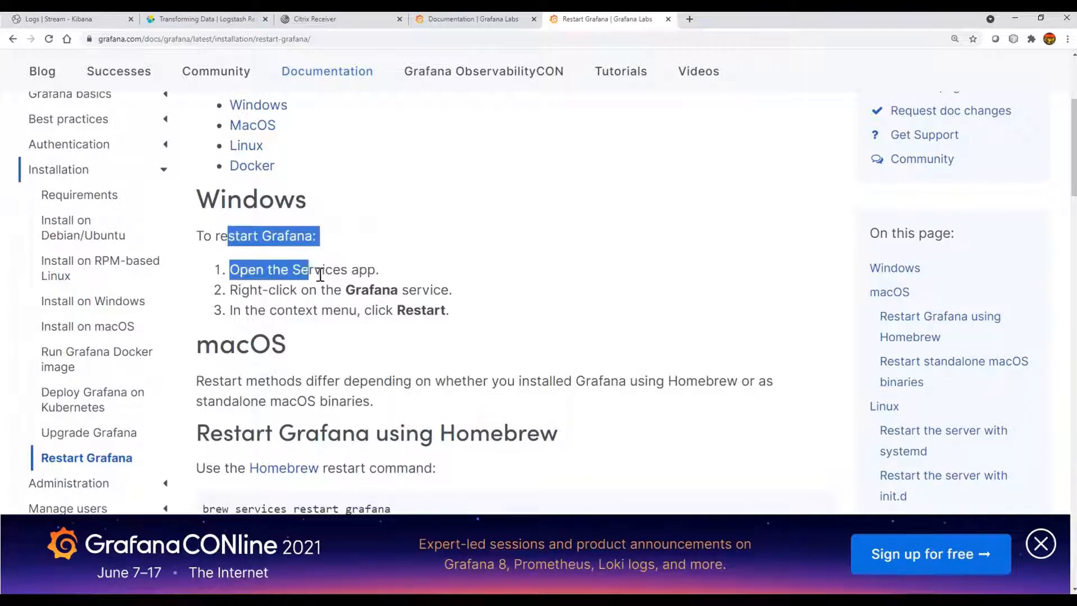
scroll("down", 3)
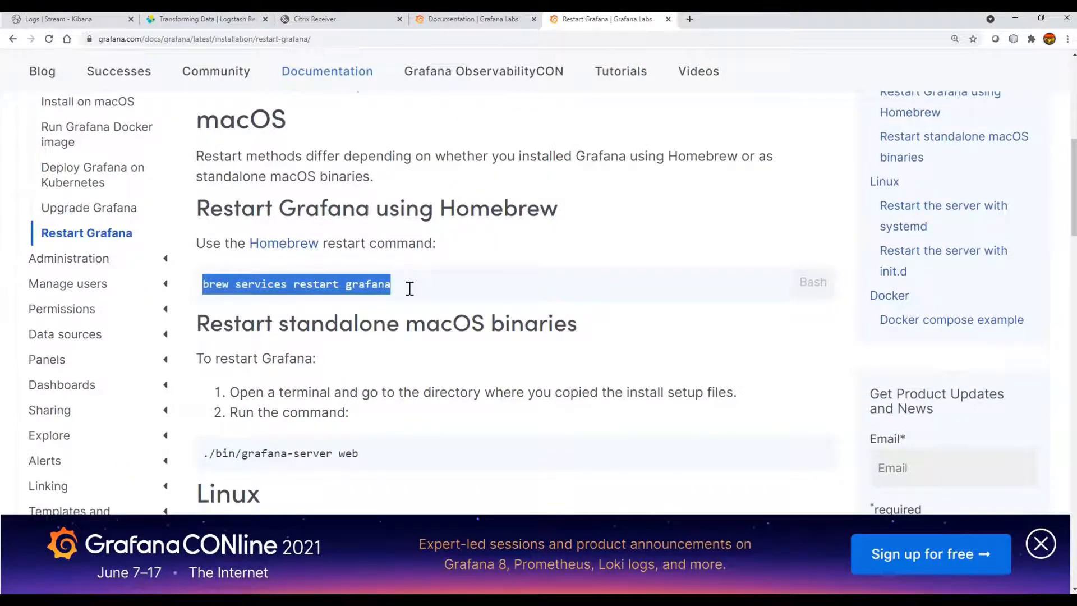
scroll("down", 3)
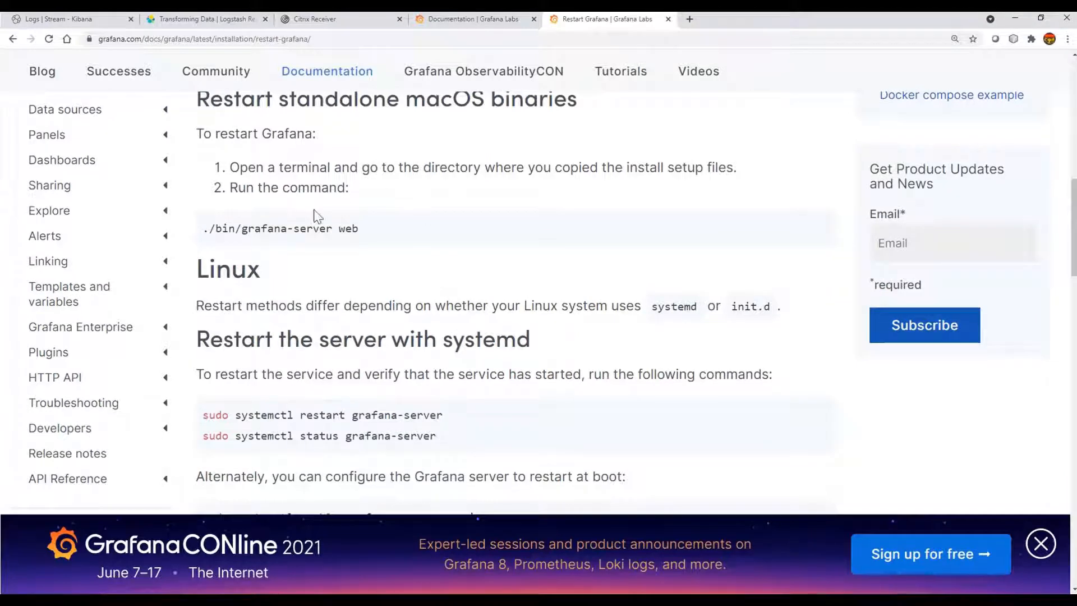
double_click(279, 228)
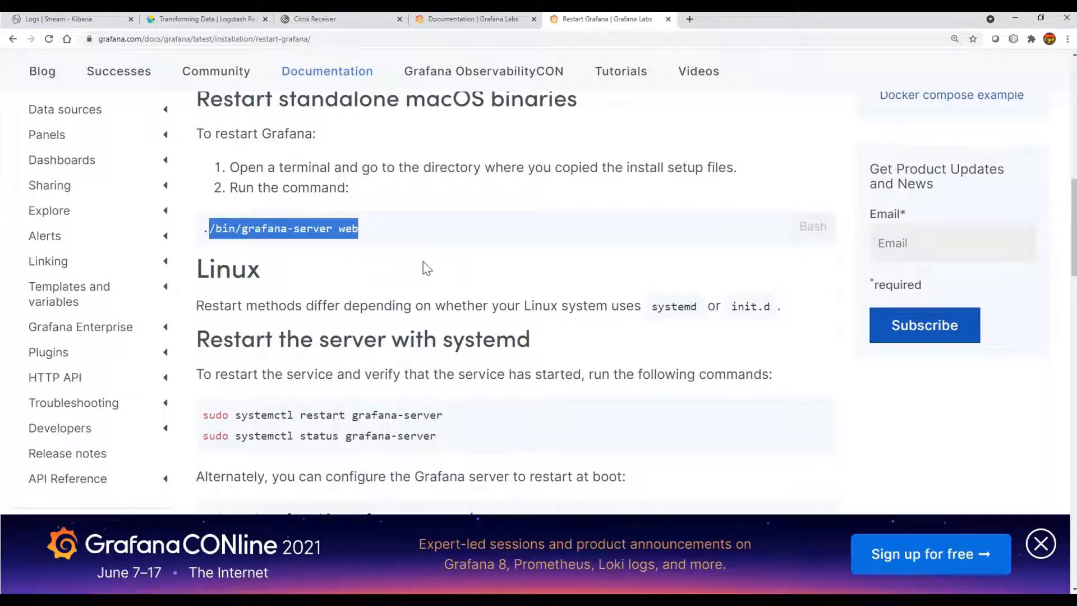
scroll("down", 3)
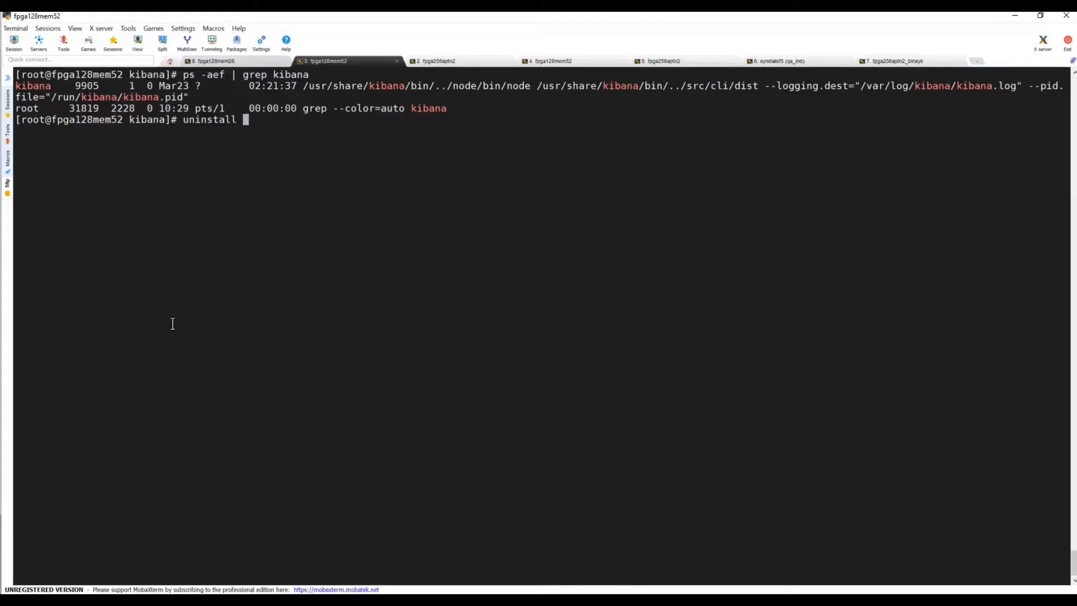
Step: Check the grafana-server service status with systemctl status grafana-server
left_click(215, 60)
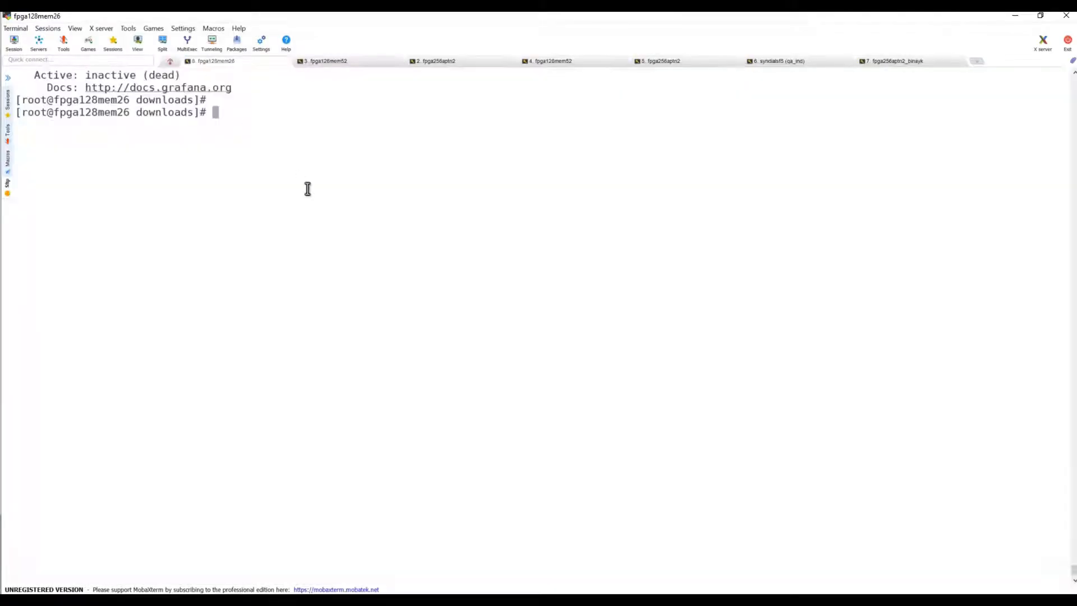
type("systemctl status grafana-server")
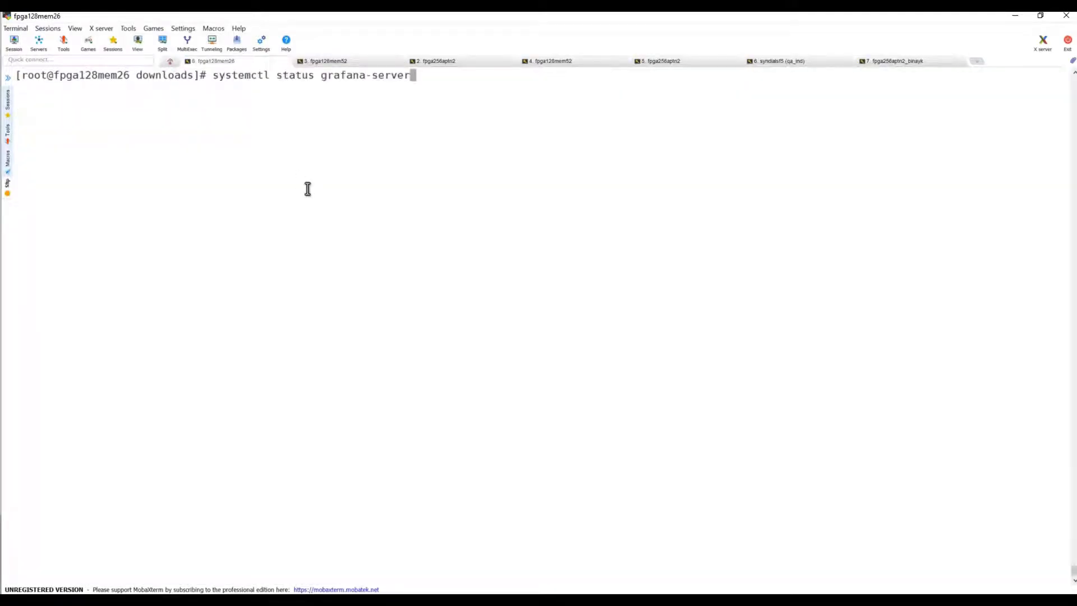
key("Return")
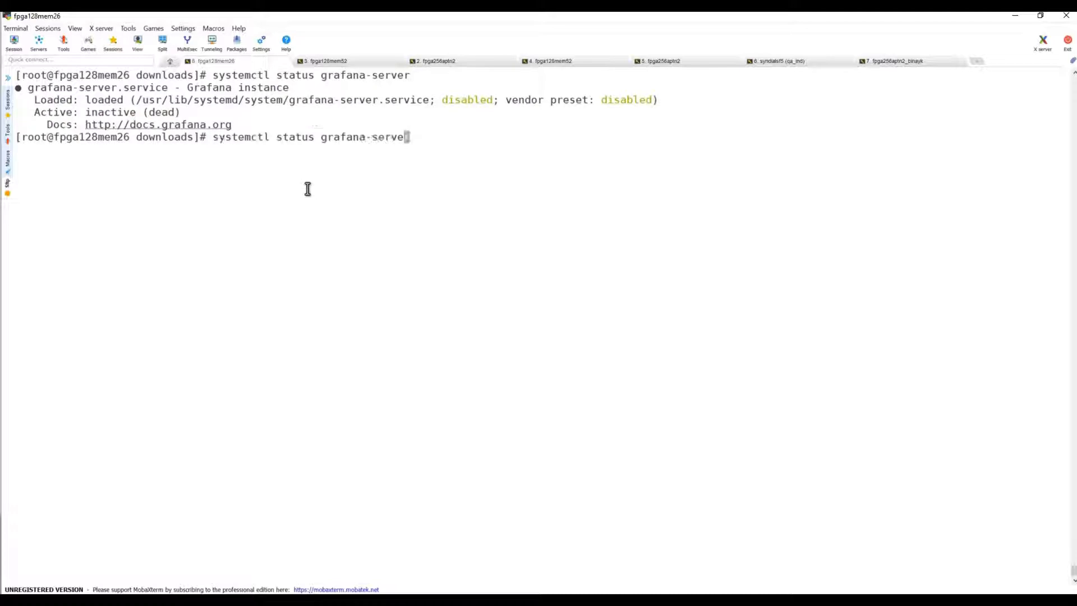
Step: Restart grafana-server and confirm its status is now active (running)
key("Left")
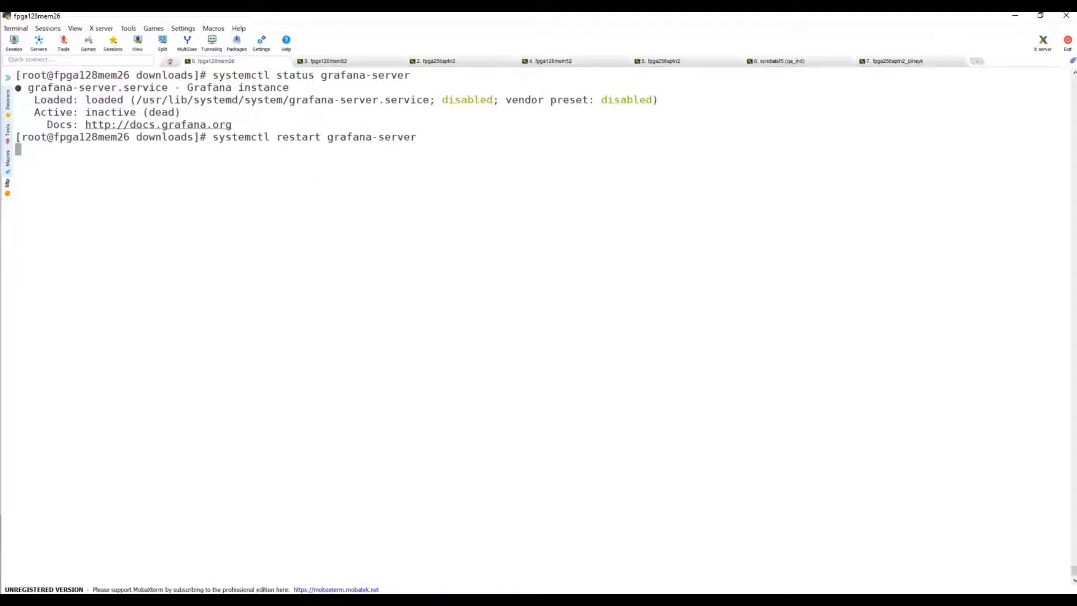
key("Return")
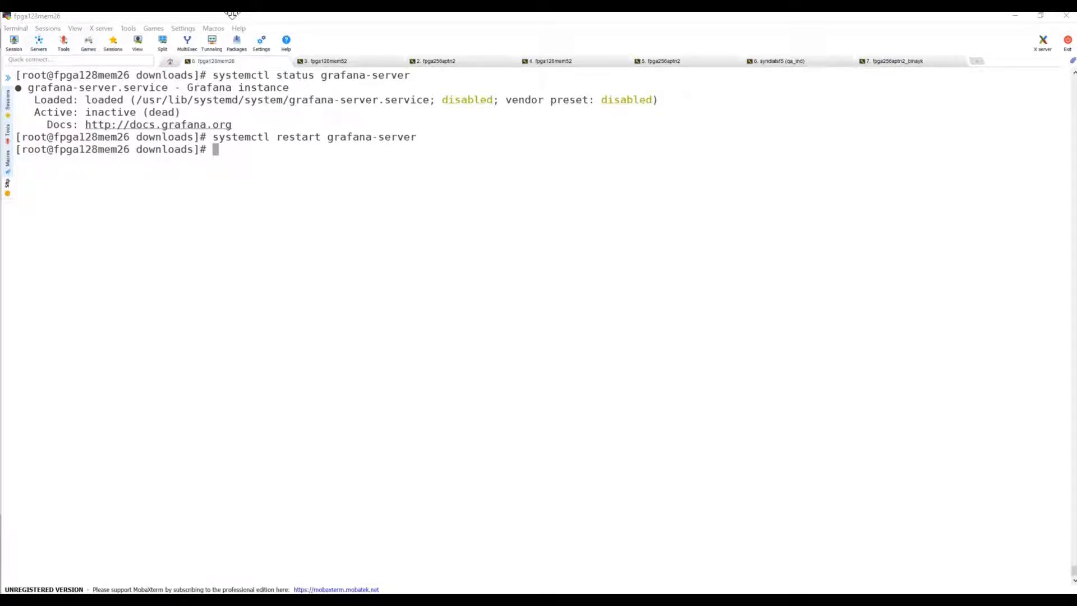
type("systemctl status grafana-server")
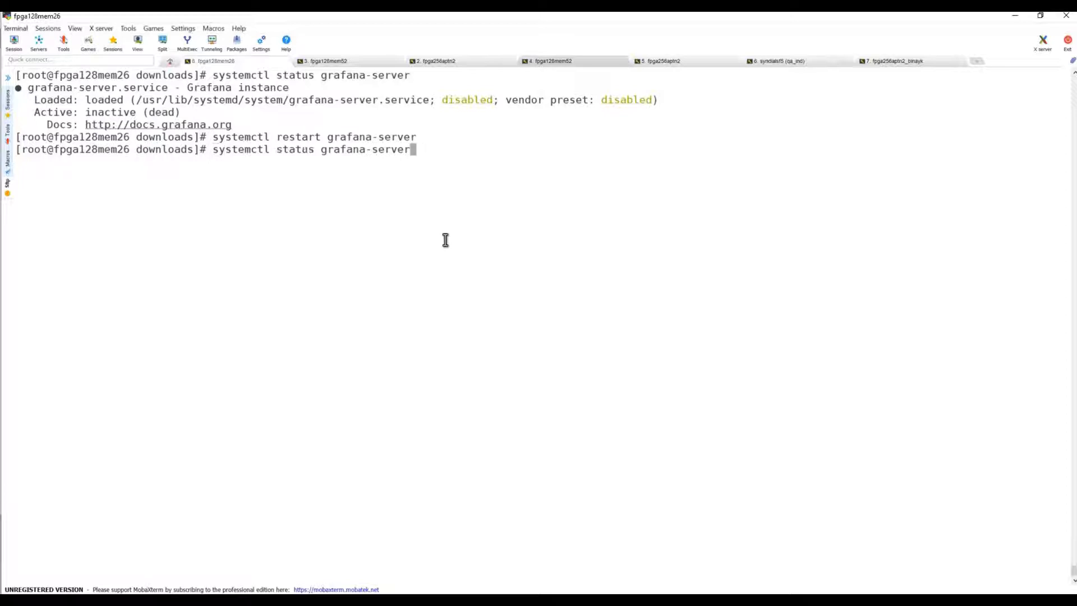
key("Return")
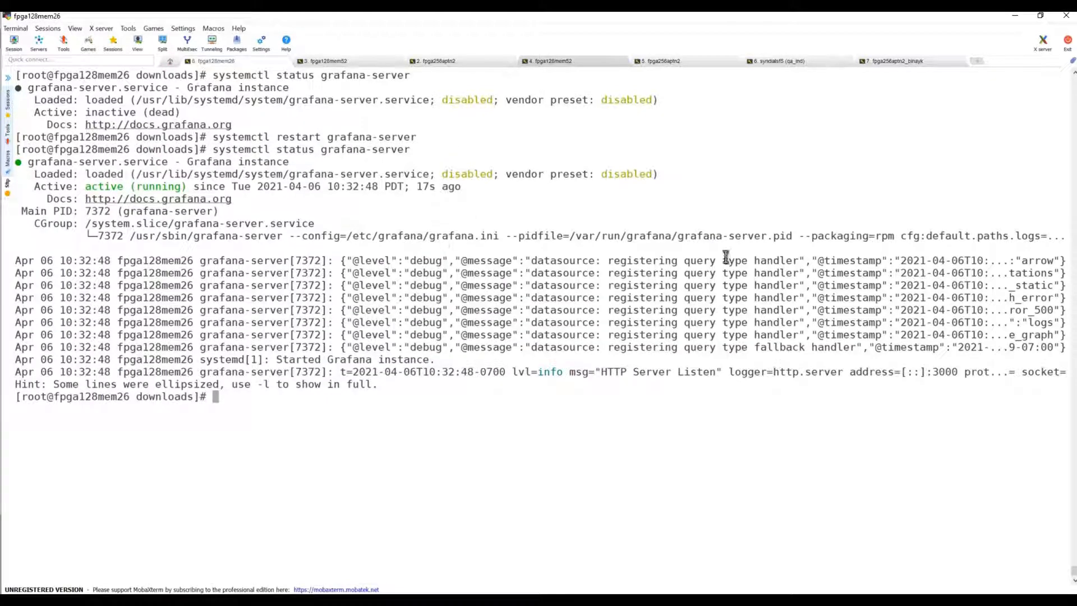
double_click(942, 372)
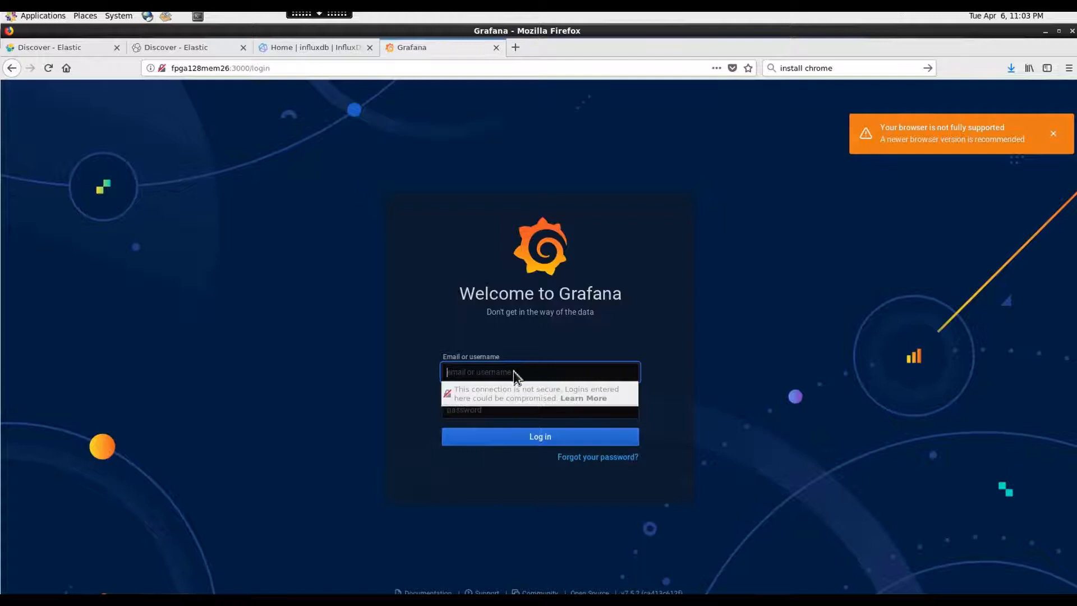
Step: Focus the Email or username field on the Grafana login page at port 3000
left_click(540, 371)
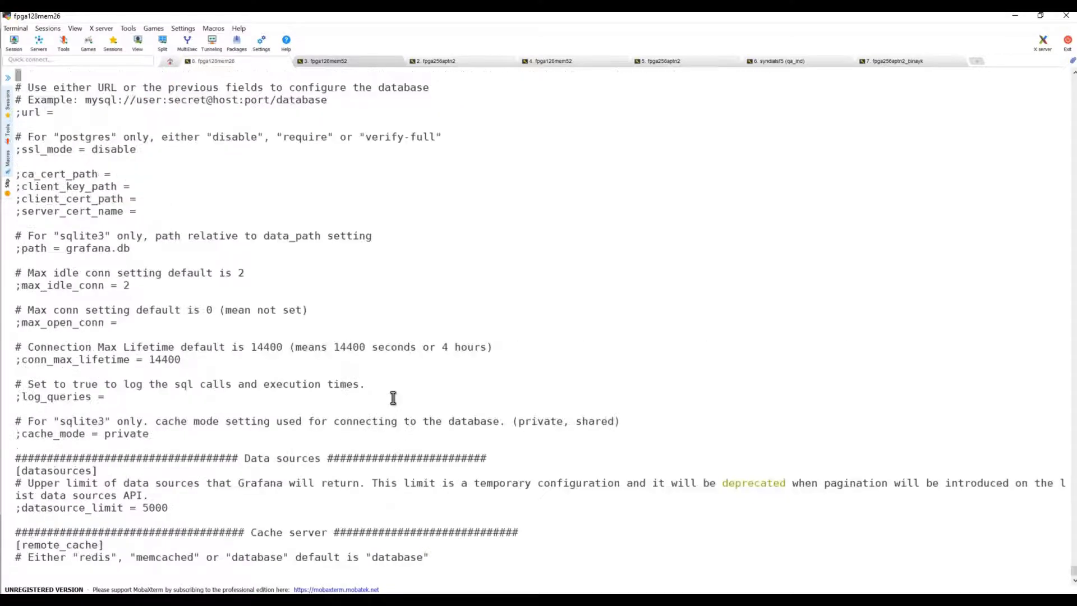
scroll("down", 3)
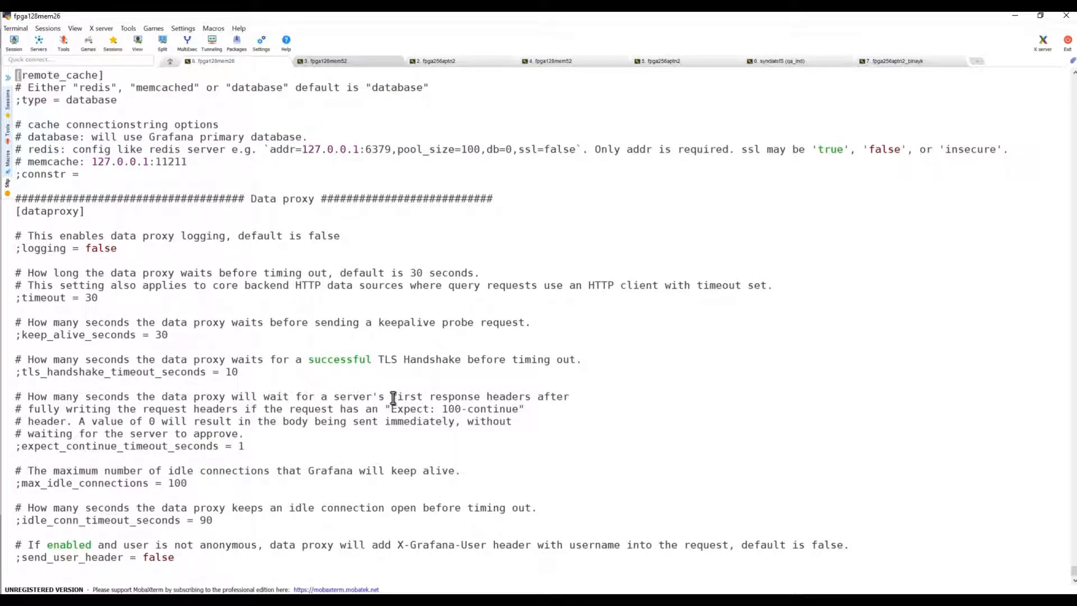
scroll("down", 3)
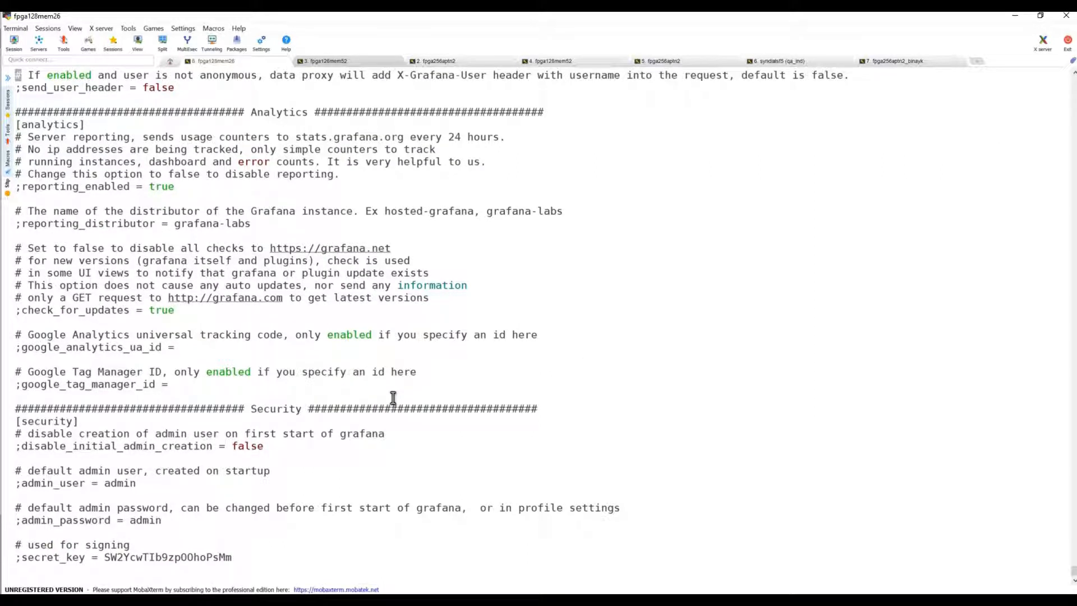
double_click(145, 520)
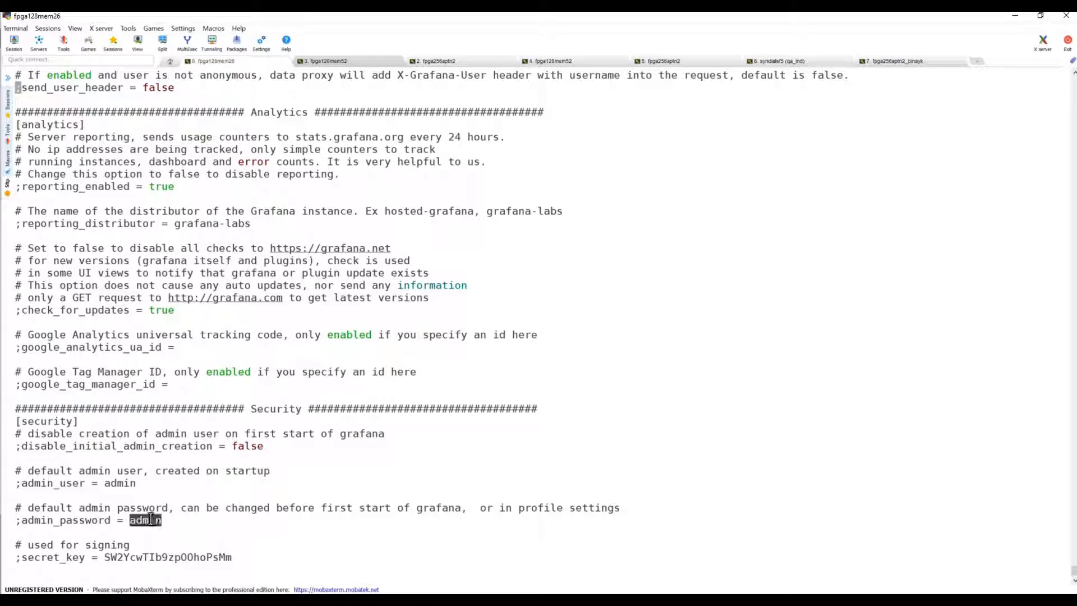
double_click(120, 482)
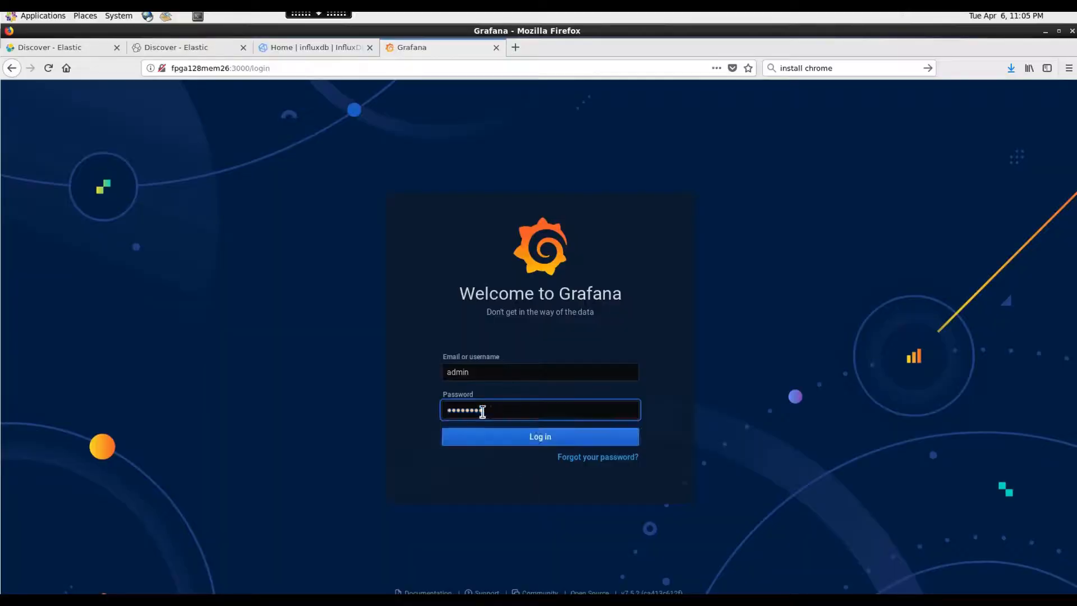
left_click(538, 436)
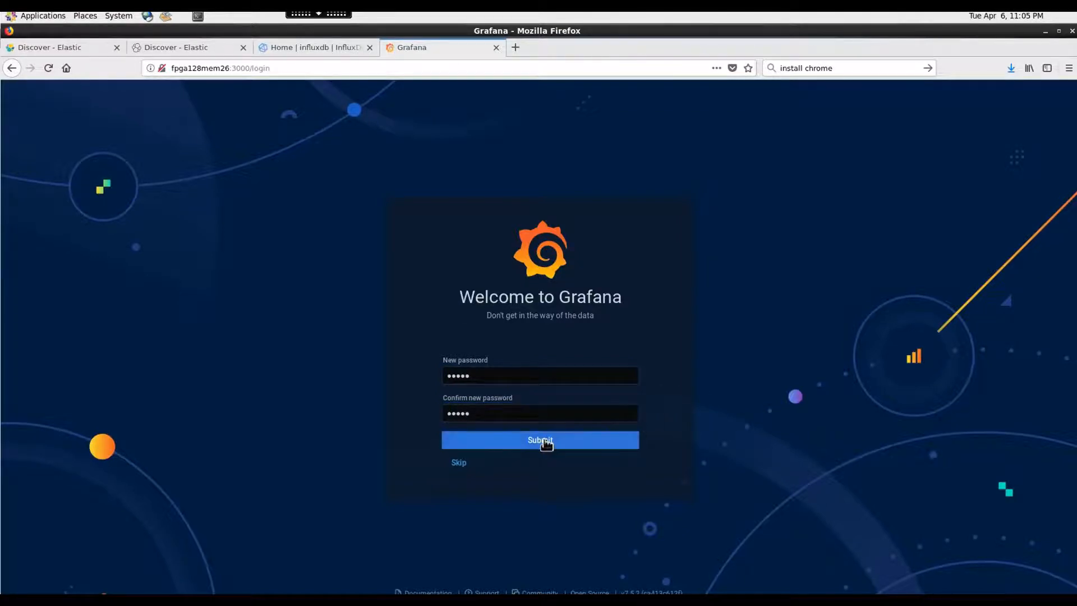
left_click(540, 440)
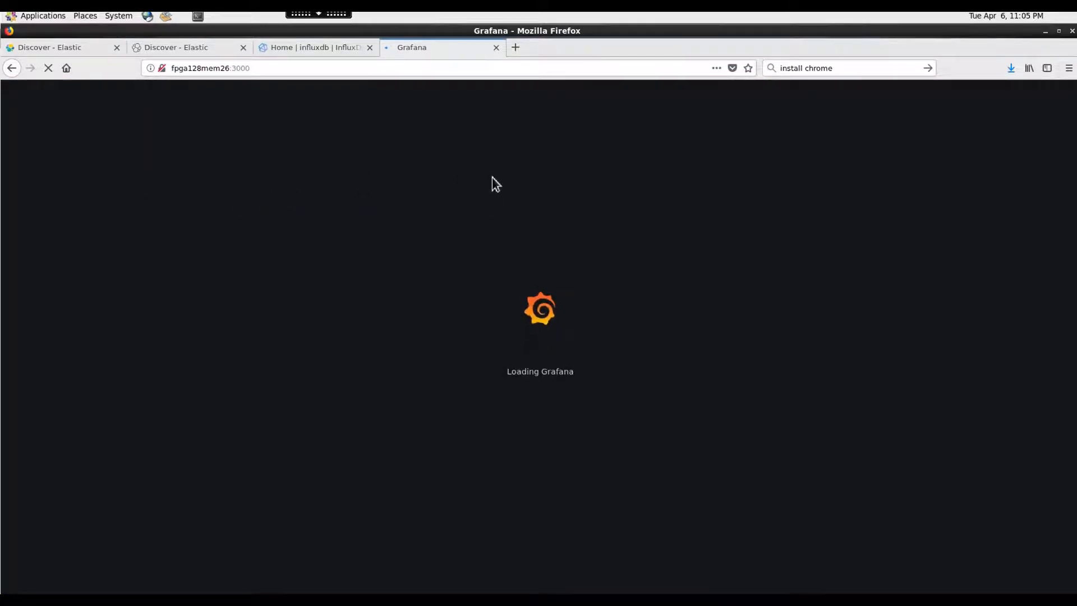
mouse_move(755, 16)
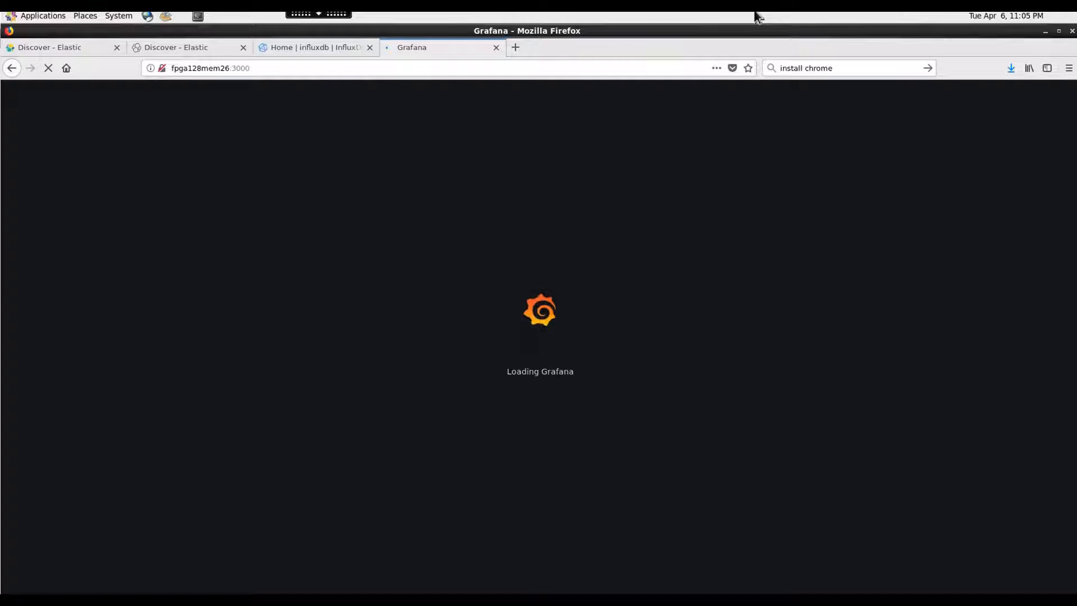
mouse_move(774, 249)
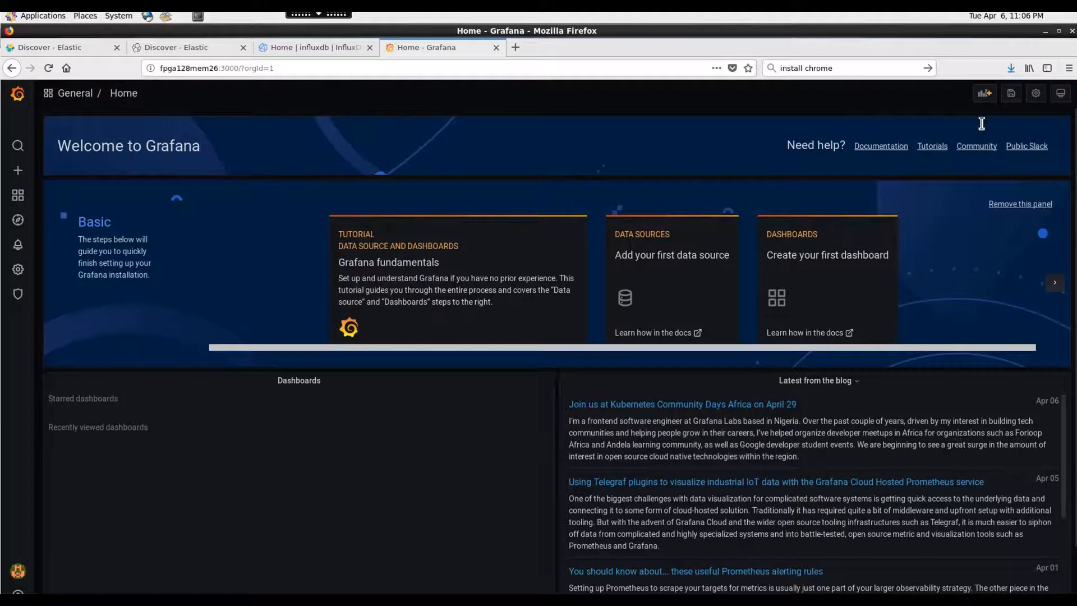
mouse_move(26, 125)
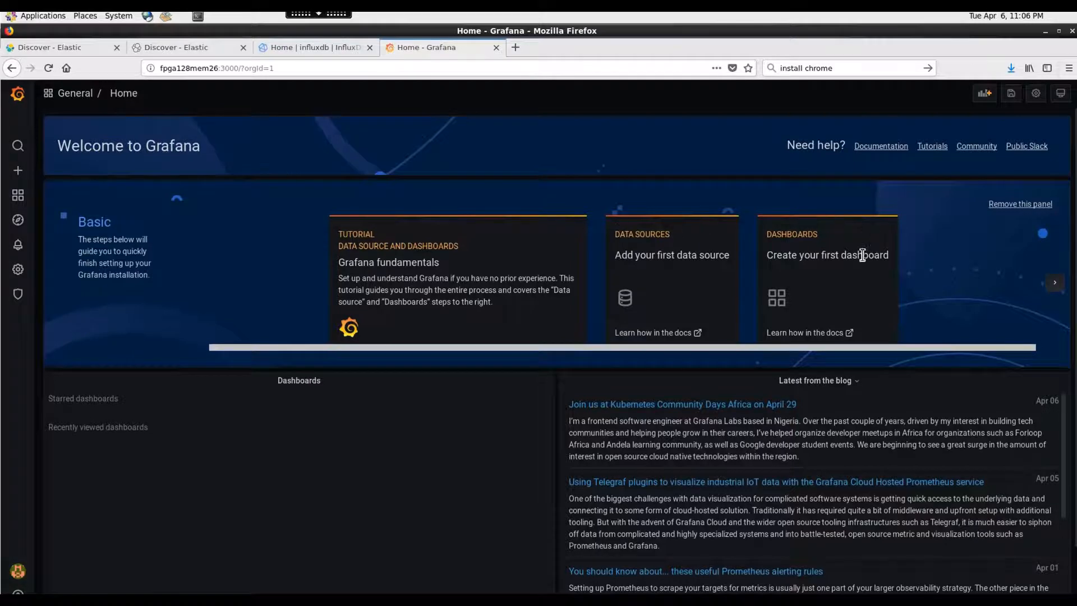
Step: Scroll down the Home dashboard to view its panels and blog feed, then back up
scroll("down", 3)
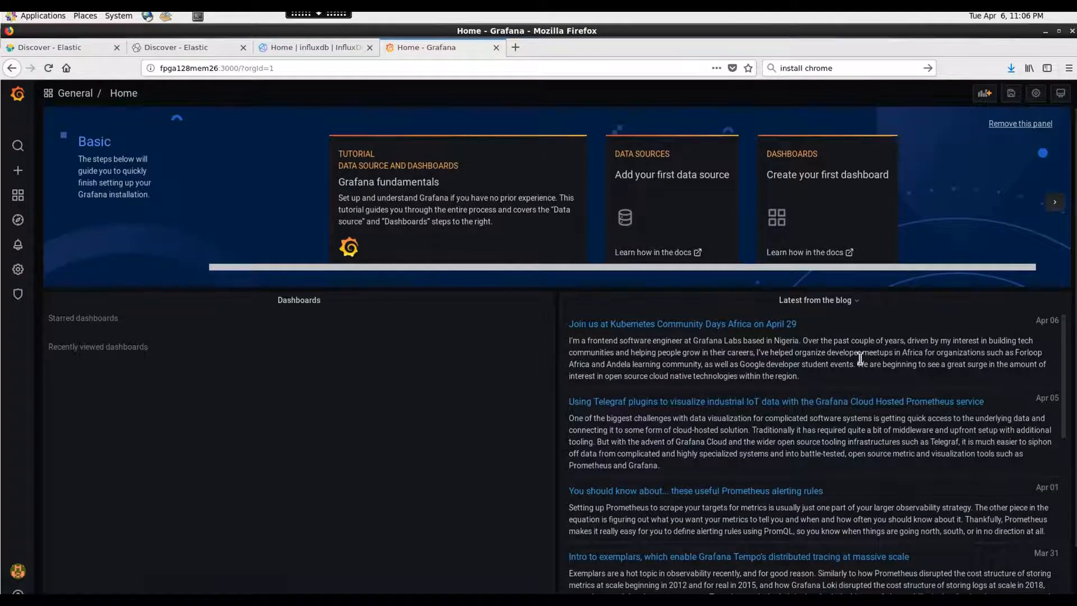
scroll("up", 3)
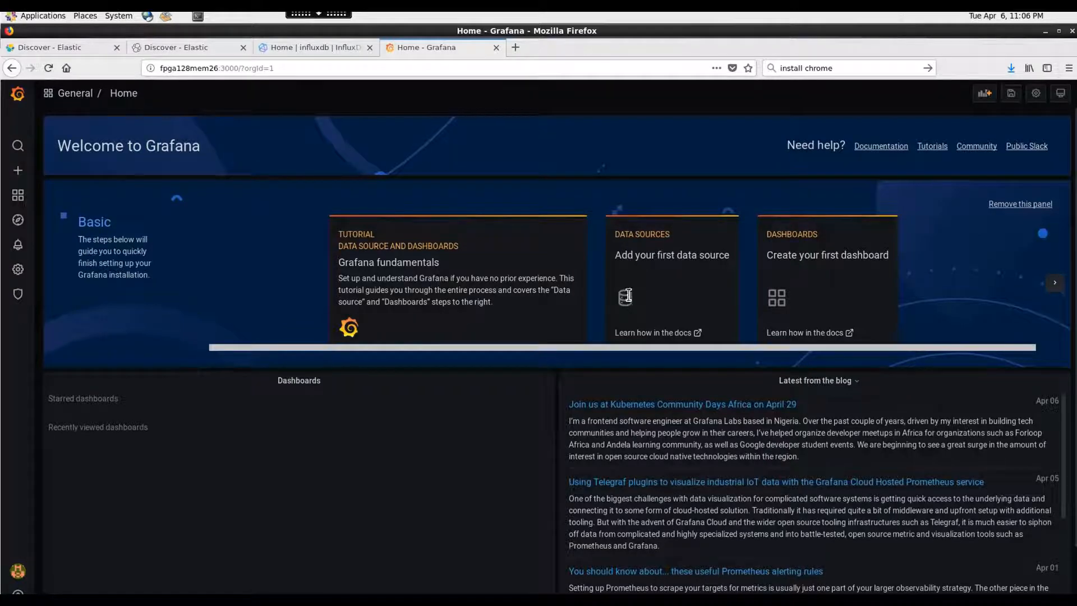
mouse_move(665, 337)
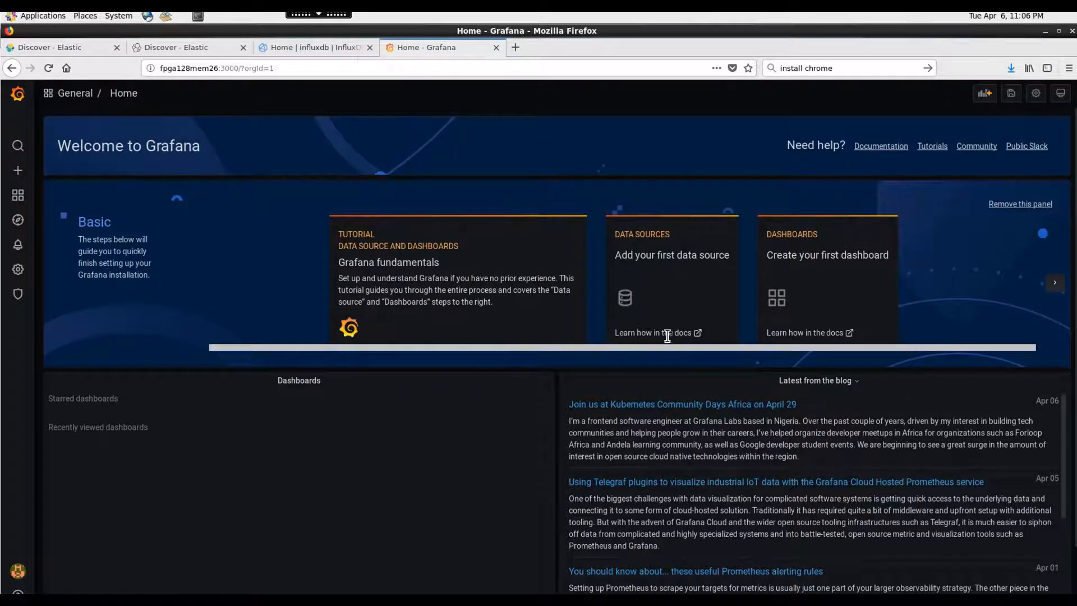
Step: Browse the Add data source list, then cancel without adding any data source
left_click(671, 255)
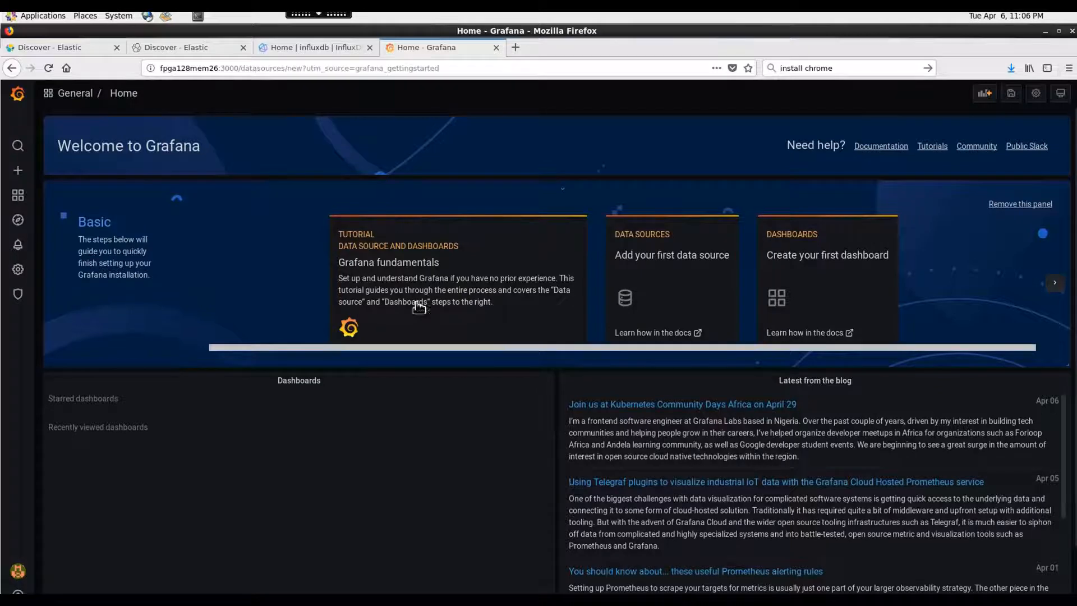
left_click(671, 255)
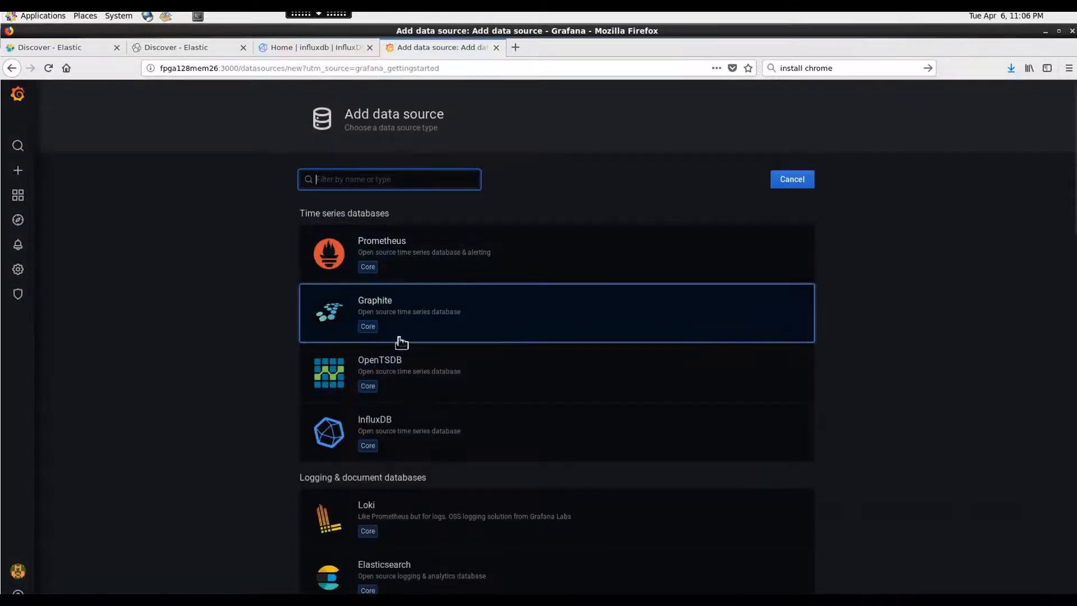
mouse_move(391, 432)
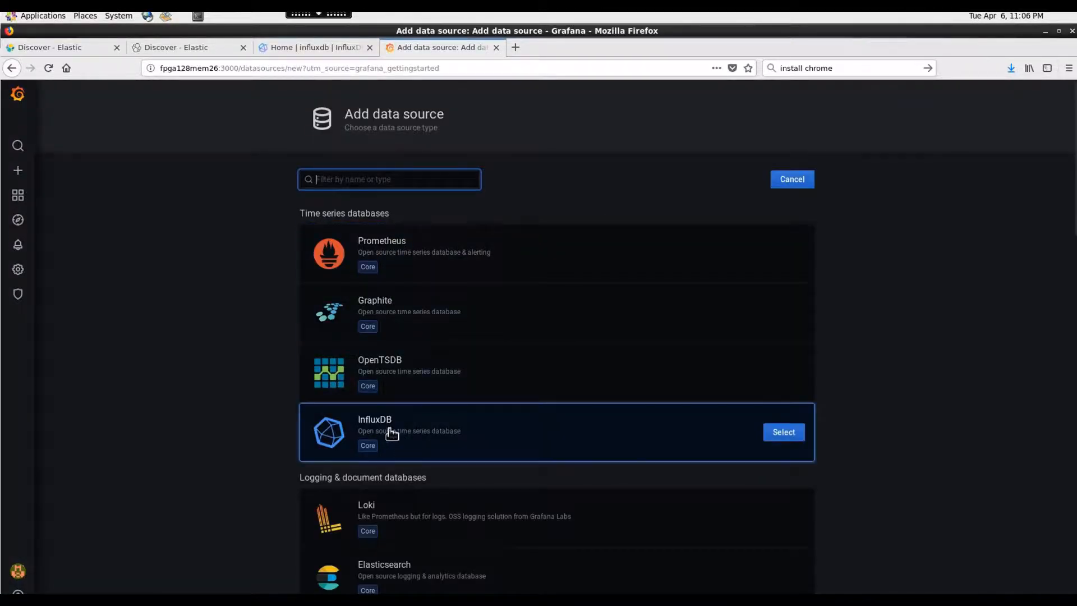
scroll("down", 3)
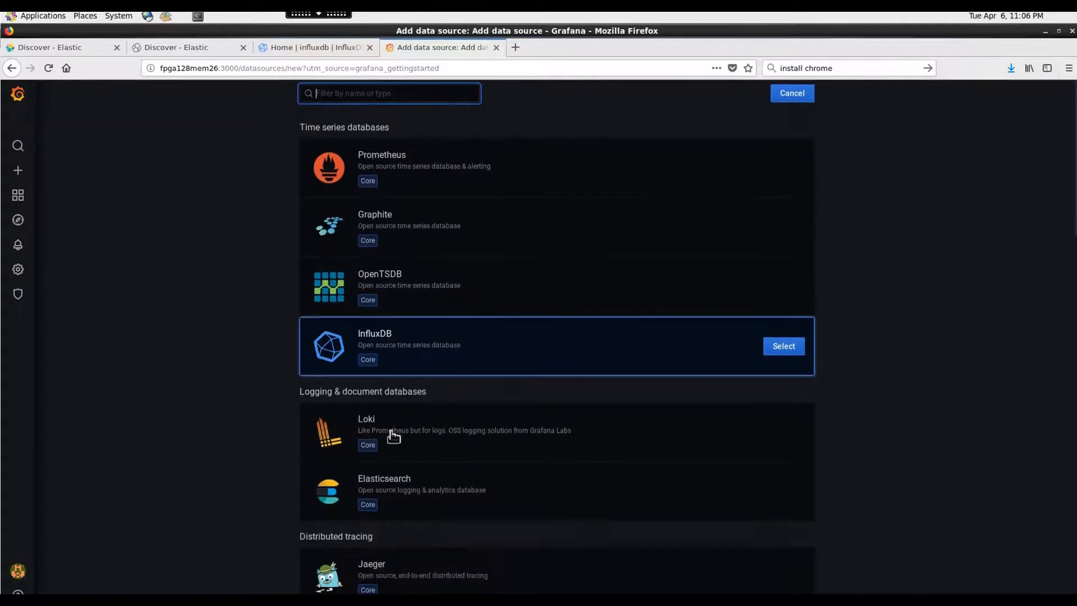
scroll("down", 3)
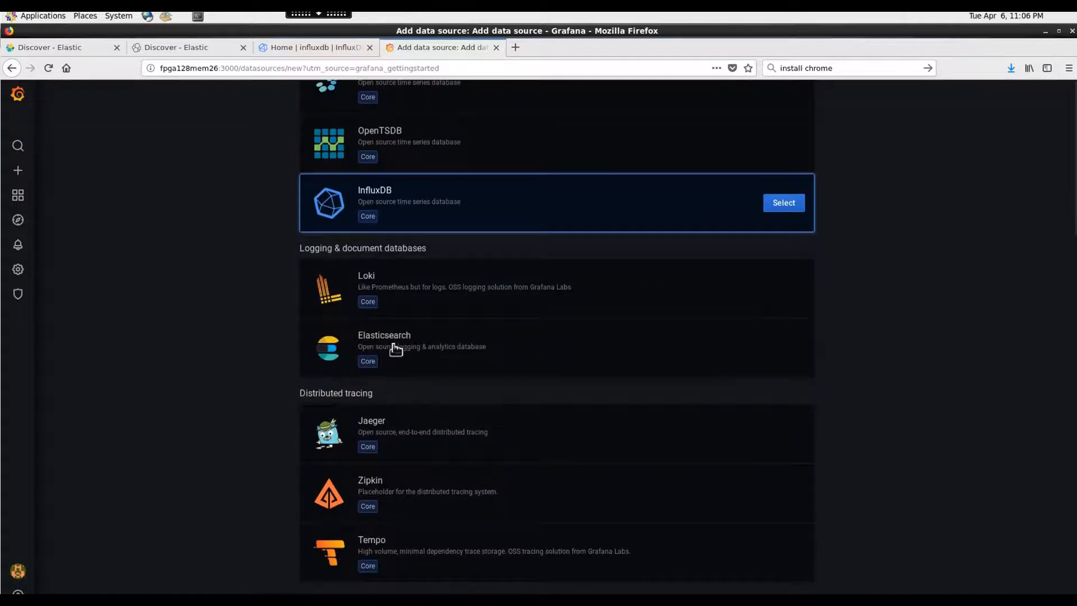
scroll("down", 3)
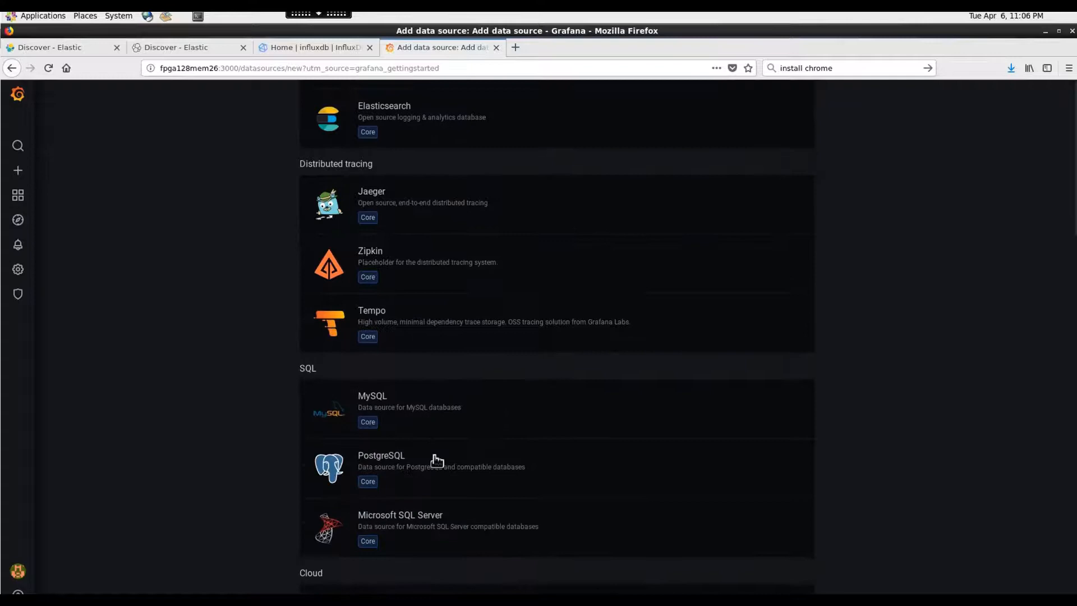
scroll("down", 3)
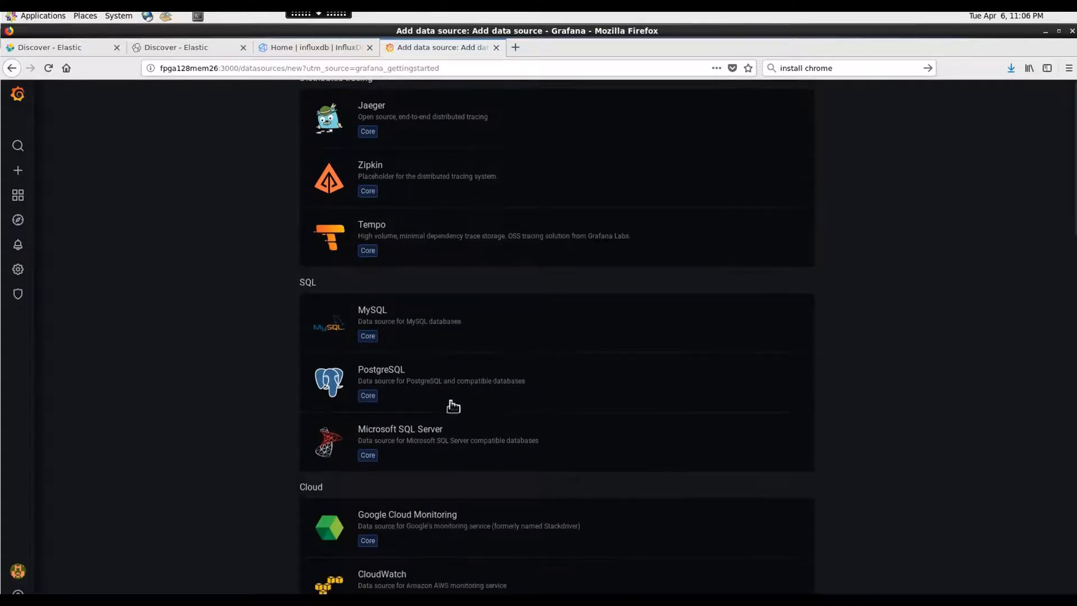
scroll("down", 3)
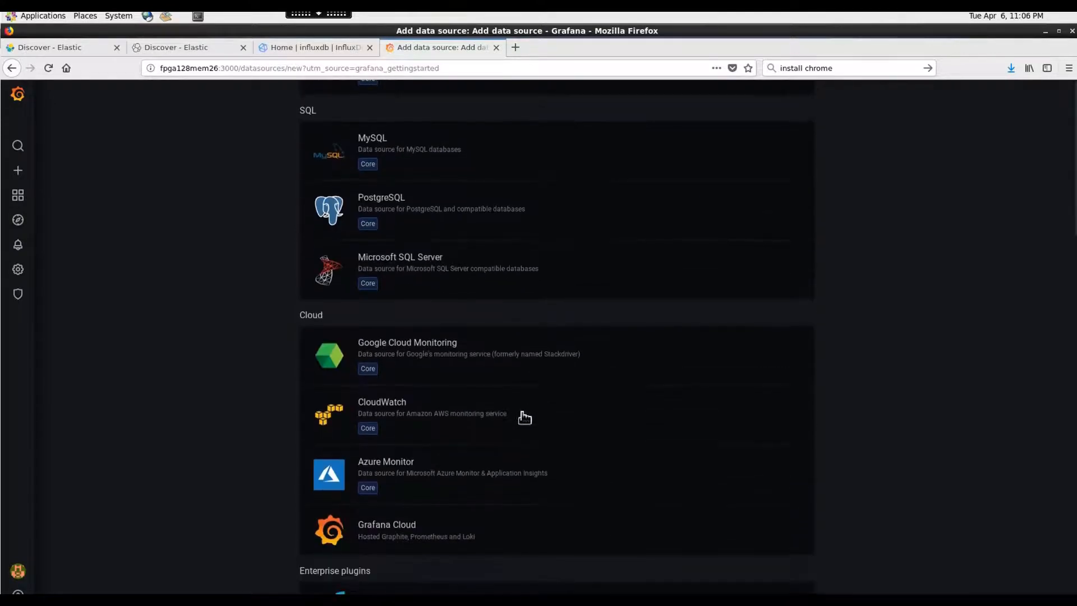
scroll("down", 3)
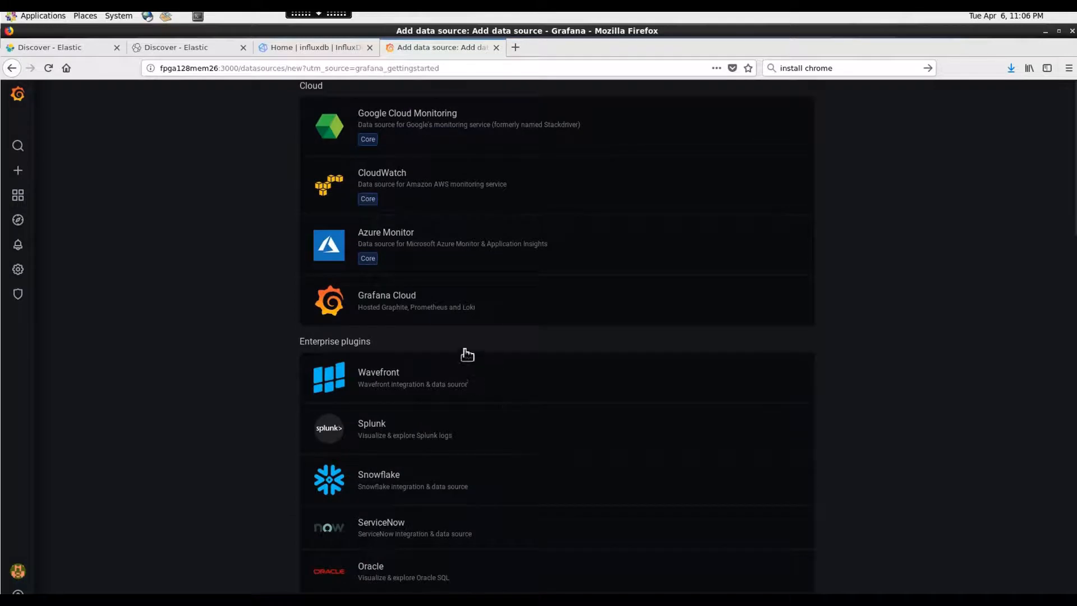
scroll("down", 3)
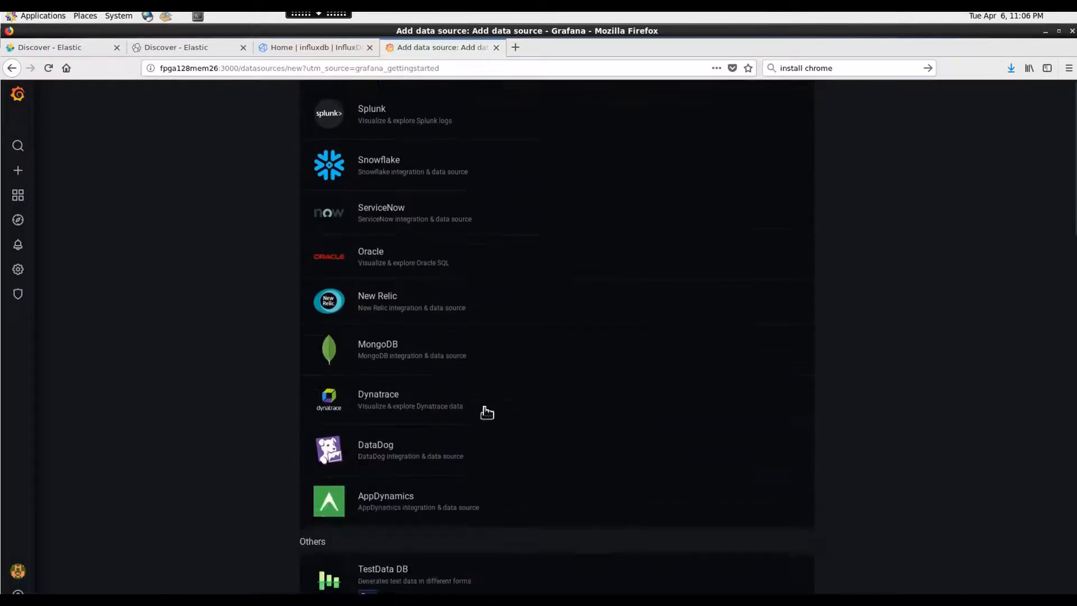
scroll("down", 3)
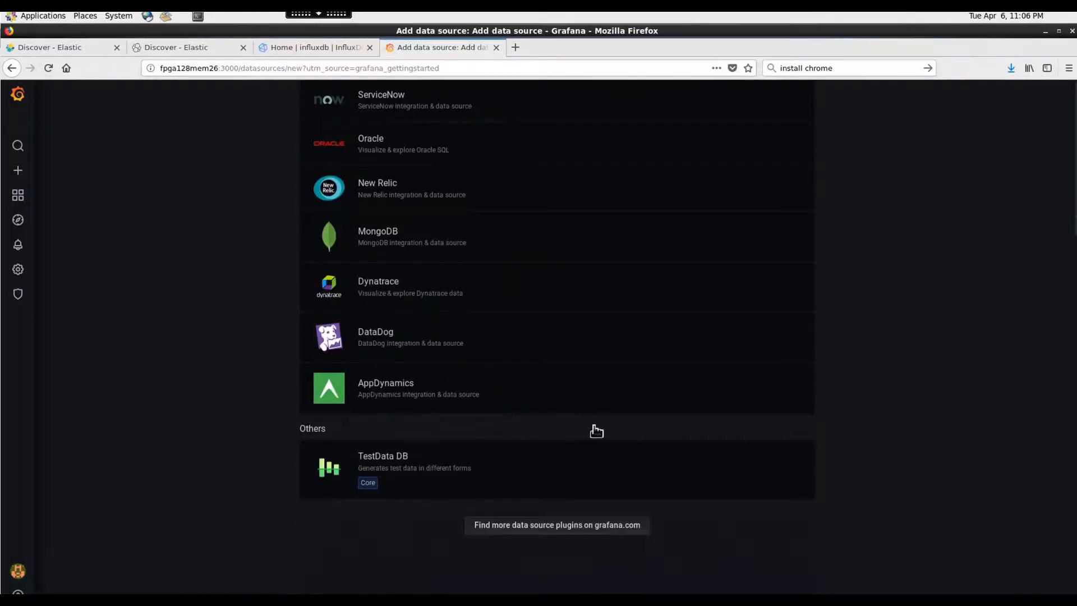
scroll("up", 3)
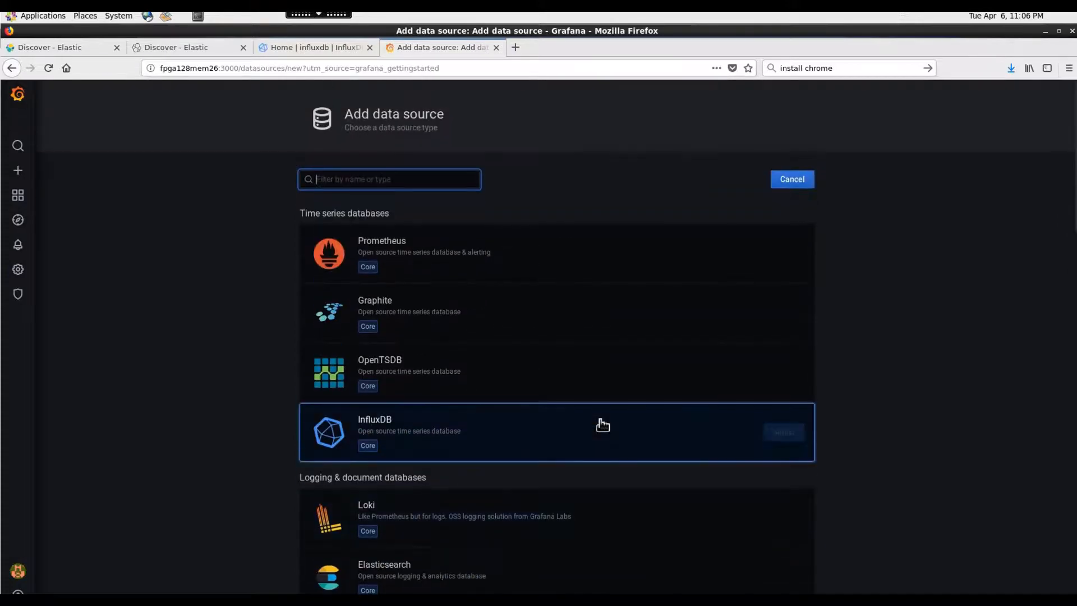
mouse_move(802, 184)
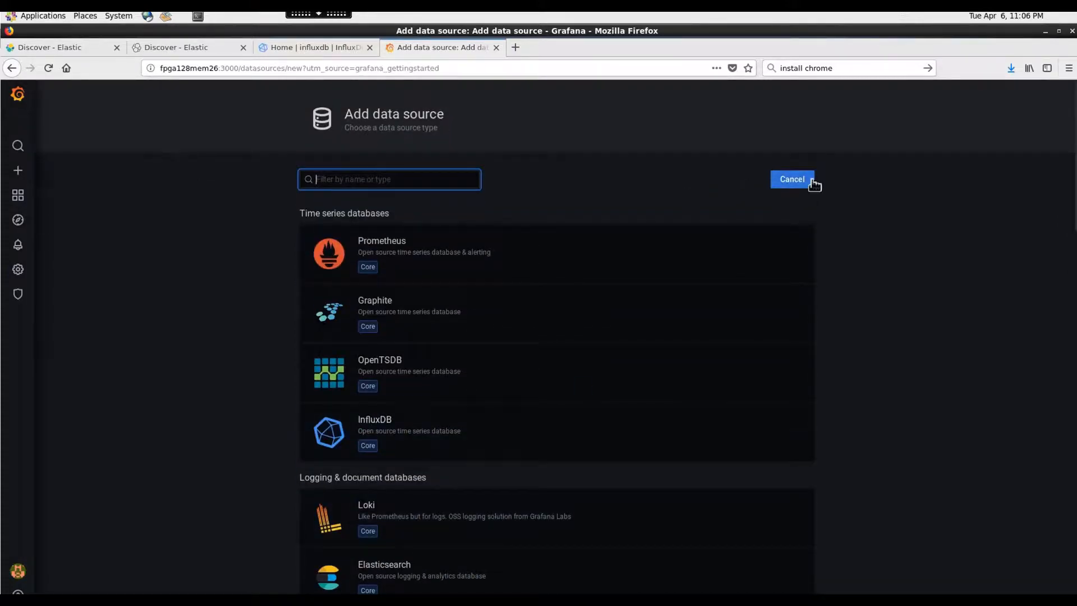
left_click(792, 179)
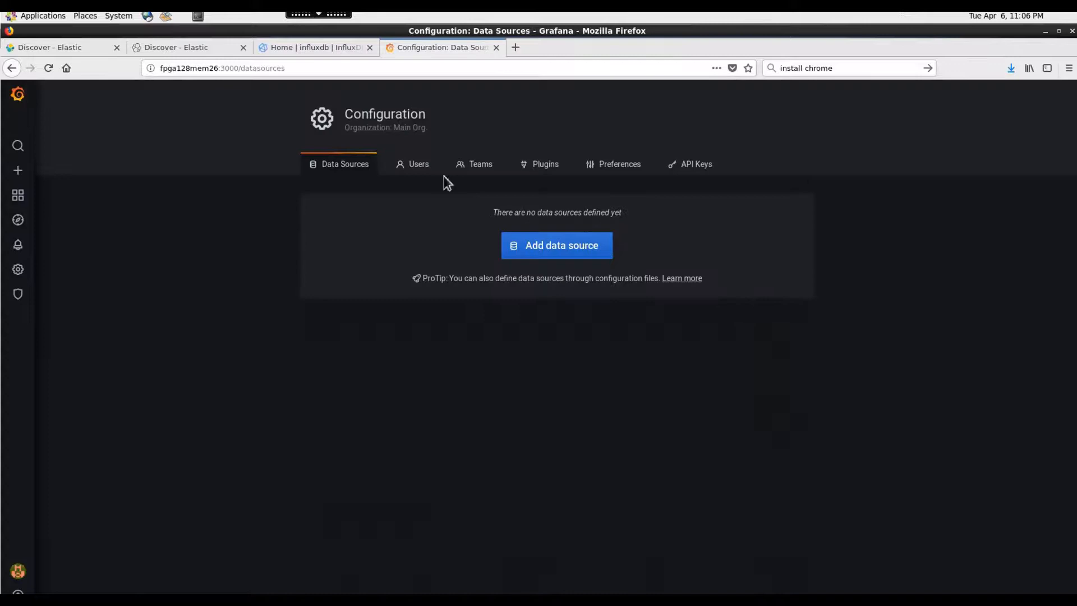
Step: Open the Configuration Teams tab, which shows no teams created yet
left_click(480, 163)
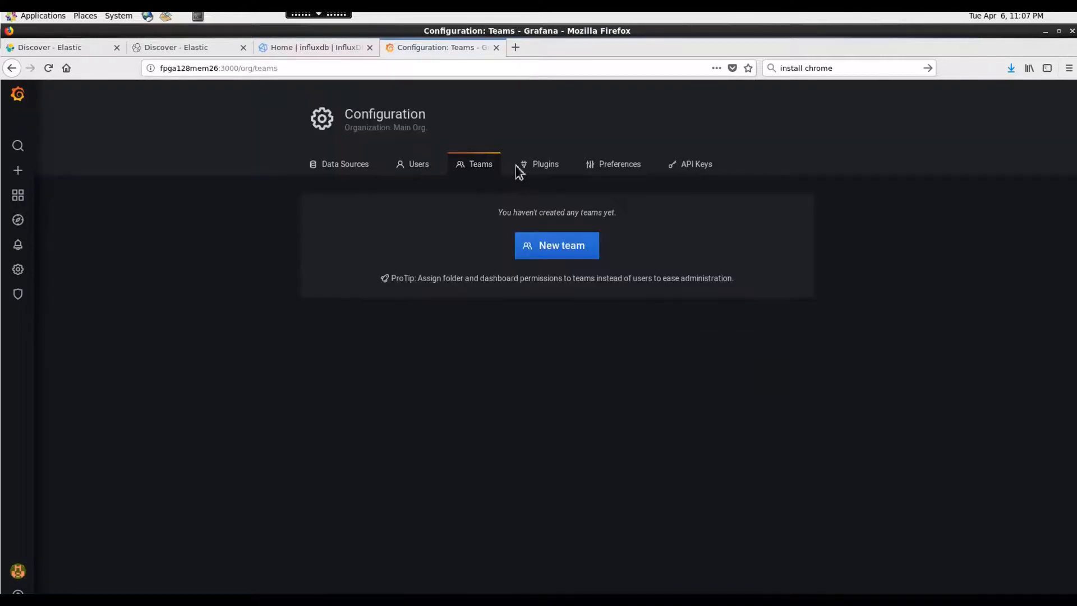
mouse_move(21, 201)
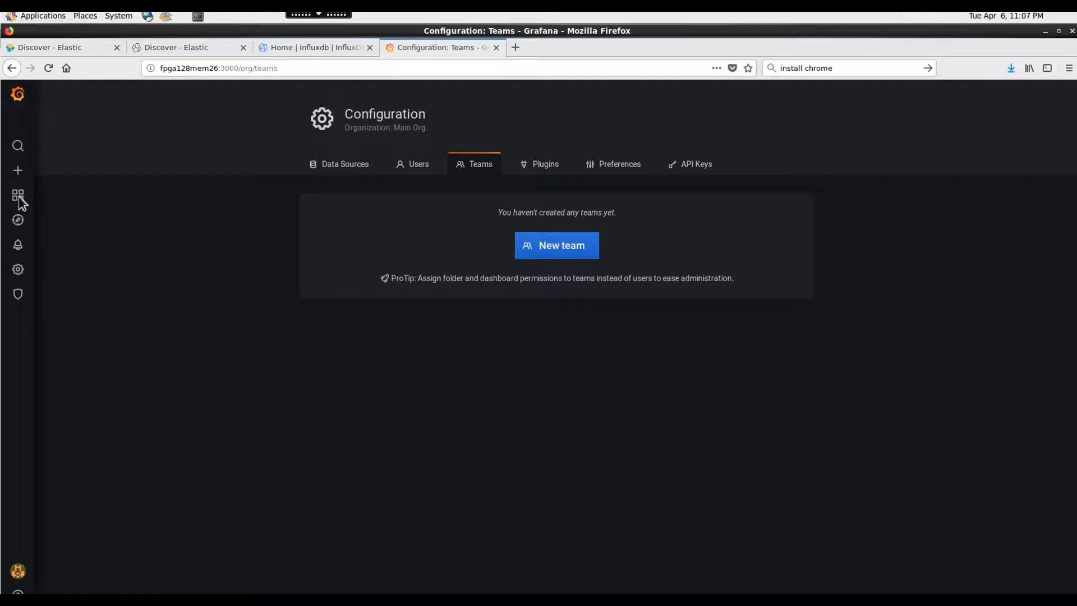
mouse_move(18, 175)
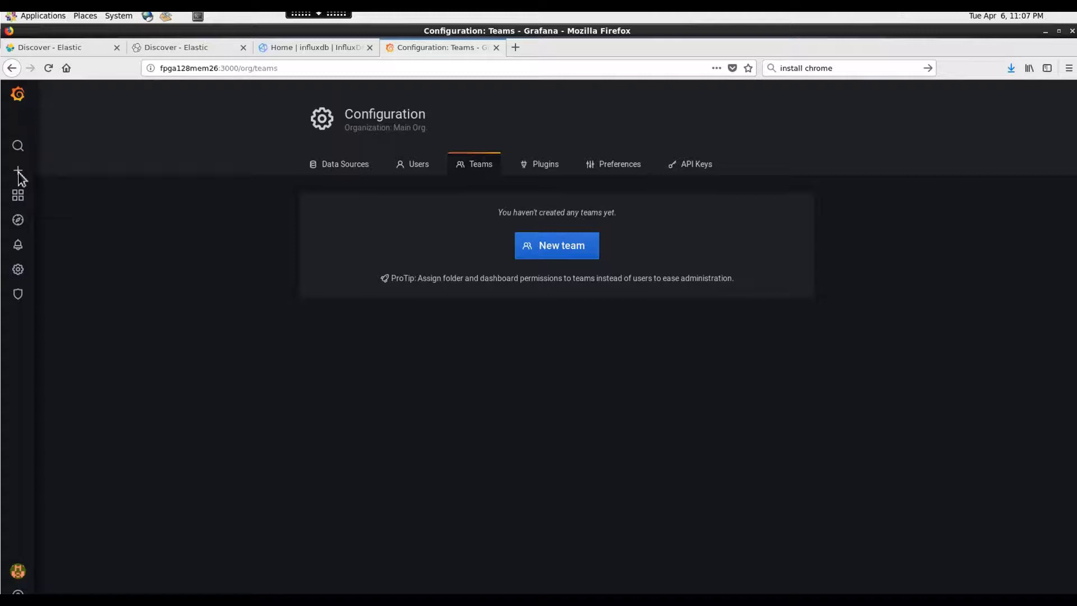
mouse_move(24, 232)
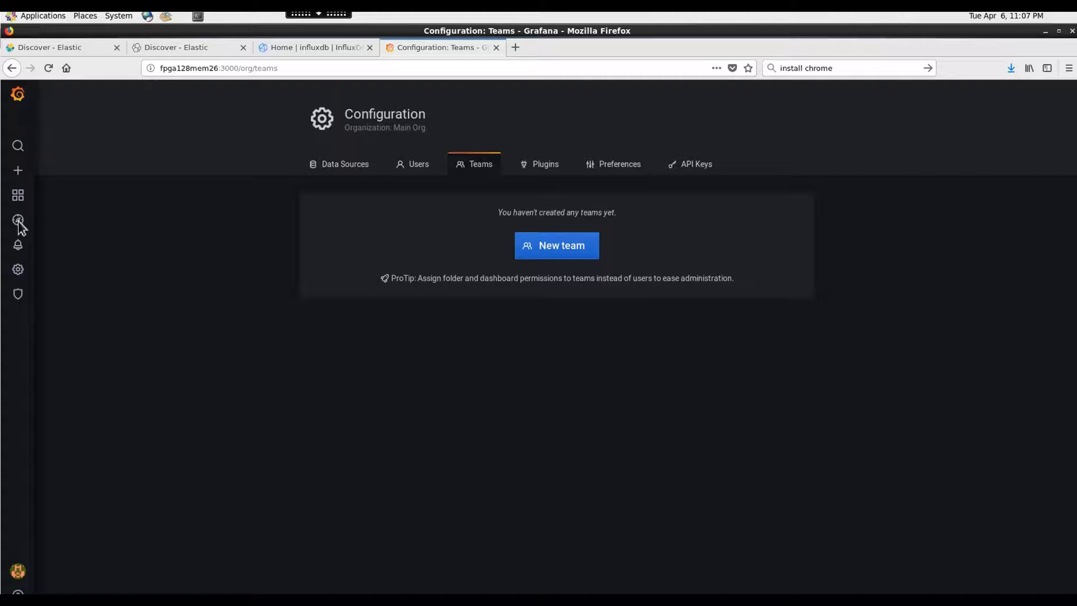
mouse_move(17, 96)
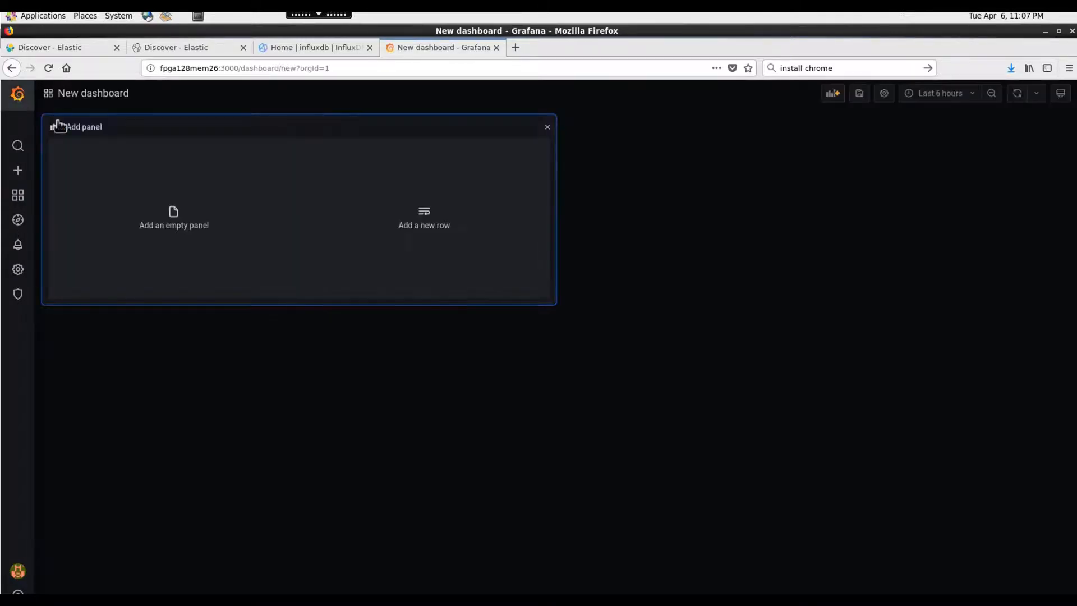
mouse_move(883, 93)
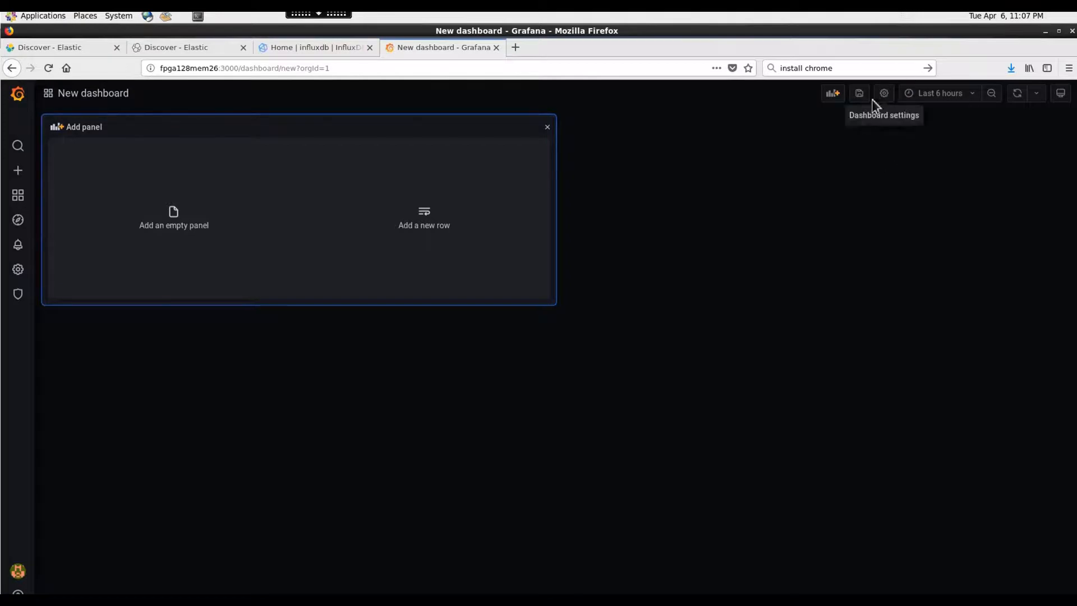
mouse_move(18, 196)
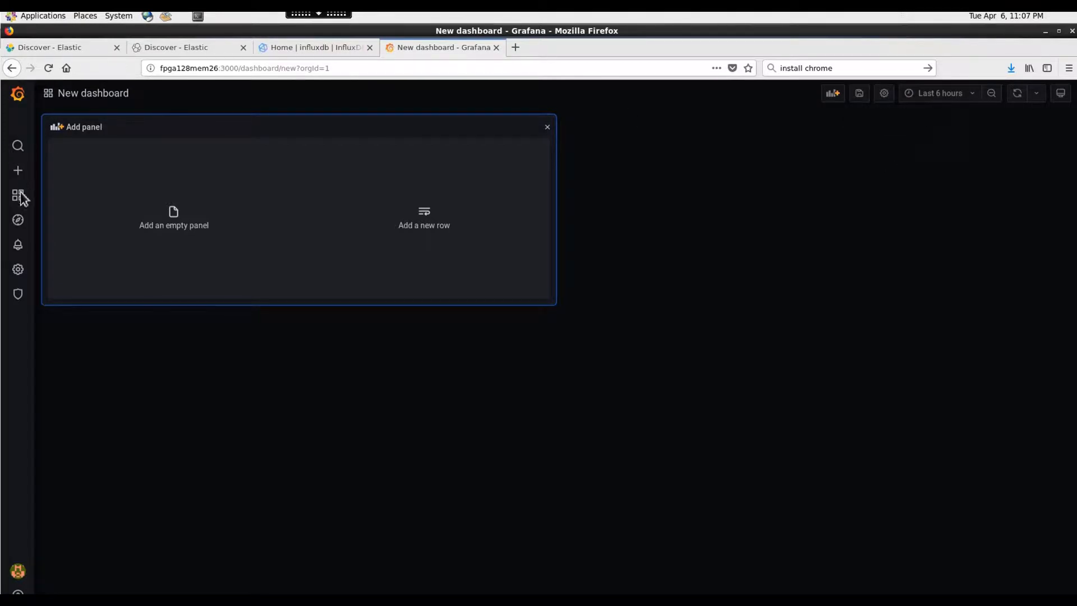
mouse_move(19, 225)
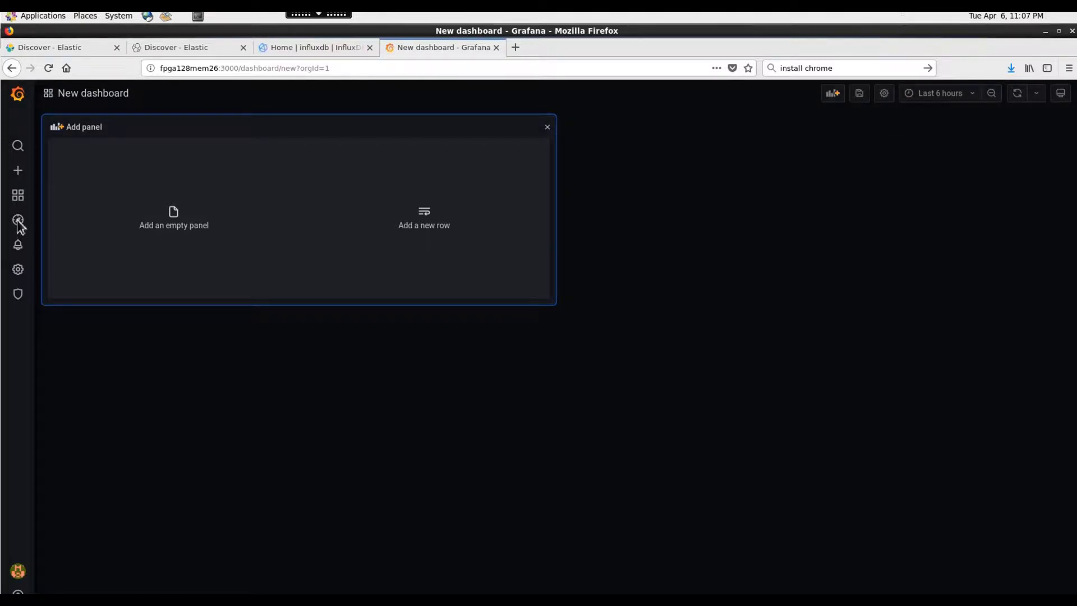
mouse_move(20, 198)
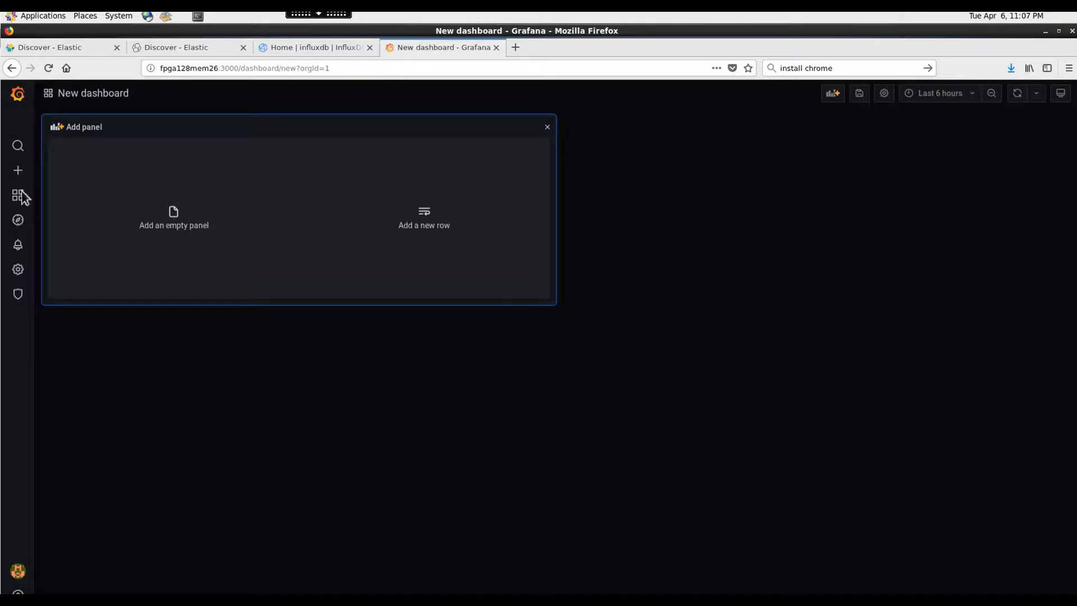
mouse_move(18, 249)
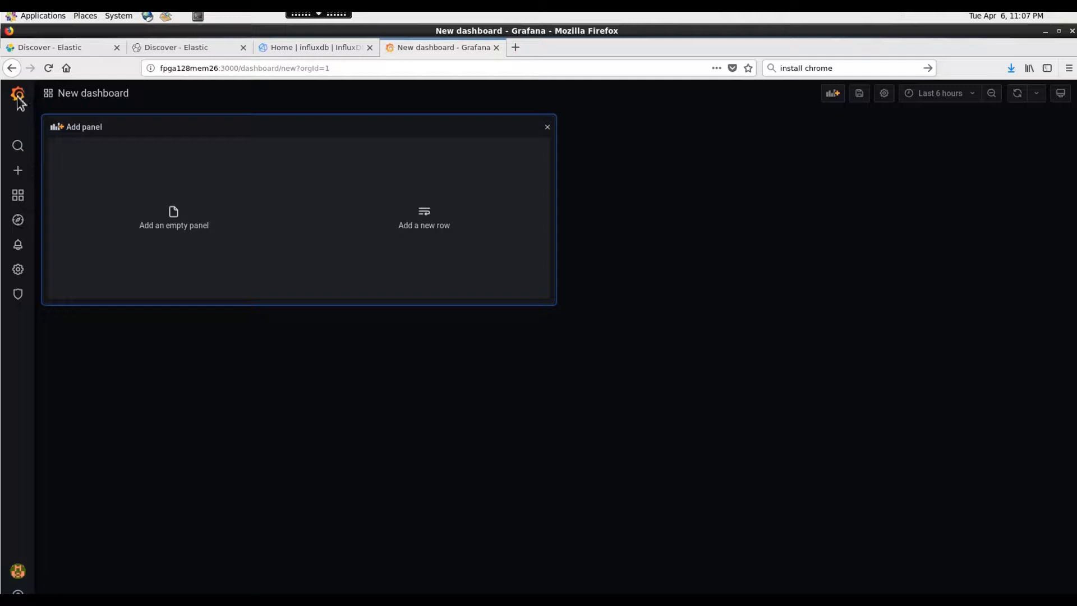
mouse_move(700, 133)
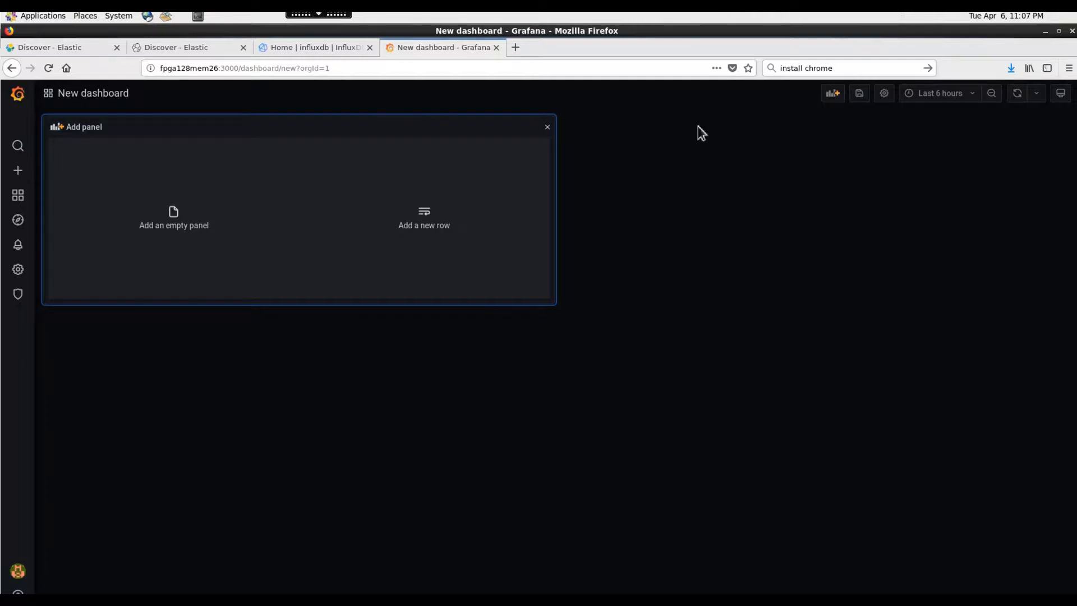
mouse_move(27, 298)
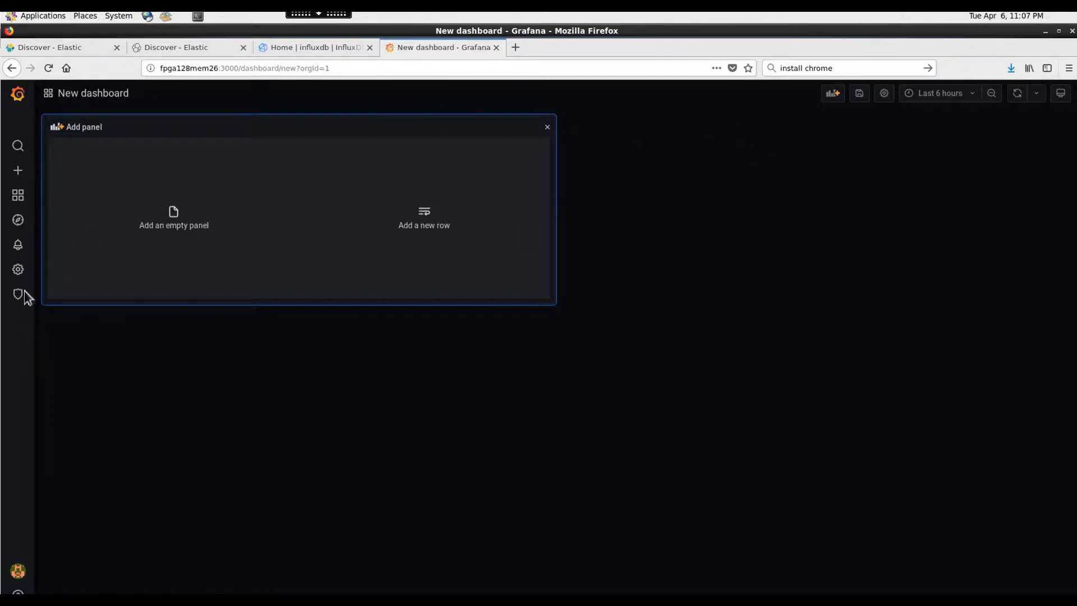
Step: Open the admin user's profile page with Edit Profile and Preferences
left_click(18, 571)
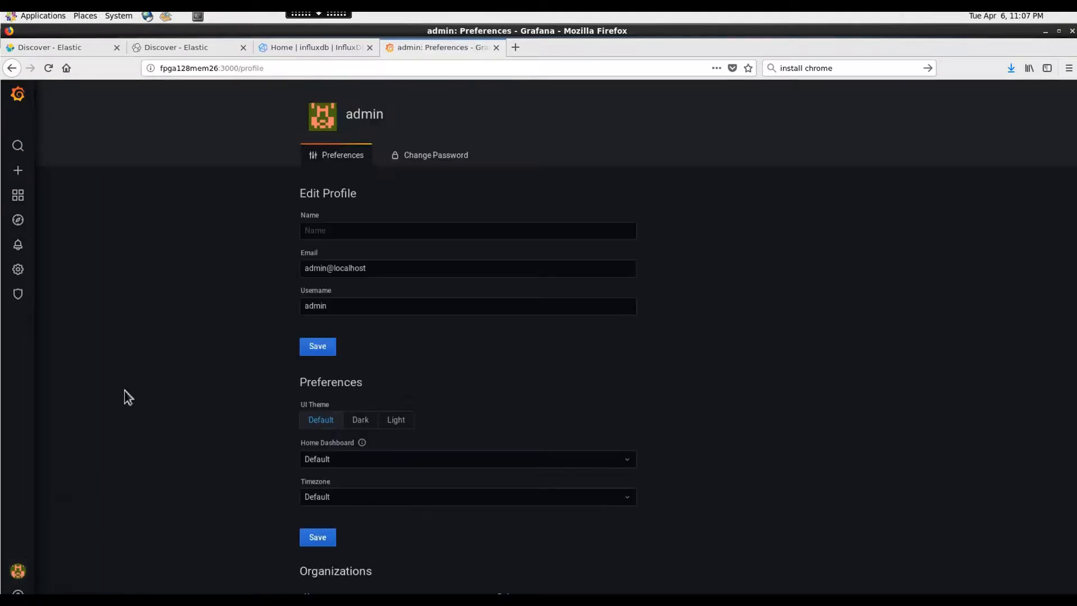
mouse_move(61, 211)
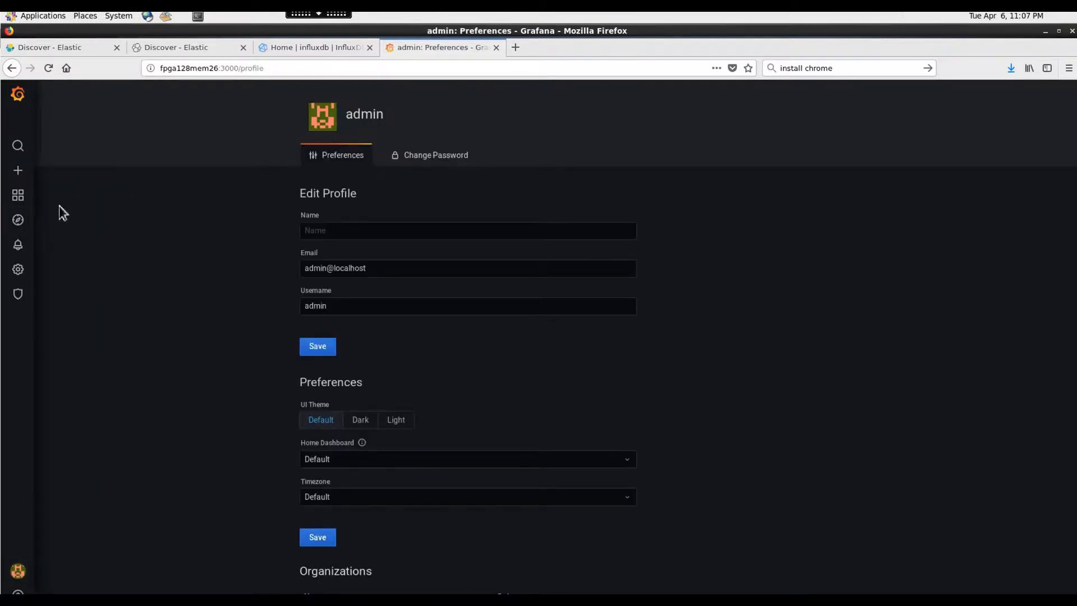
Step: Search dashboards, find none, and return to the Home dashboard
left_click(17, 145)
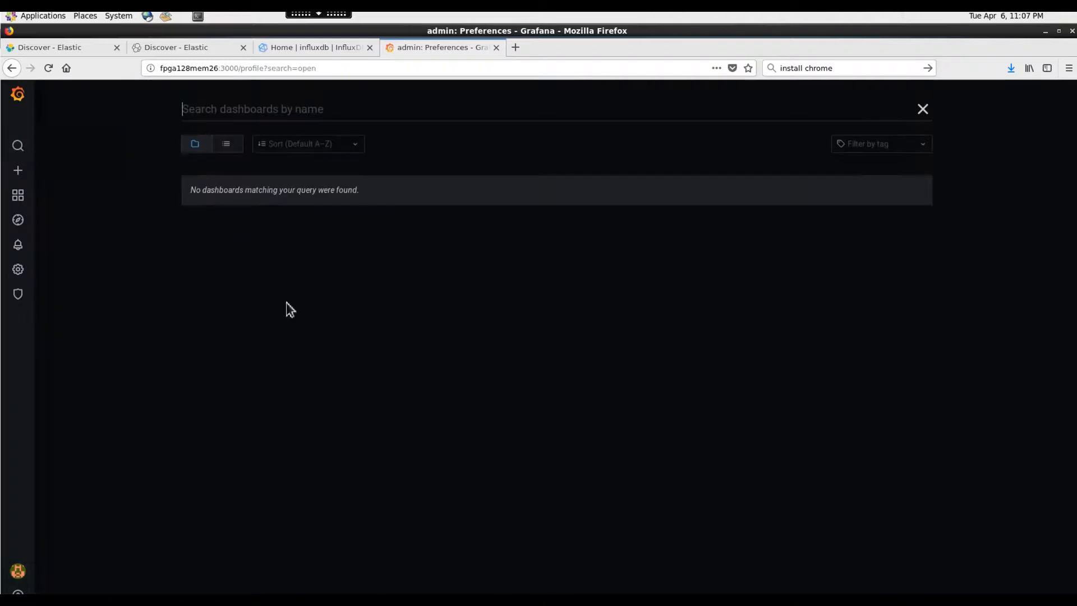
mouse_move(18, 176)
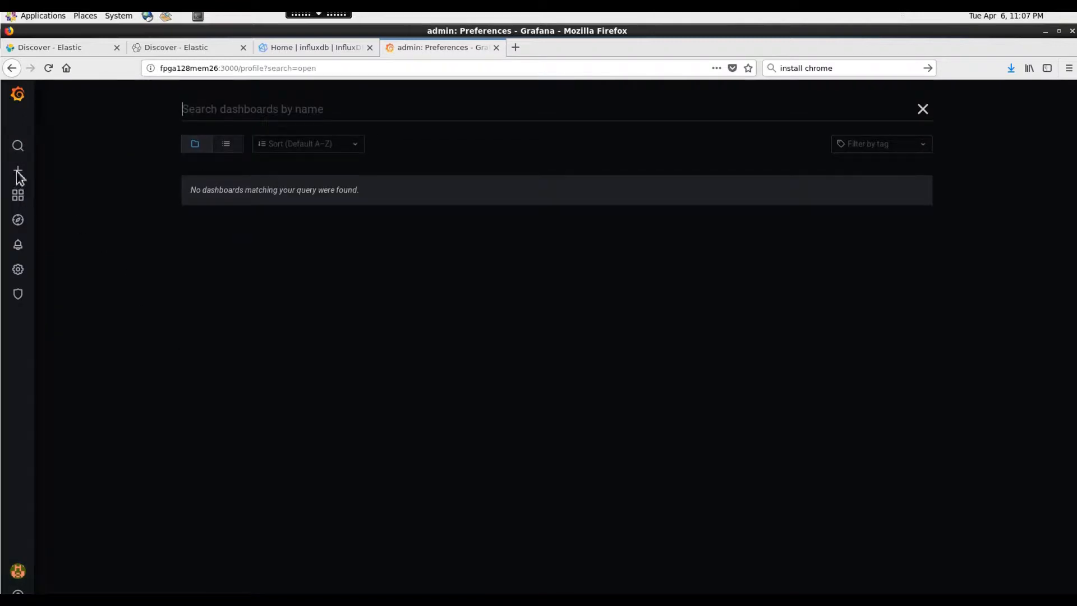
mouse_move(18, 261)
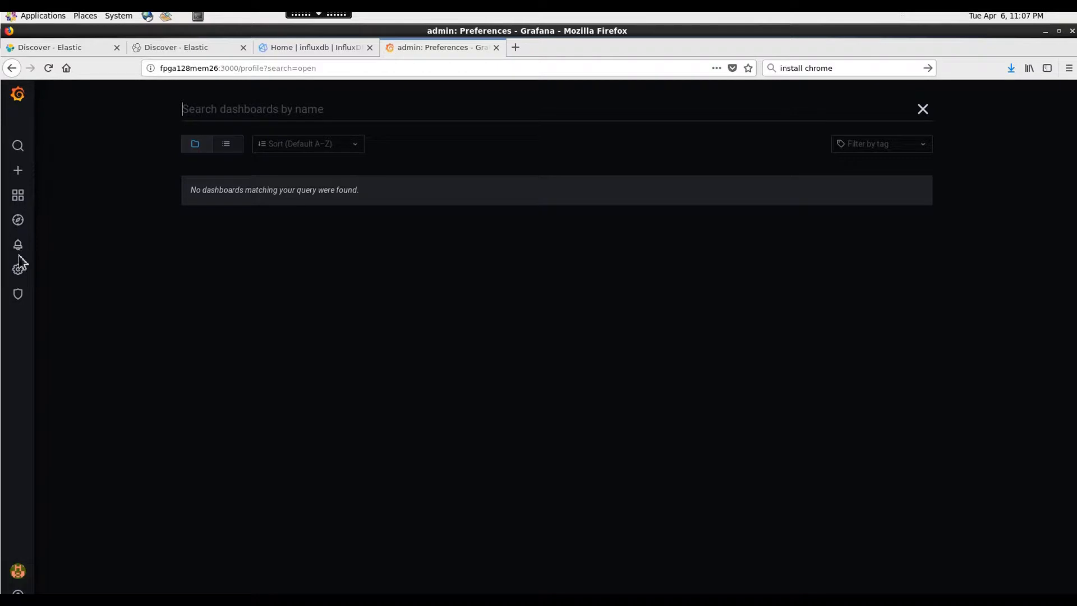
mouse_move(19, 151)
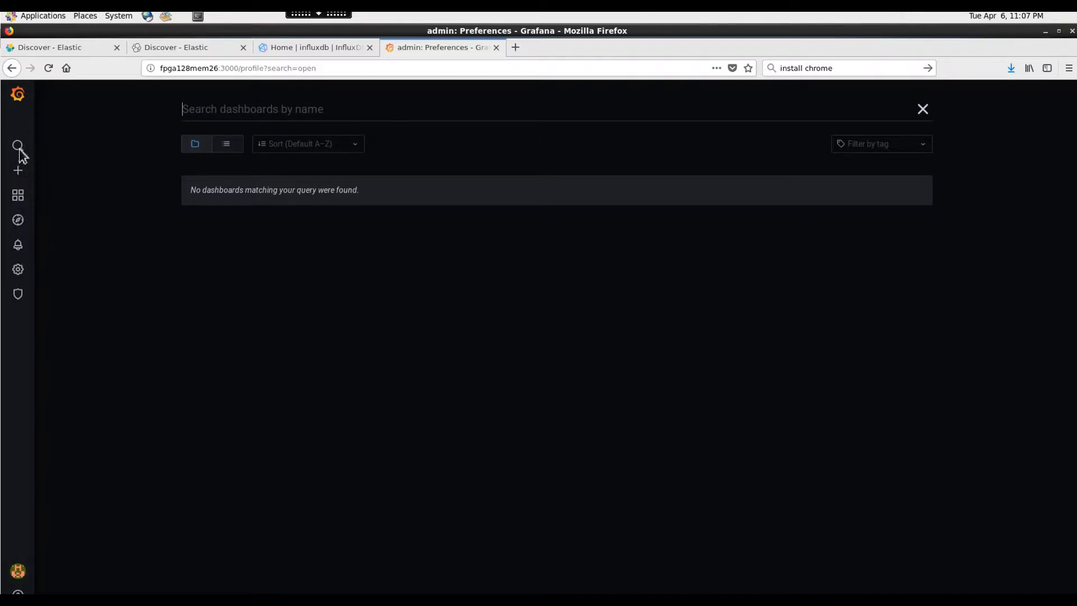
mouse_move(922, 110)
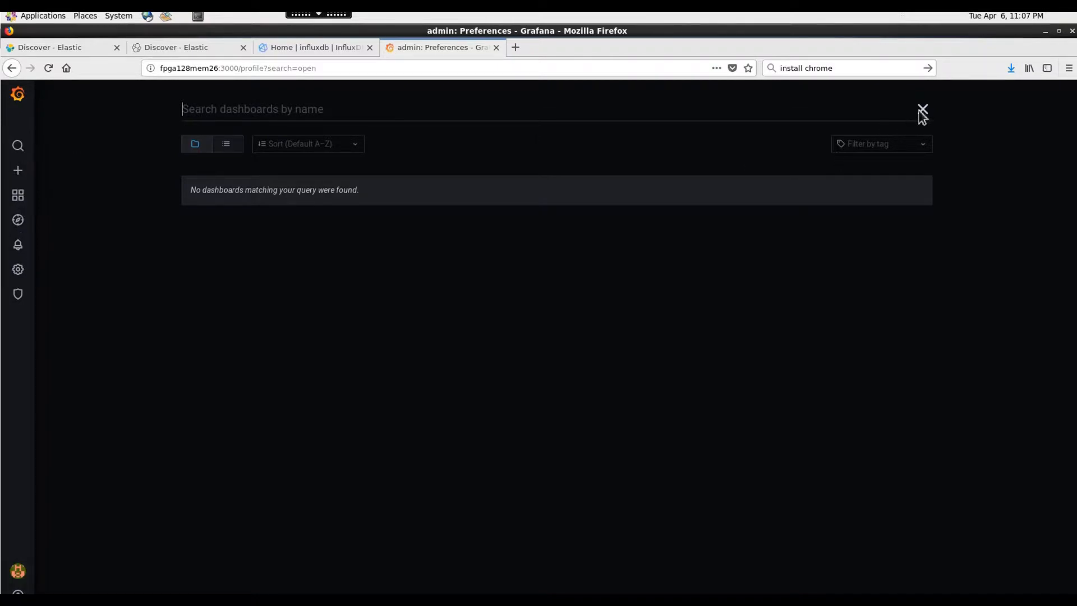
mouse_move(71, 238)
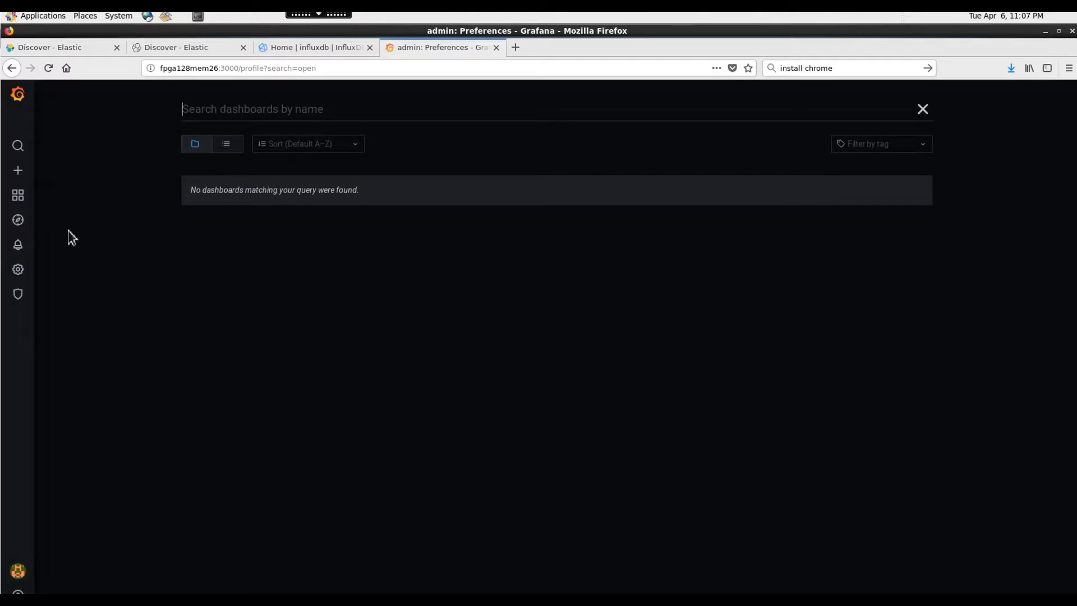
mouse_move(169, 353)
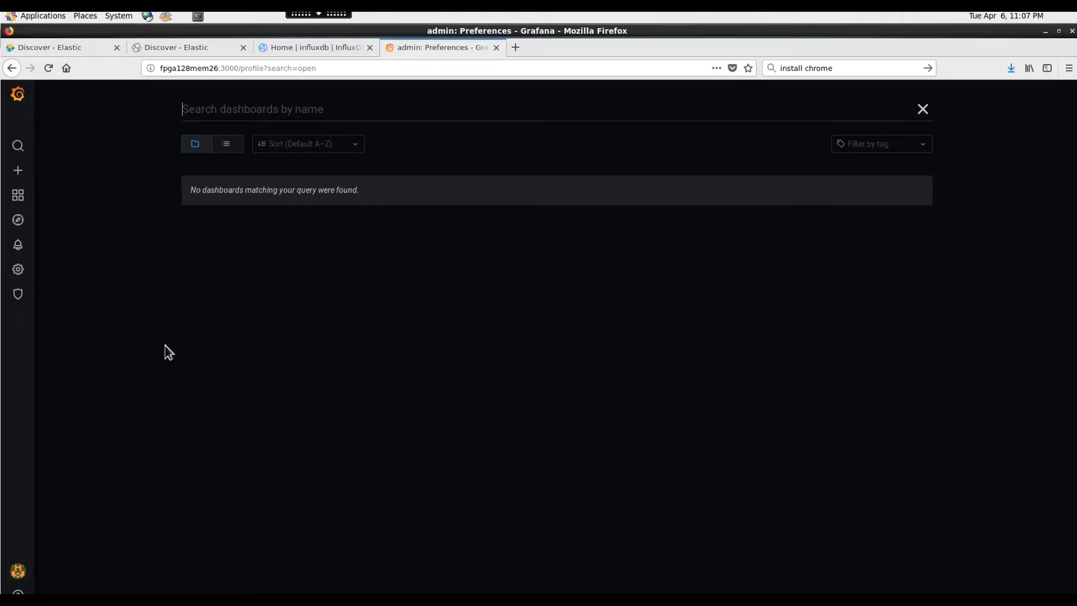
mouse_move(186, 337)
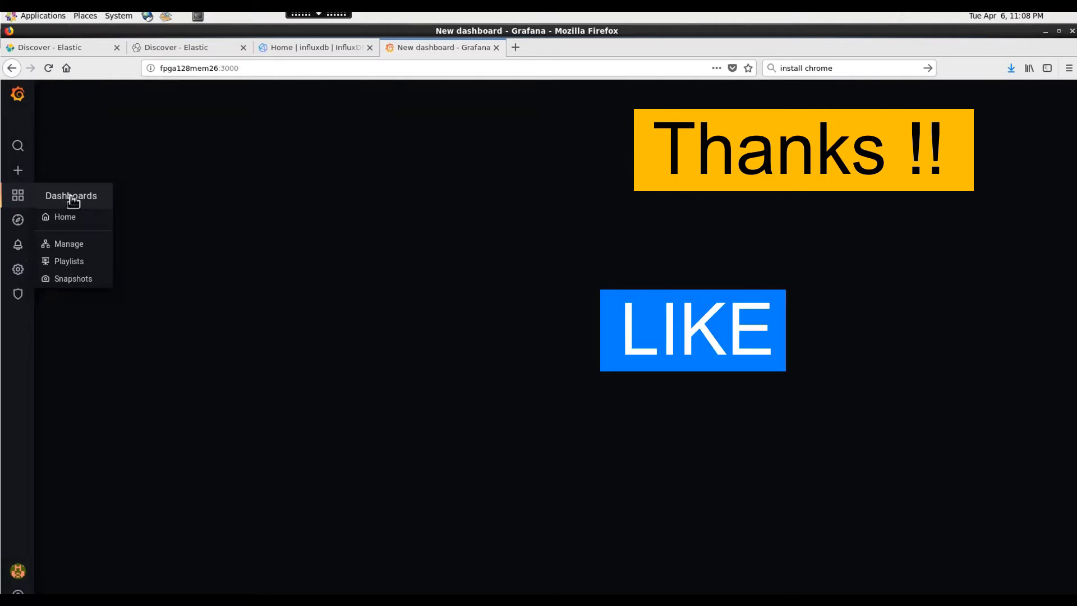
left_click(65, 217)
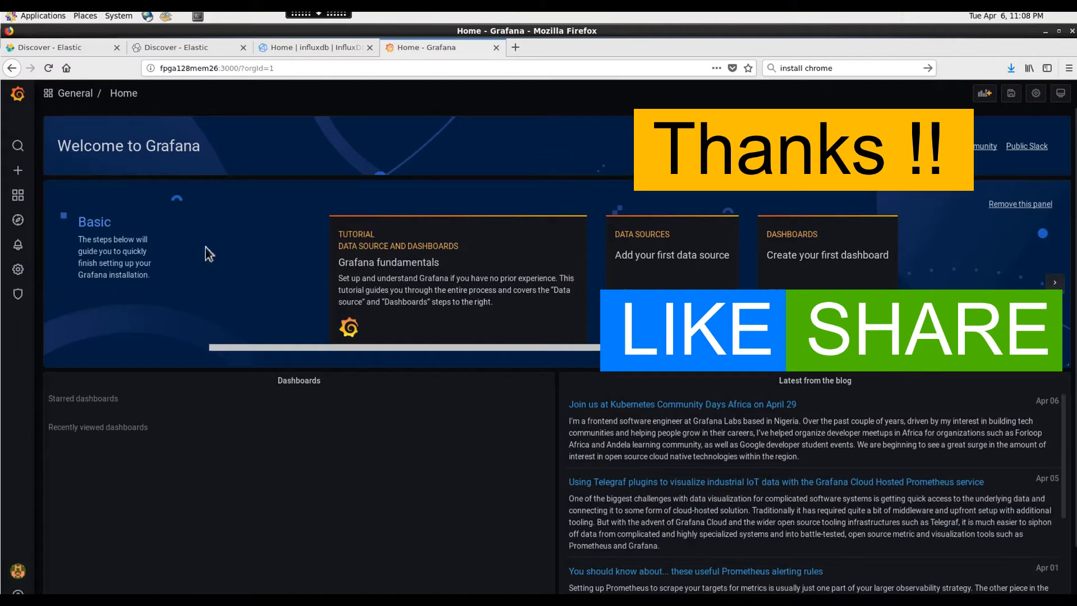